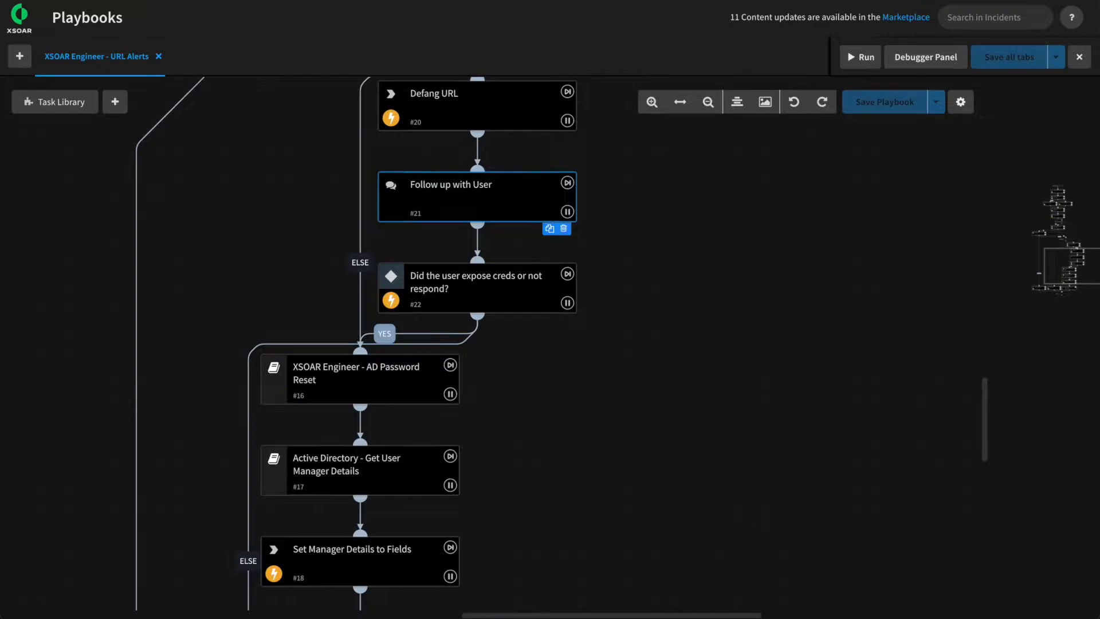
{"action": "mouse_move", "coordinate": [415, 53]}
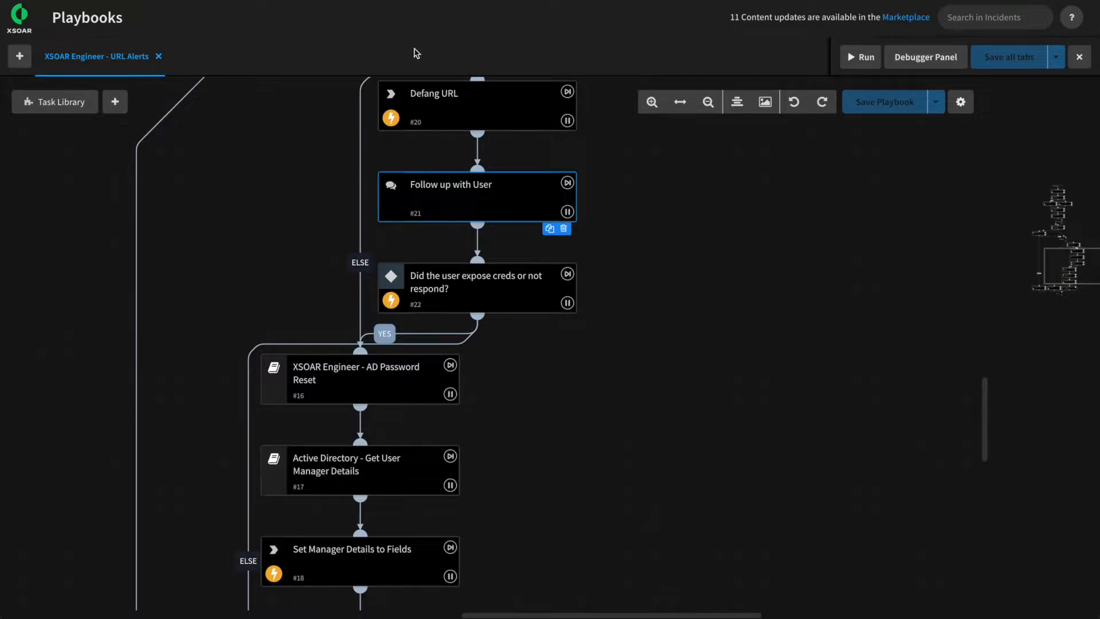
Open the 'Follow up with User' task and view its yes/no password-exposure question
{"action": "double_click", "coordinate": [451, 184]}
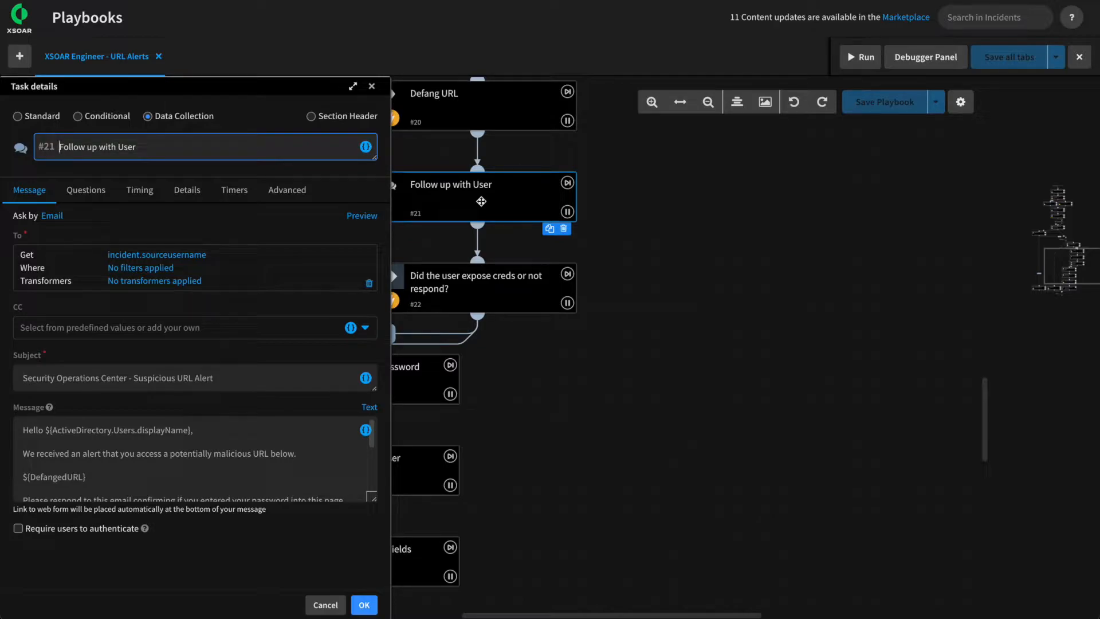
{"action": "mouse_move", "coordinate": [234, 175]}
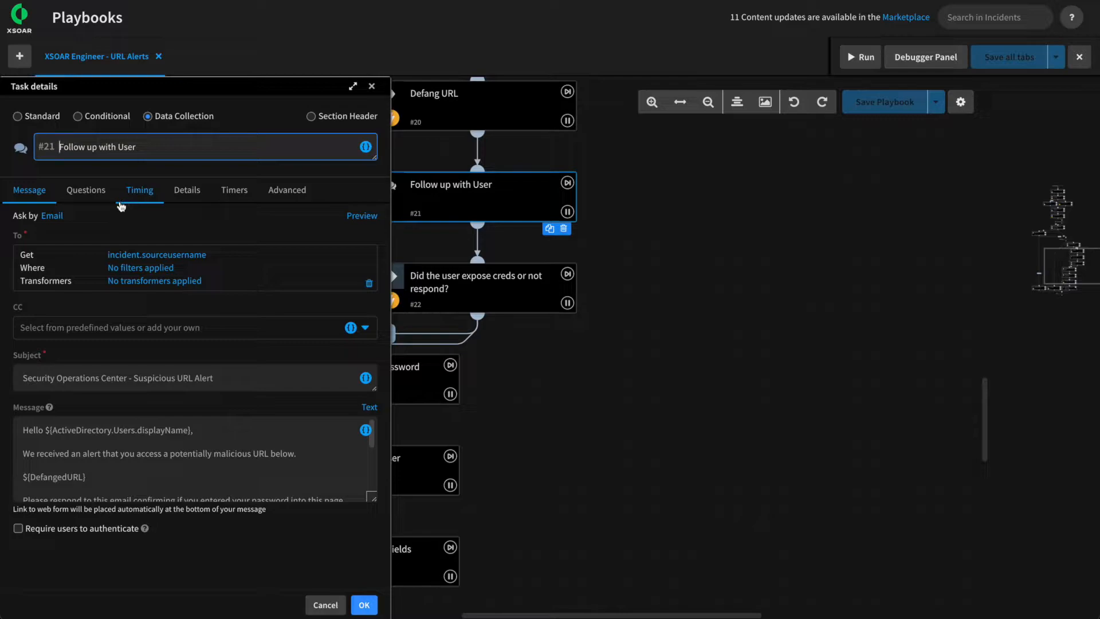
{"action": "left_click", "coordinate": [85, 190]}
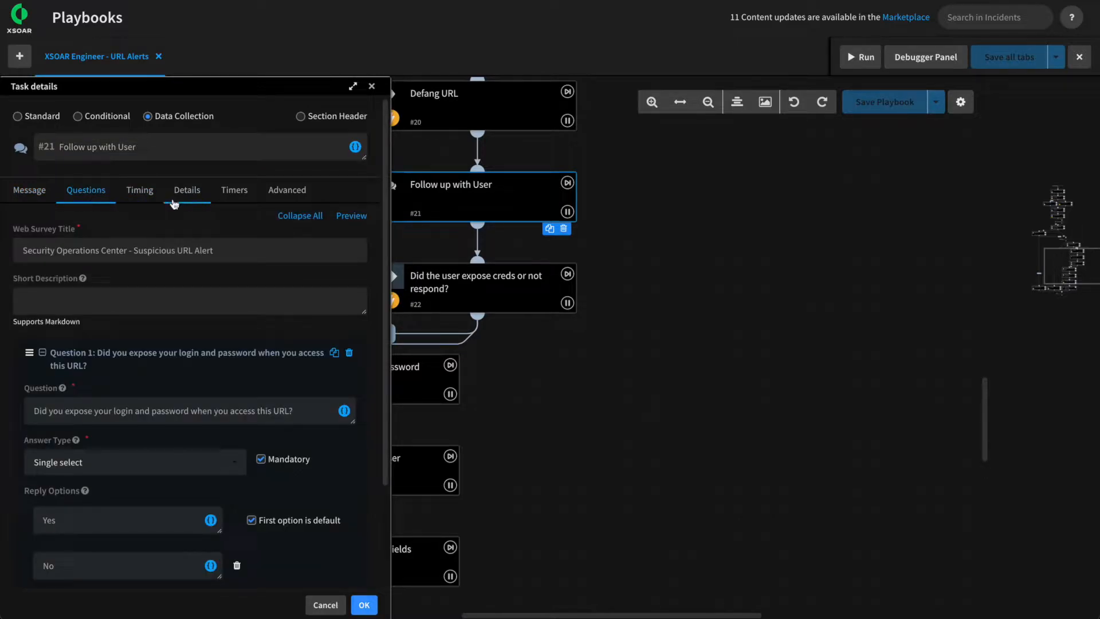
{"action": "mouse_move", "coordinate": [128, 258]}
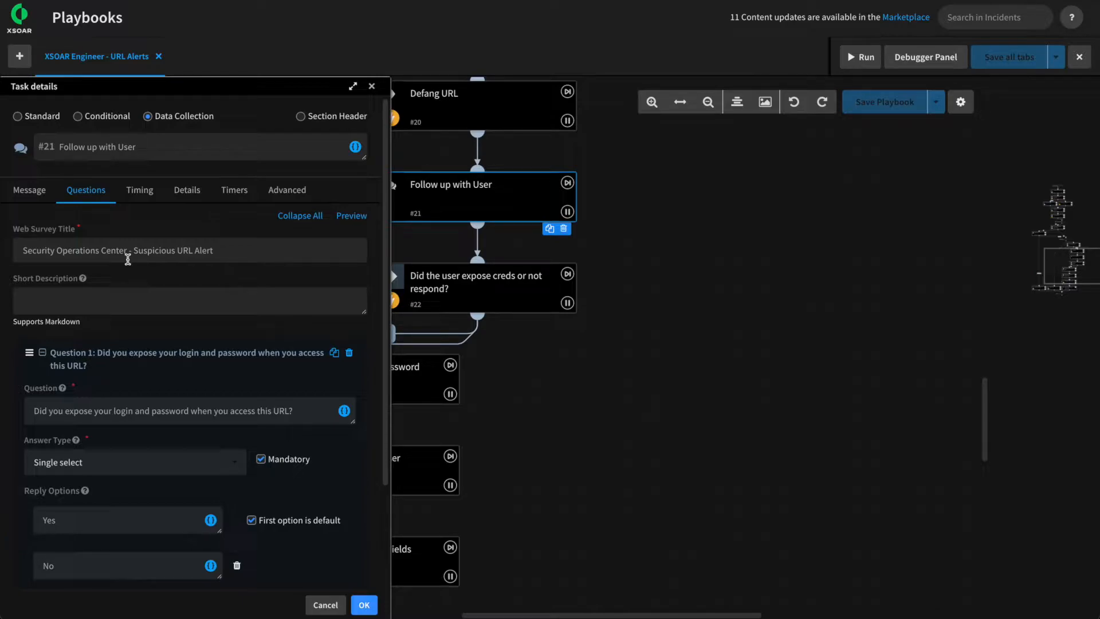
{"action": "mouse_move", "coordinate": [180, 238]}
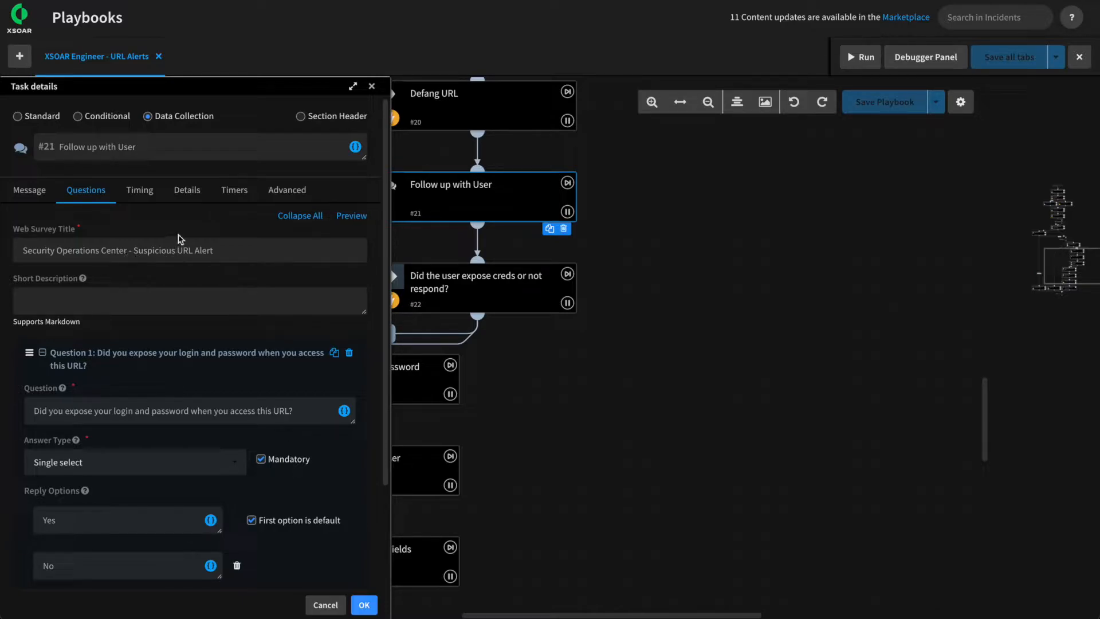
{"action": "mouse_move", "coordinate": [212, 232]}
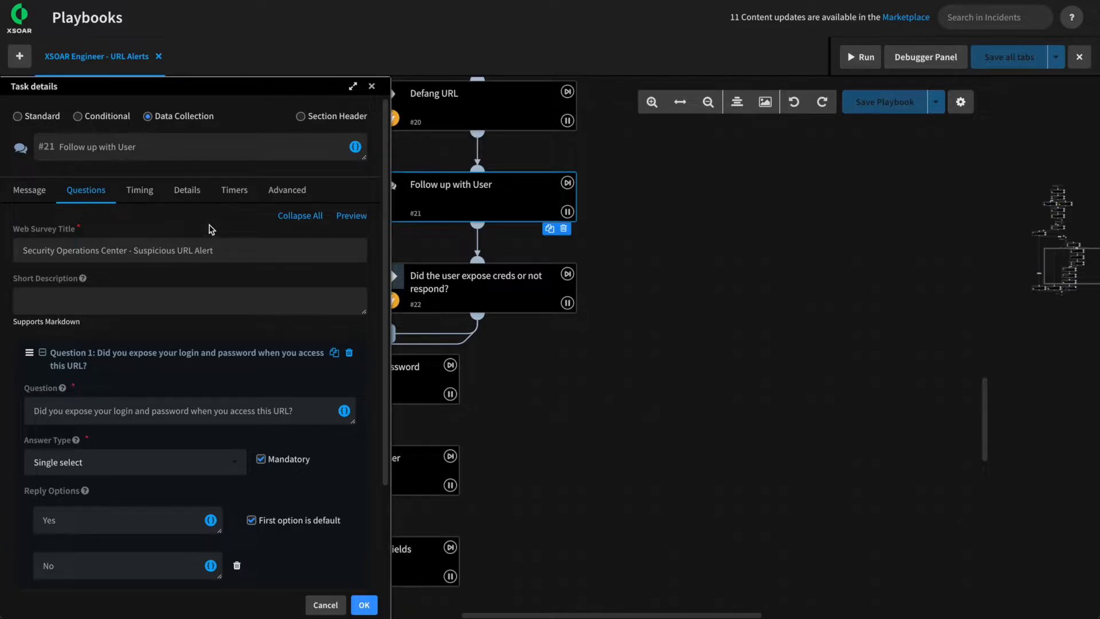
{"action": "mouse_move", "coordinate": [228, 223]}
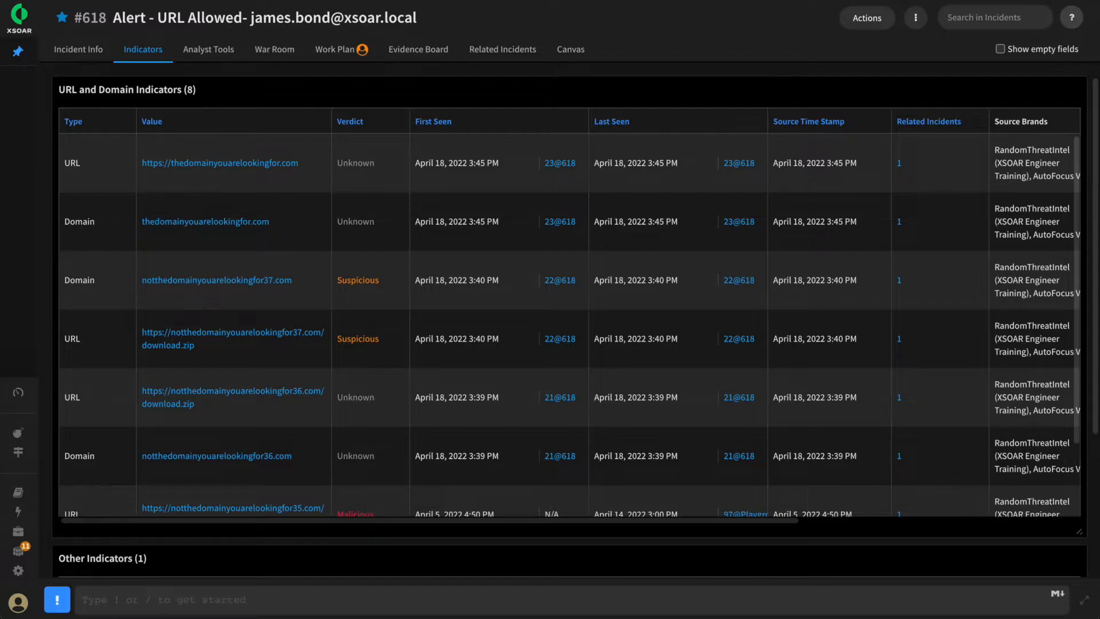
{"action": "mouse_move", "coordinate": [177, 218]}
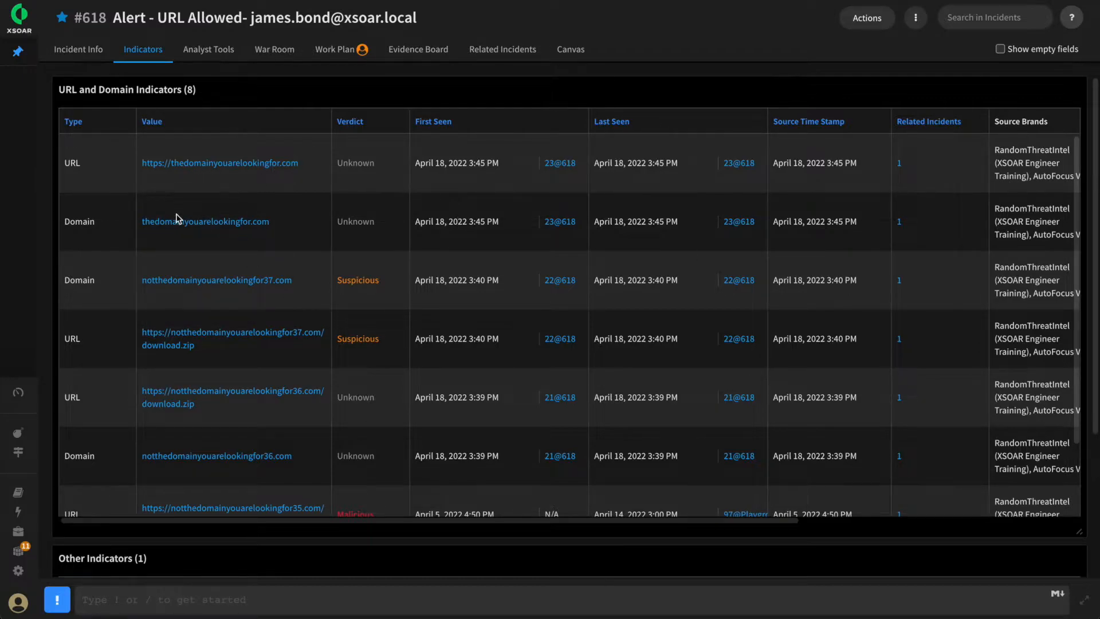
{"action": "mouse_move", "coordinate": [207, 185]}
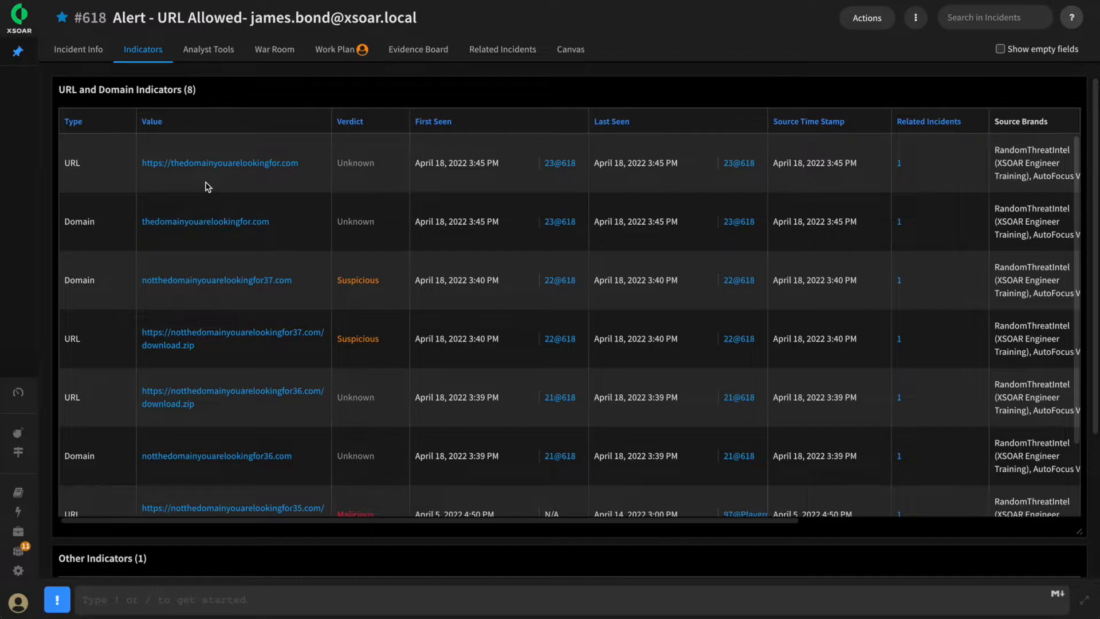
{"action": "mouse_move", "coordinate": [221, 198]}
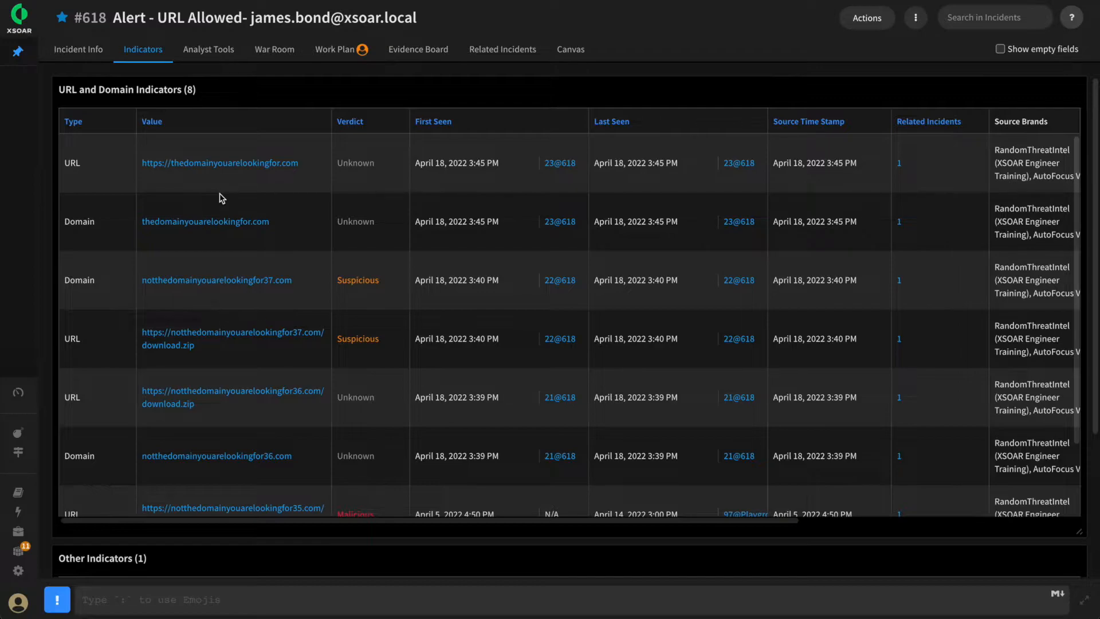
{"action": "mouse_move", "coordinate": [285, 229]}
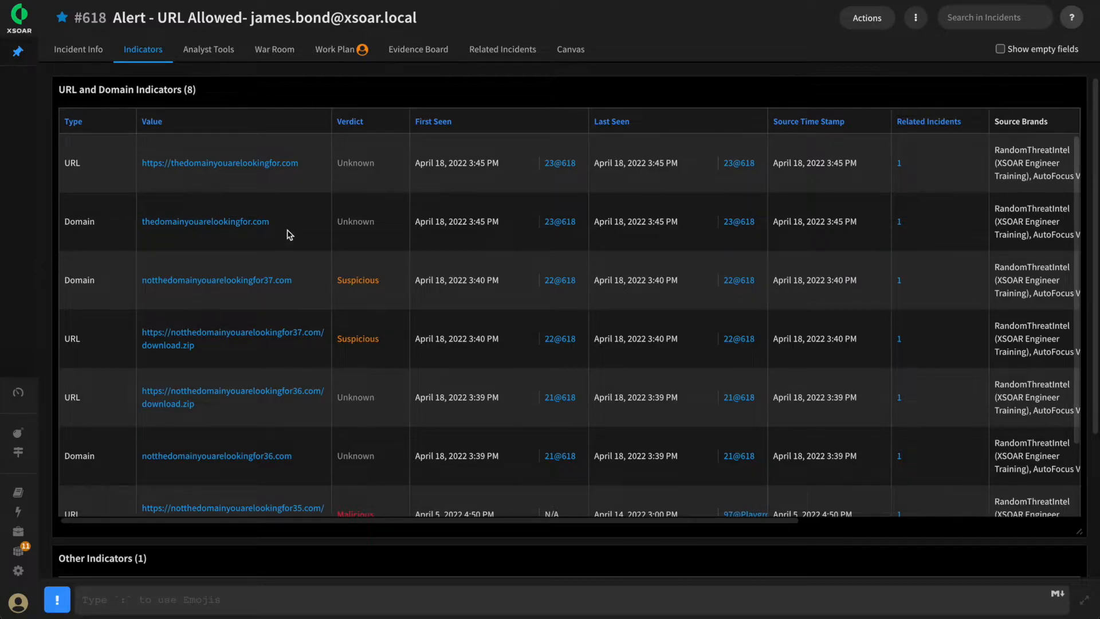
Show incident #618's context data with the Domain entries expanded
{"action": "left_click", "coordinate": [915, 17]}
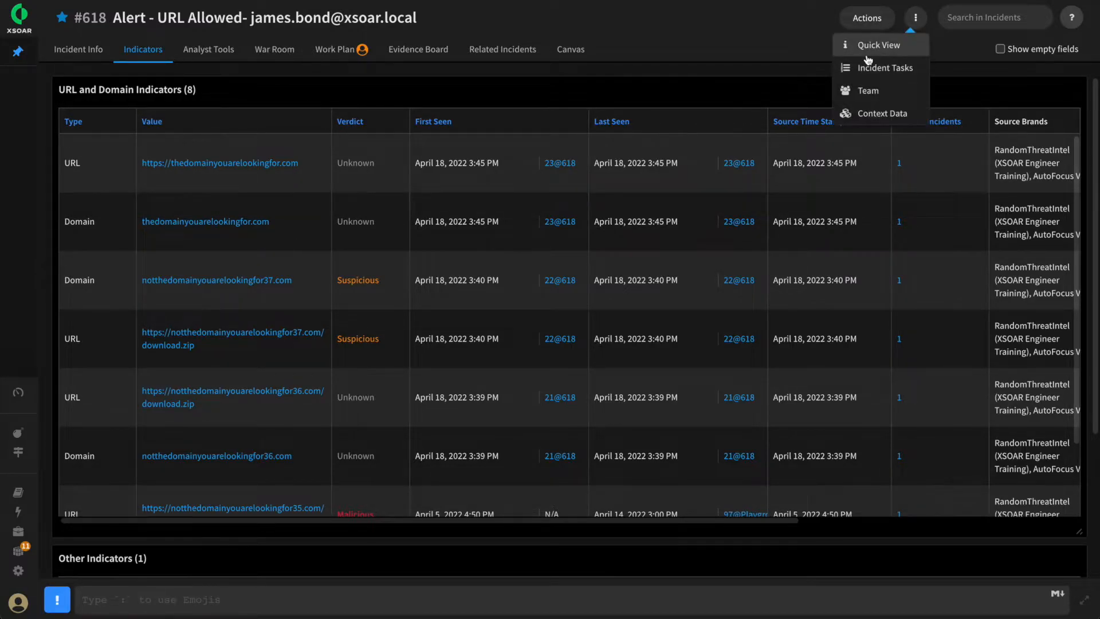
{"action": "mouse_move", "coordinate": [881, 113]}
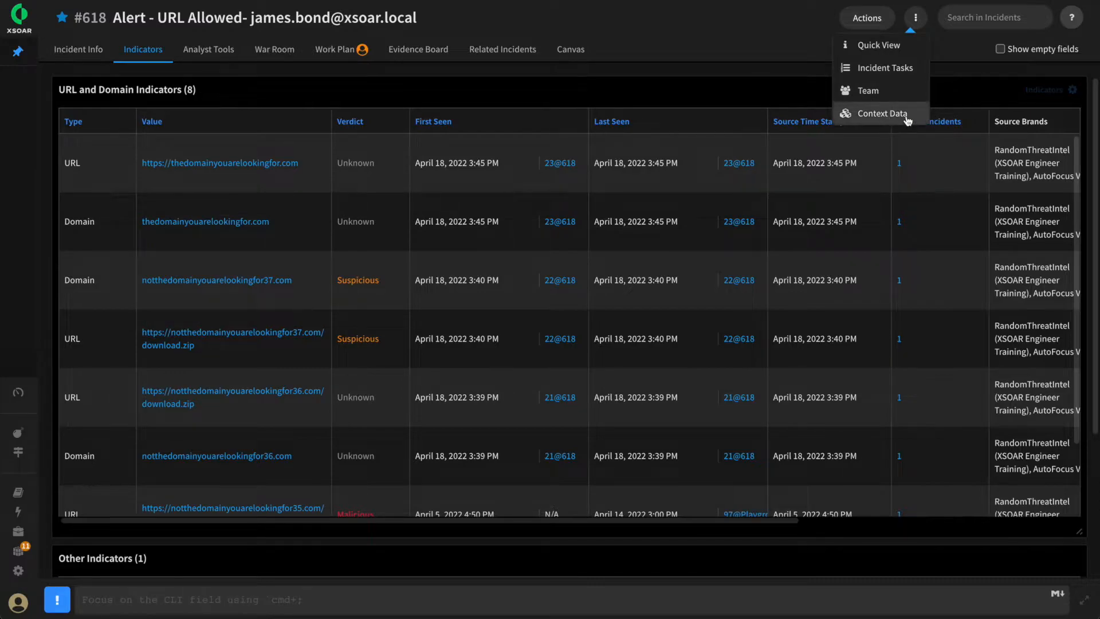
{"action": "left_click", "coordinate": [882, 114]}
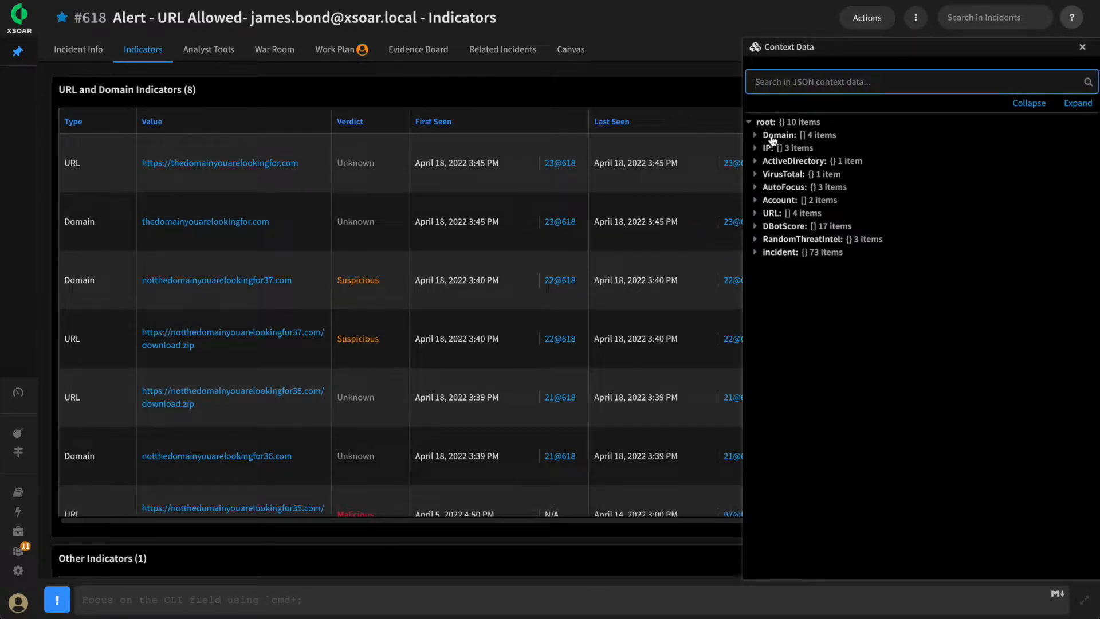
{"action": "left_click", "coordinate": [756, 134]}
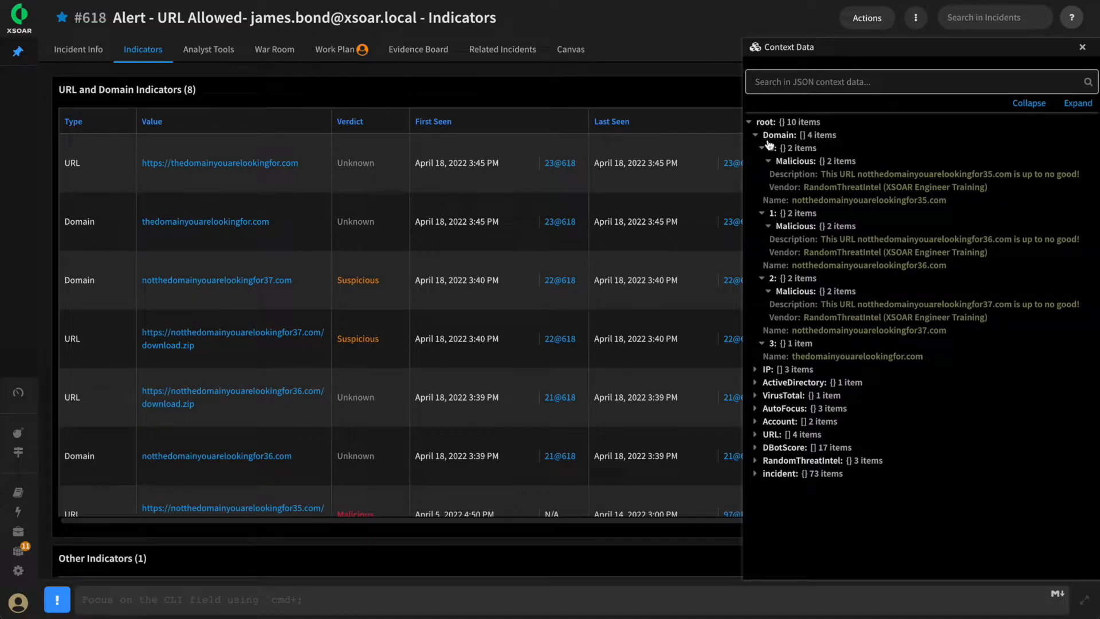
{"action": "left_click", "coordinate": [760, 135]}
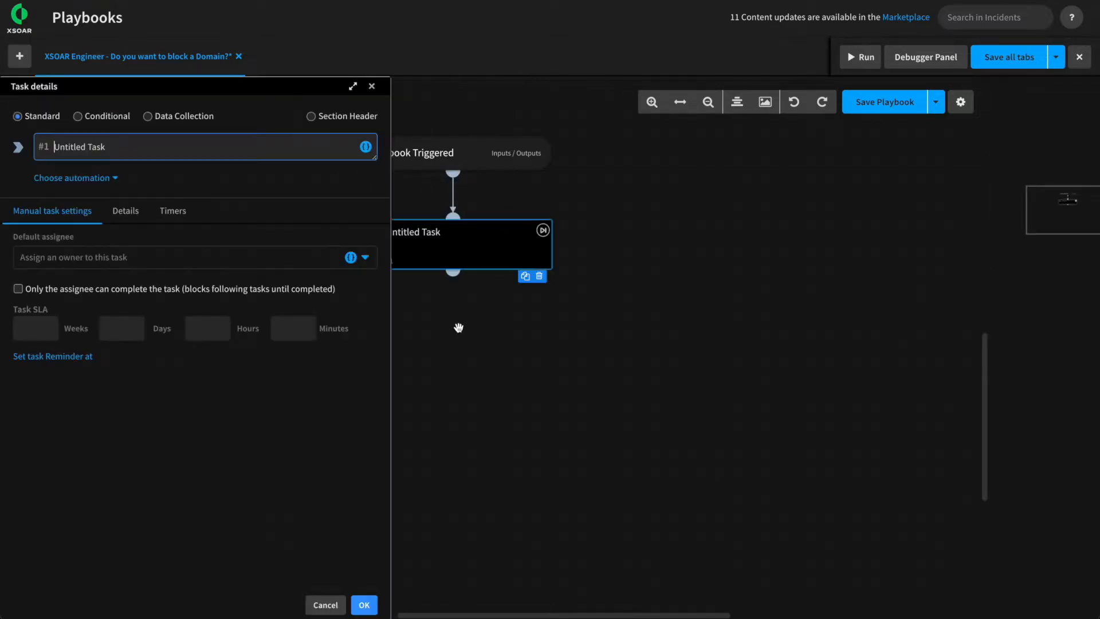
Make the task a non-email data collection prompt named and messaged 'Do you want to block a Domain?'
{"action": "left_click", "coordinate": [148, 115]}
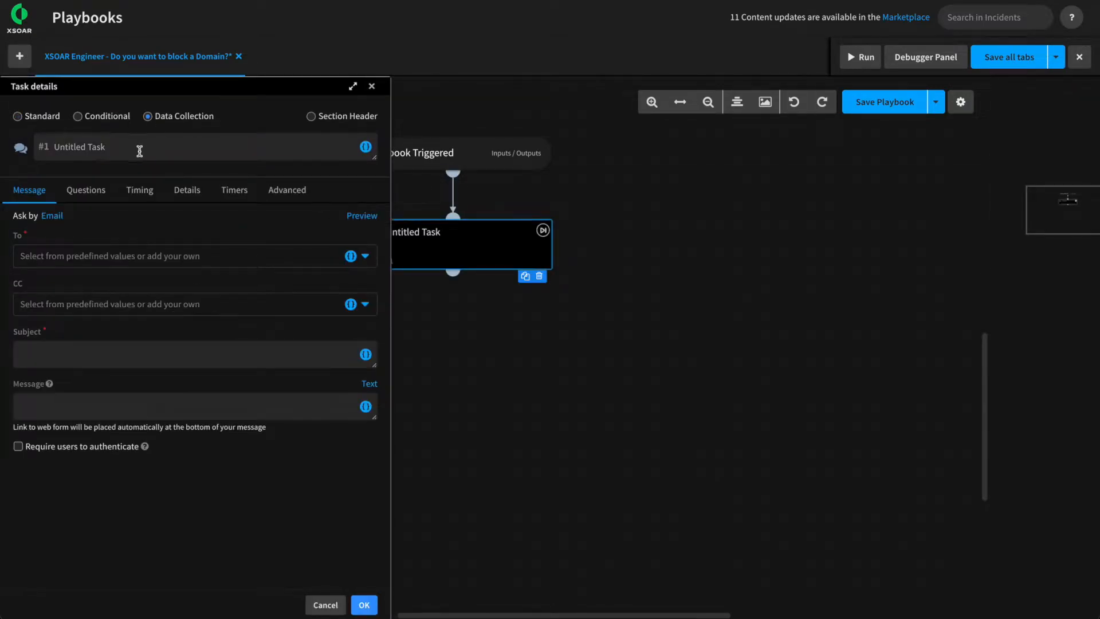
{"action": "type", "text": "Do you want to block a Domain?"}
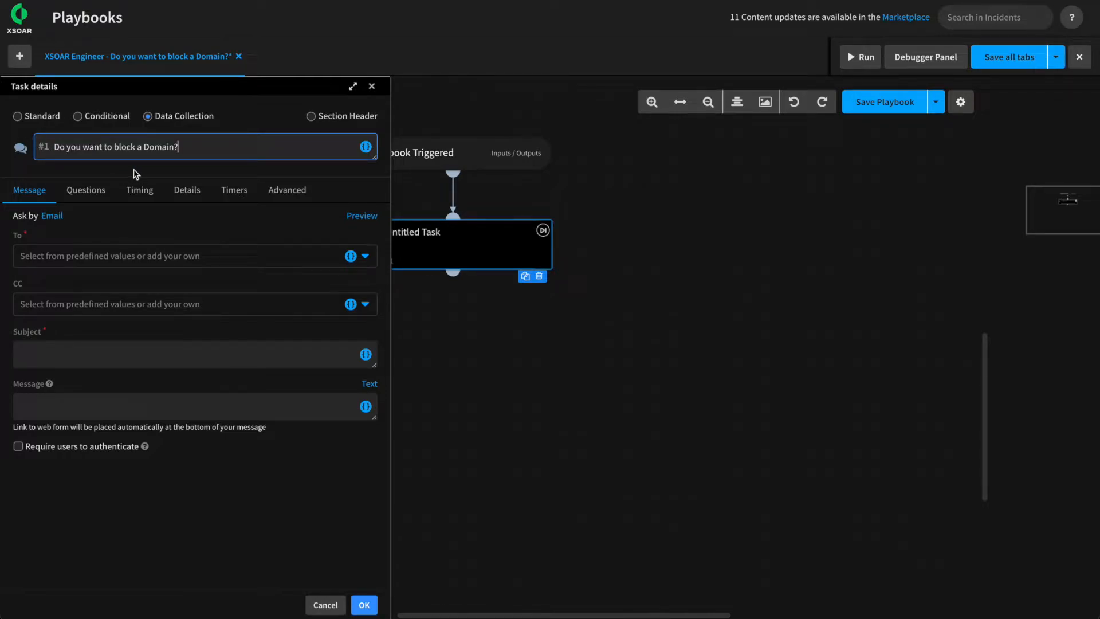
{"action": "mouse_move", "coordinate": [44, 227]}
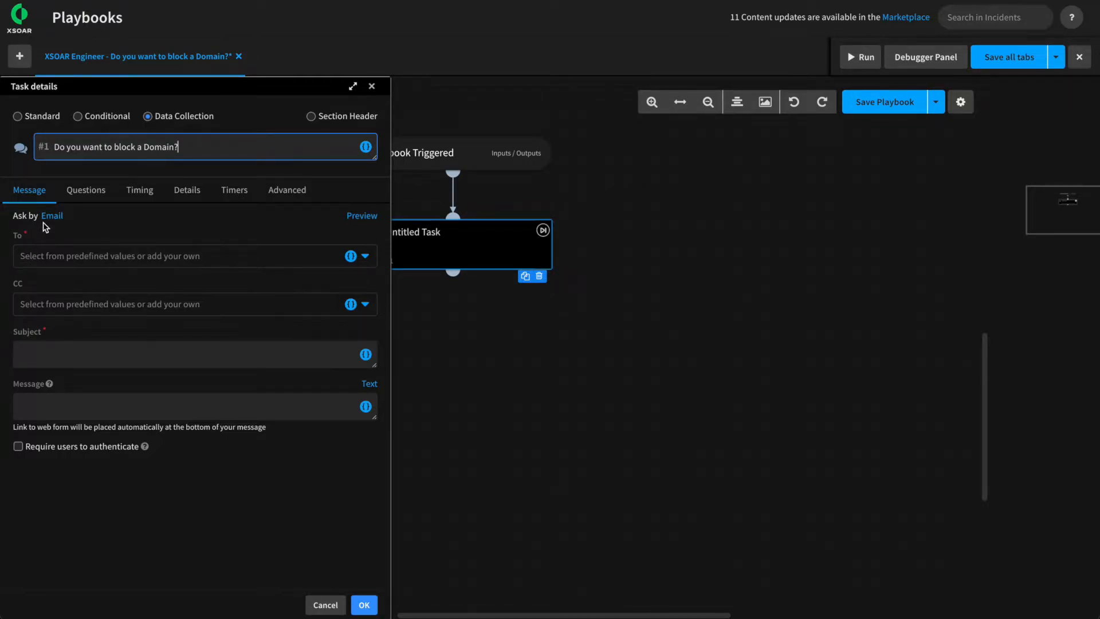
{"action": "left_click", "coordinate": [51, 215]}
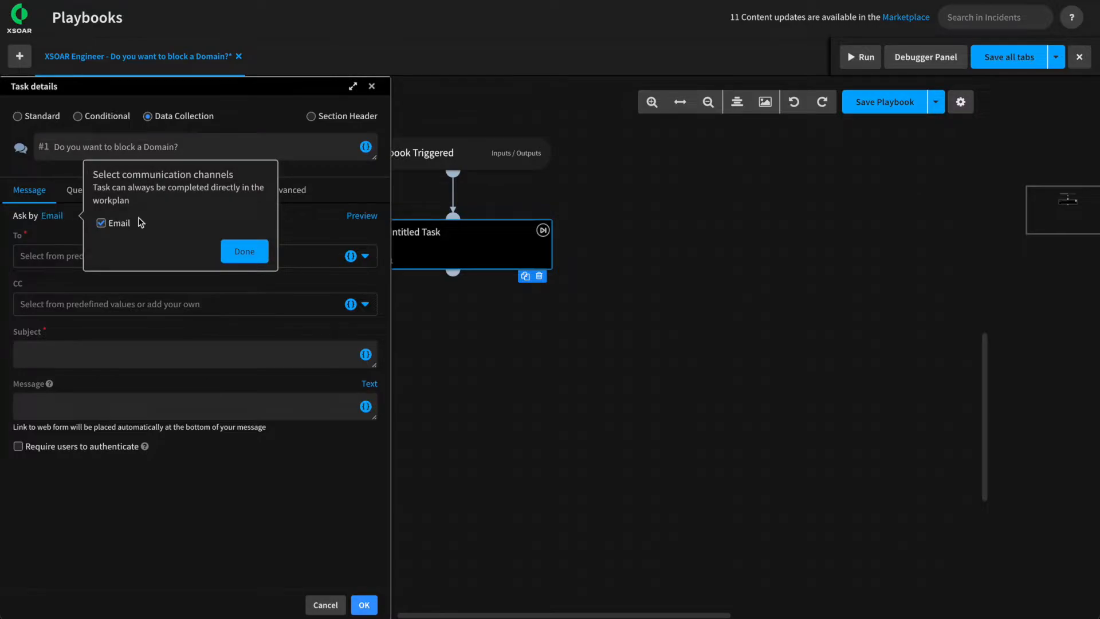
{"action": "mouse_move", "coordinate": [119, 222]}
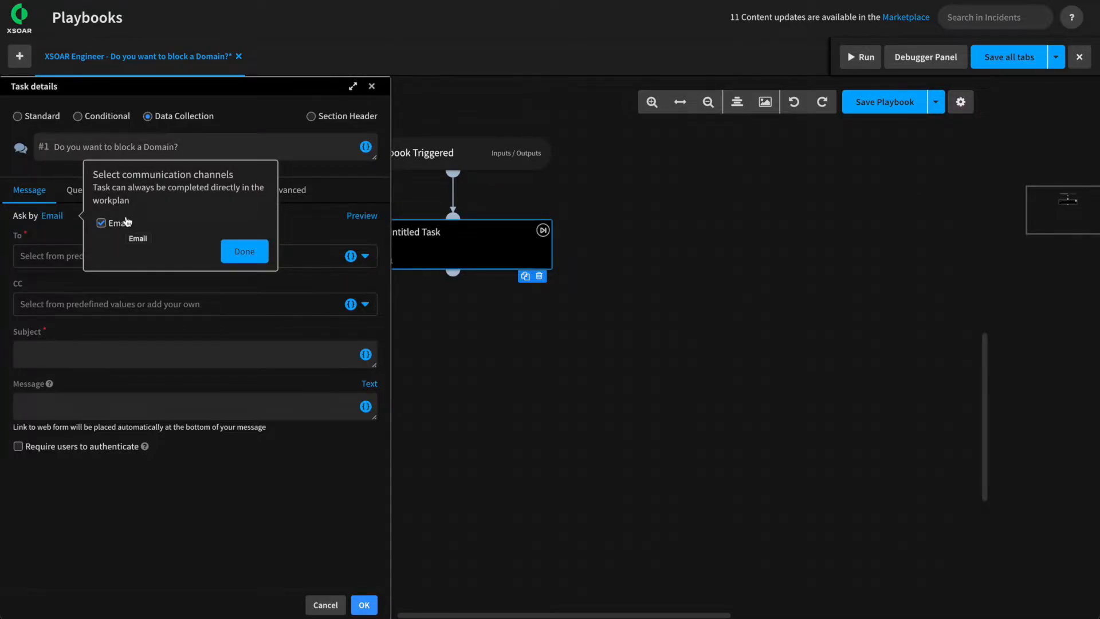
{"action": "left_click", "coordinate": [100, 222]}
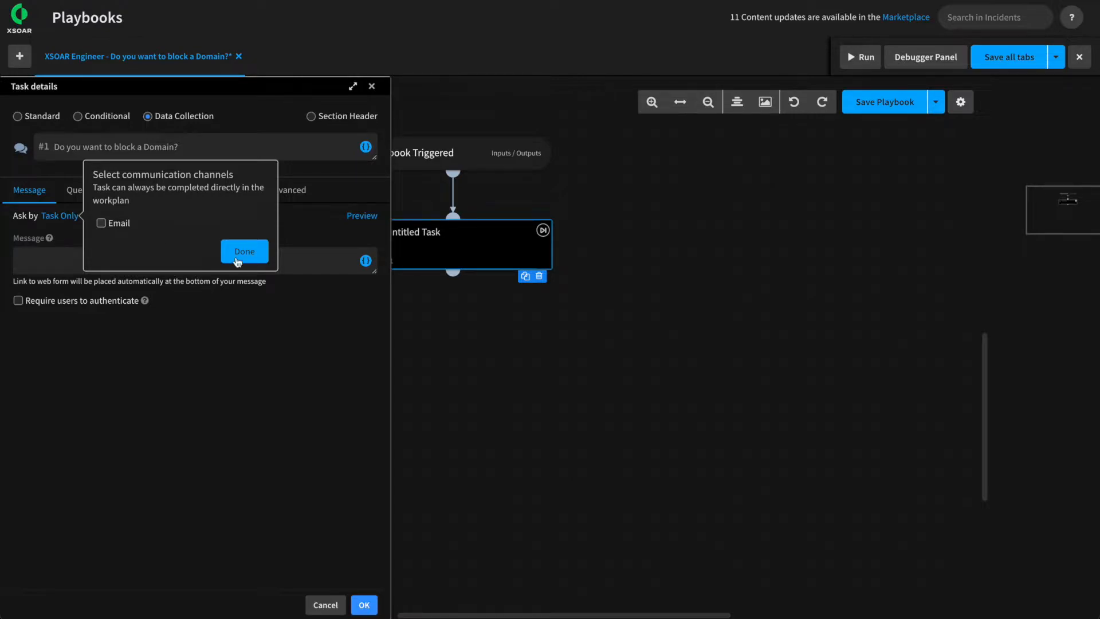
{"action": "mouse_move", "coordinate": [63, 212]}
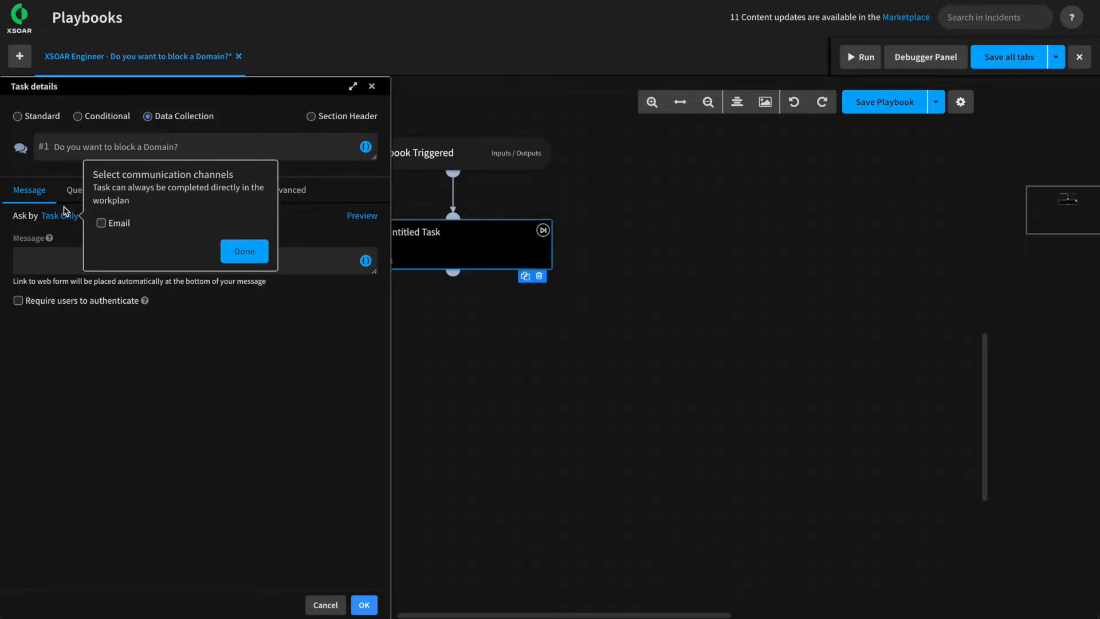
{"action": "mouse_move", "coordinate": [207, 240]}
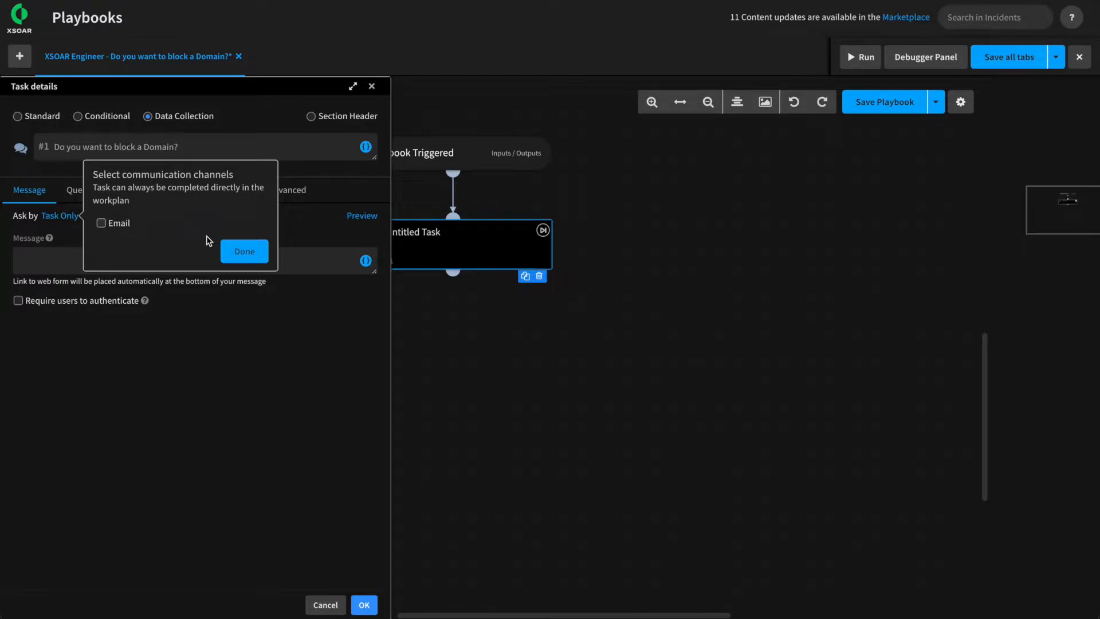
{"action": "left_click", "coordinate": [244, 251]}
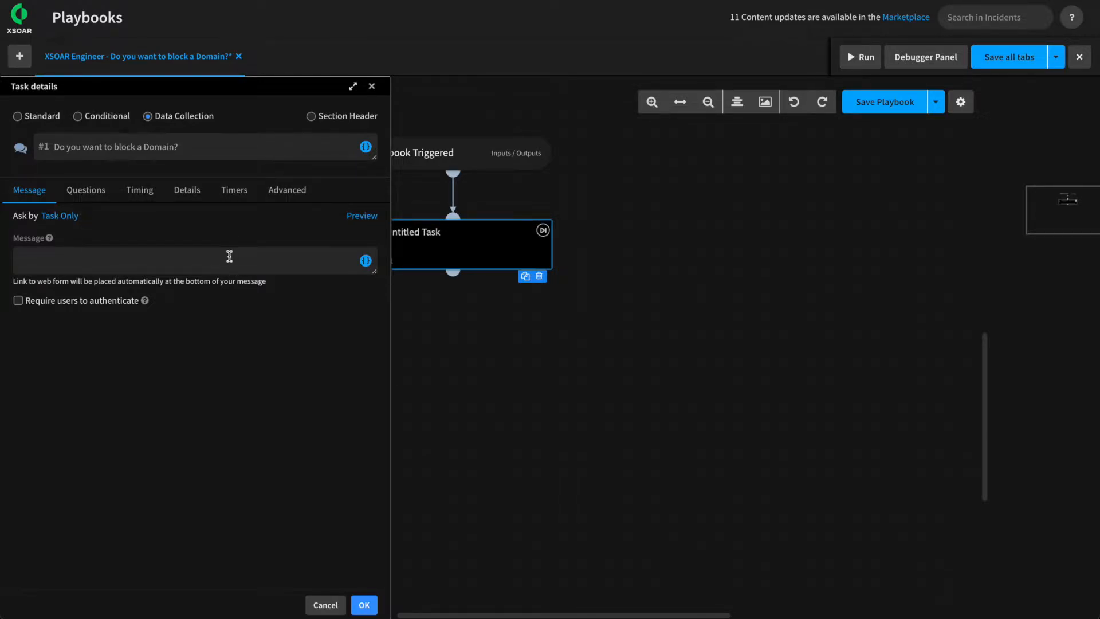
{"action": "left_click", "coordinate": [190, 260]}
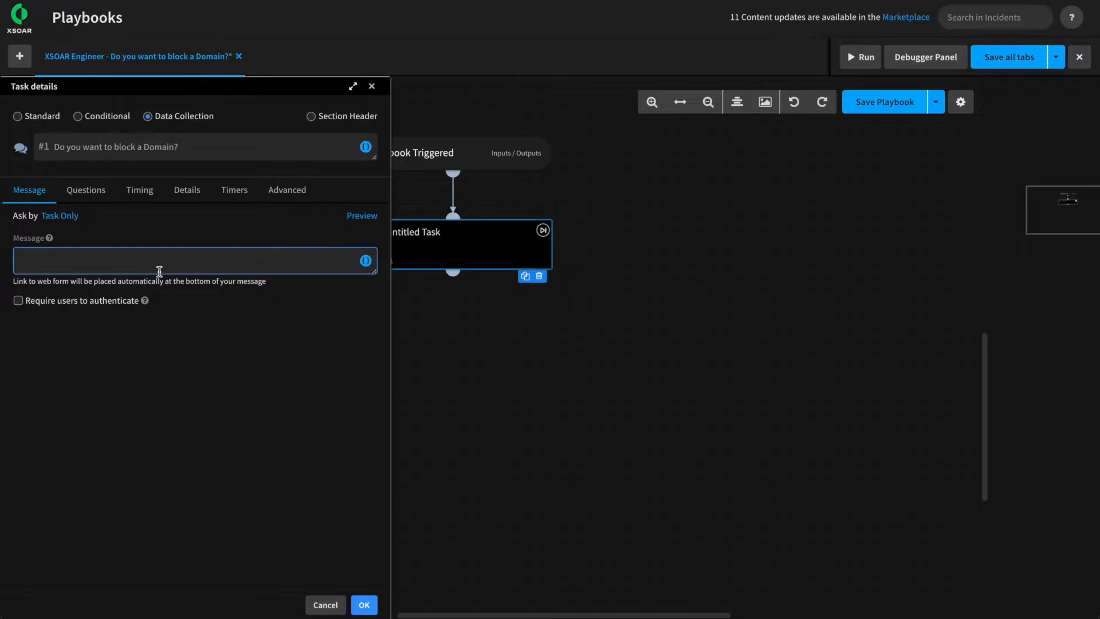
{"action": "type", "text": "Do you want to block a Domain?"}
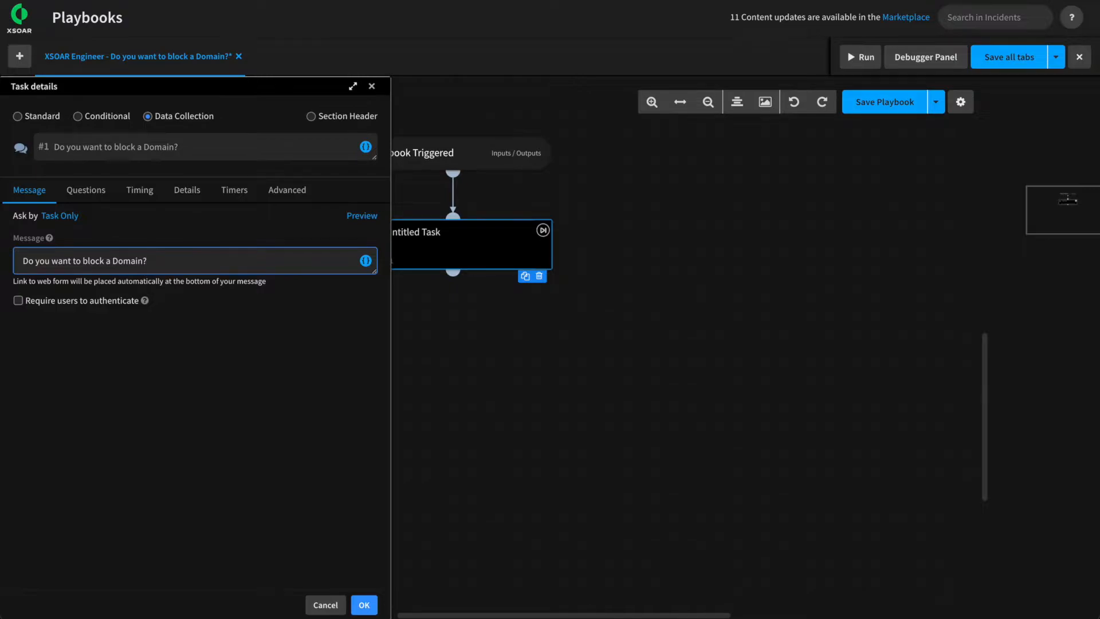
Add the multi-select question 'Select the Domains to Block?' and remove the No reply option
{"action": "left_click", "coordinate": [86, 190]}
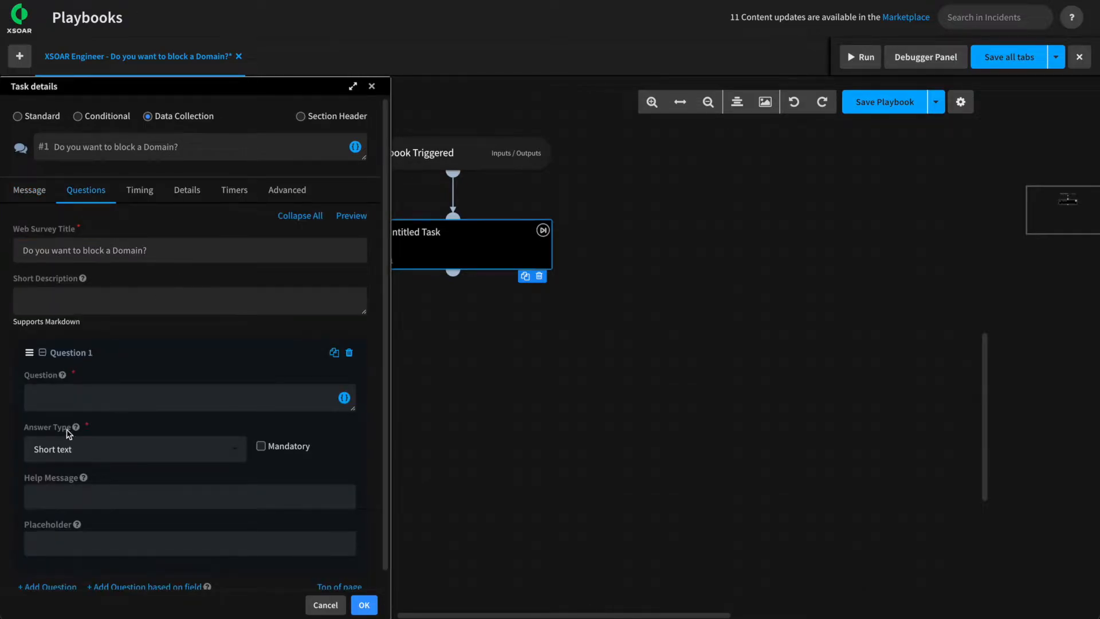
{"action": "type", "text": "Select the Domains to Block"}
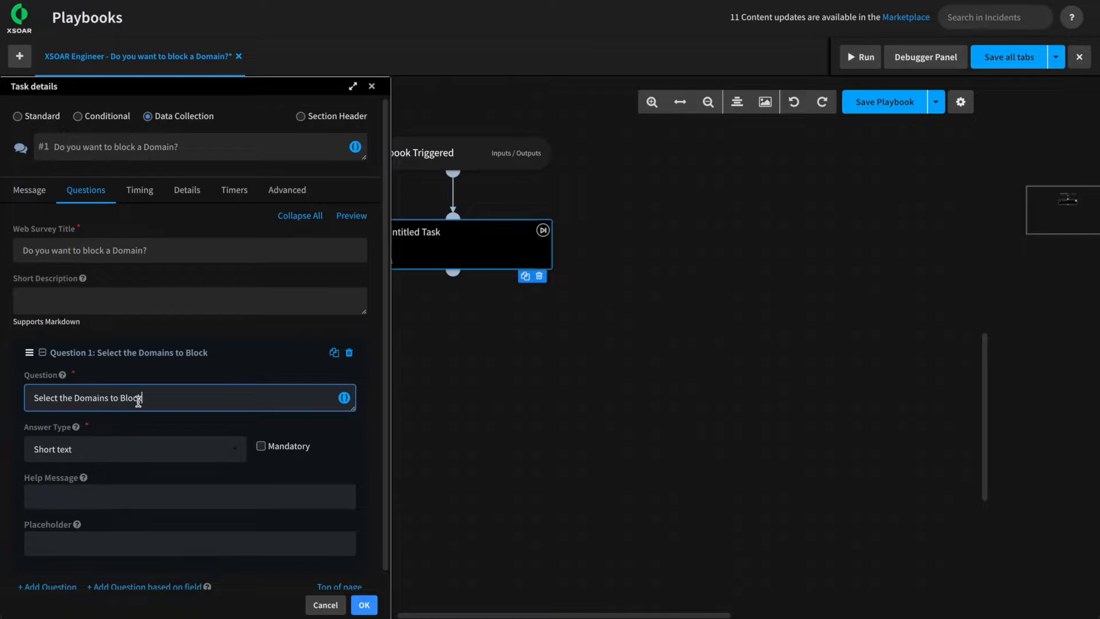
{"action": "type", "text": "?"}
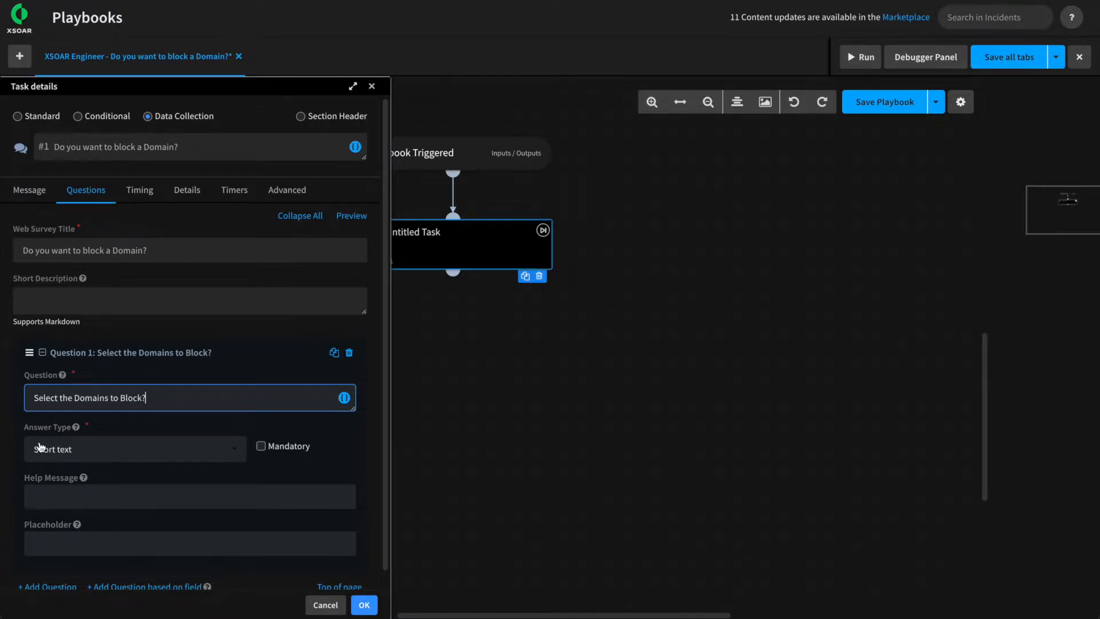
{"action": "left_click", "coordinate": [133, 449]}
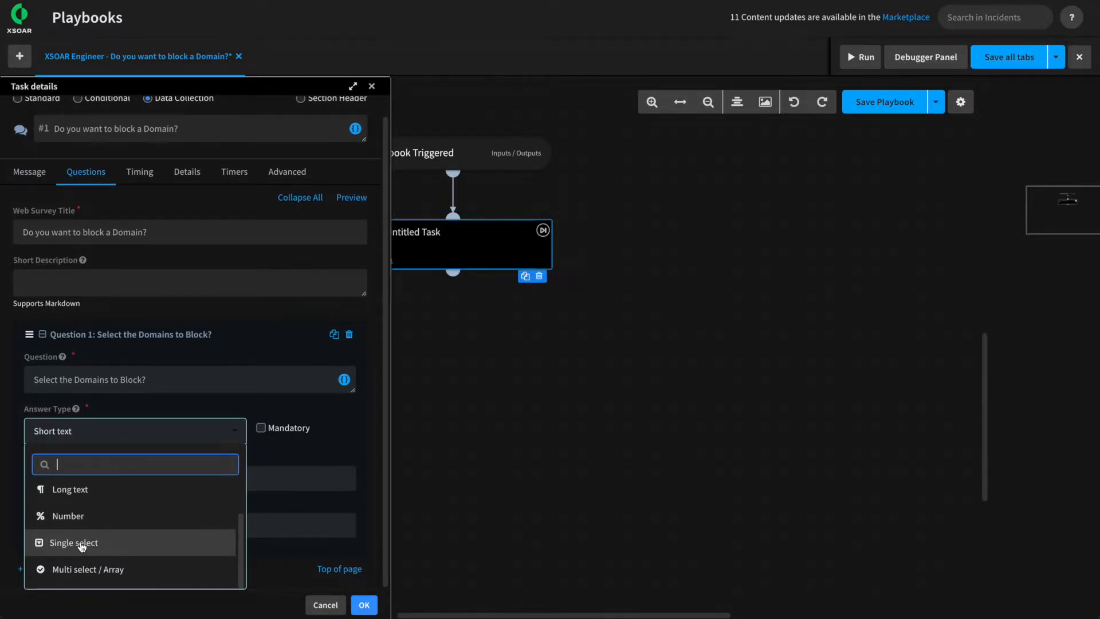
{"action": "left_click", "coordinate": [87, 569]}
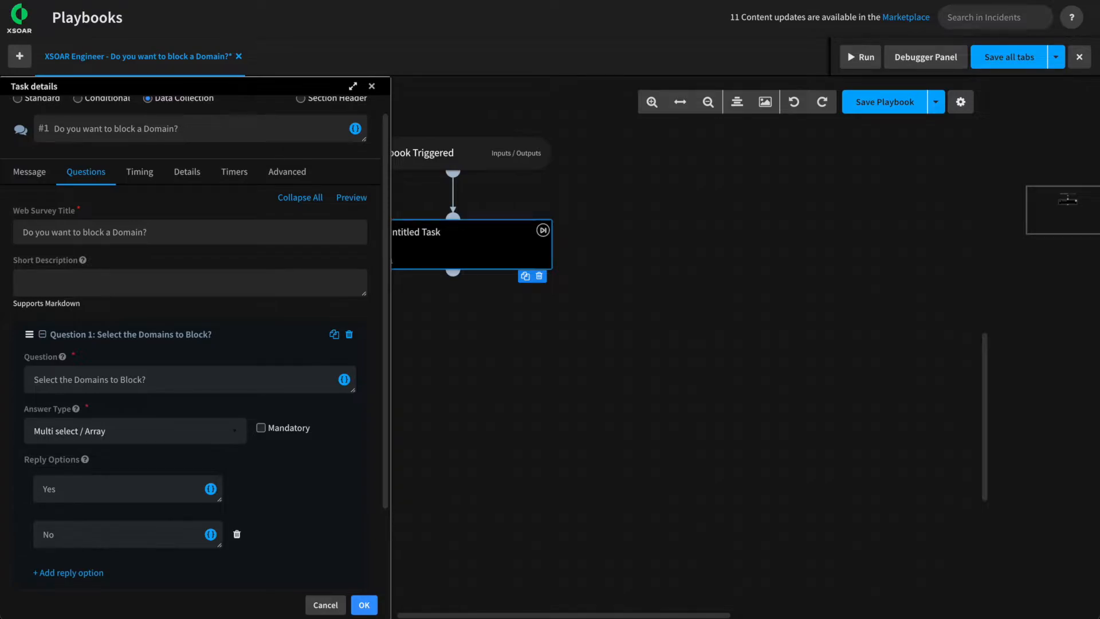
{"action": "mouse_move", "coordinate": [94, 458]}
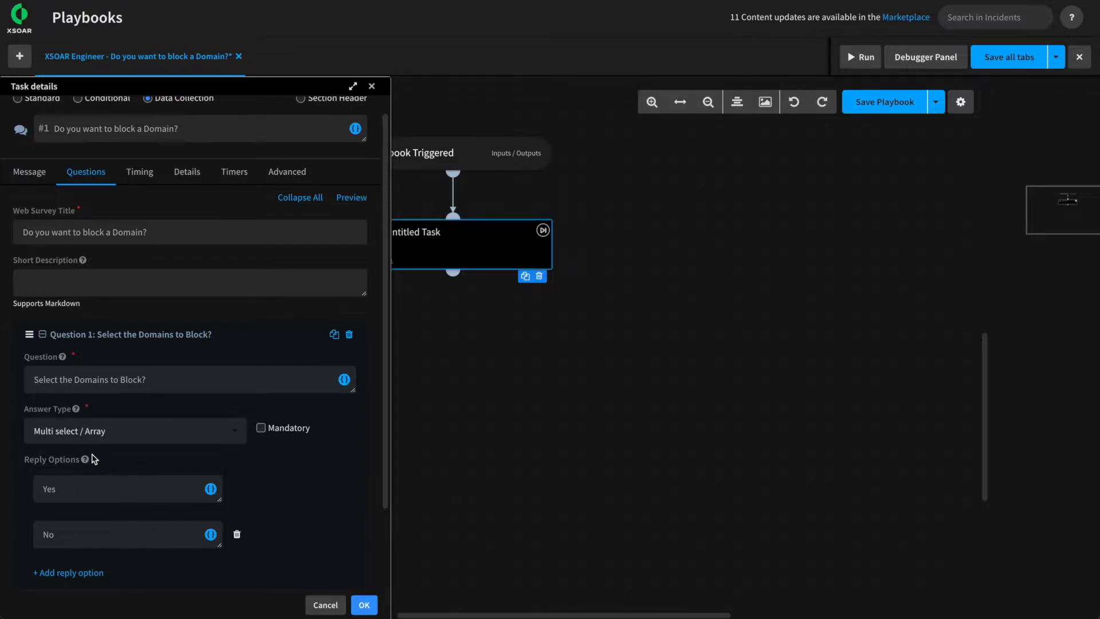
{"action": "mouse_move", "coordinate": [79, 469]}
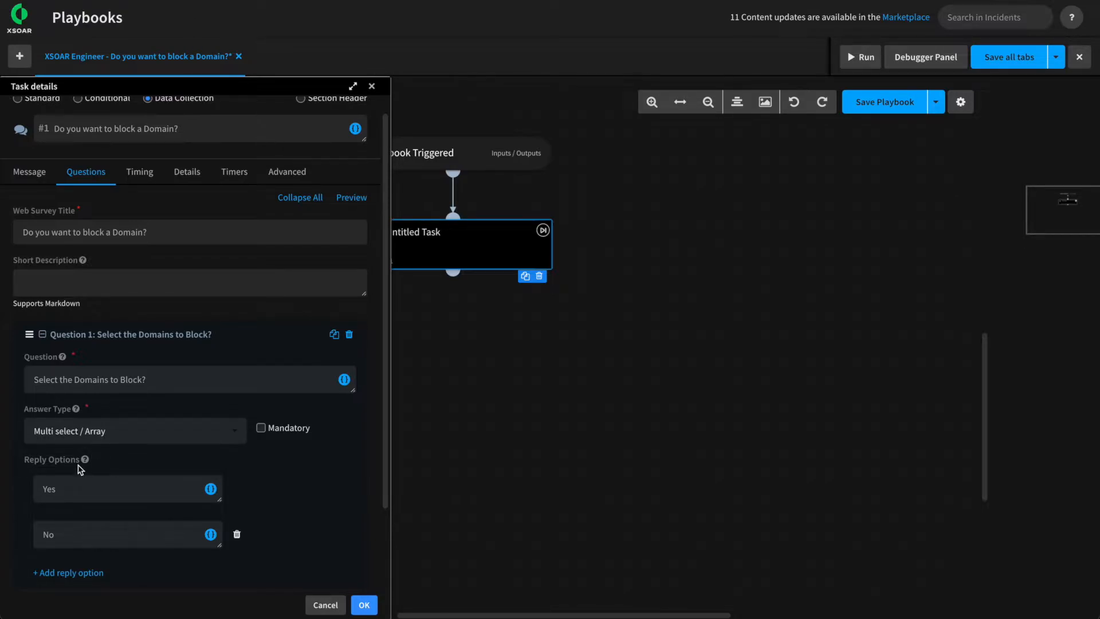
{"action": "mouse_move", "coordinate": [69, 472]}
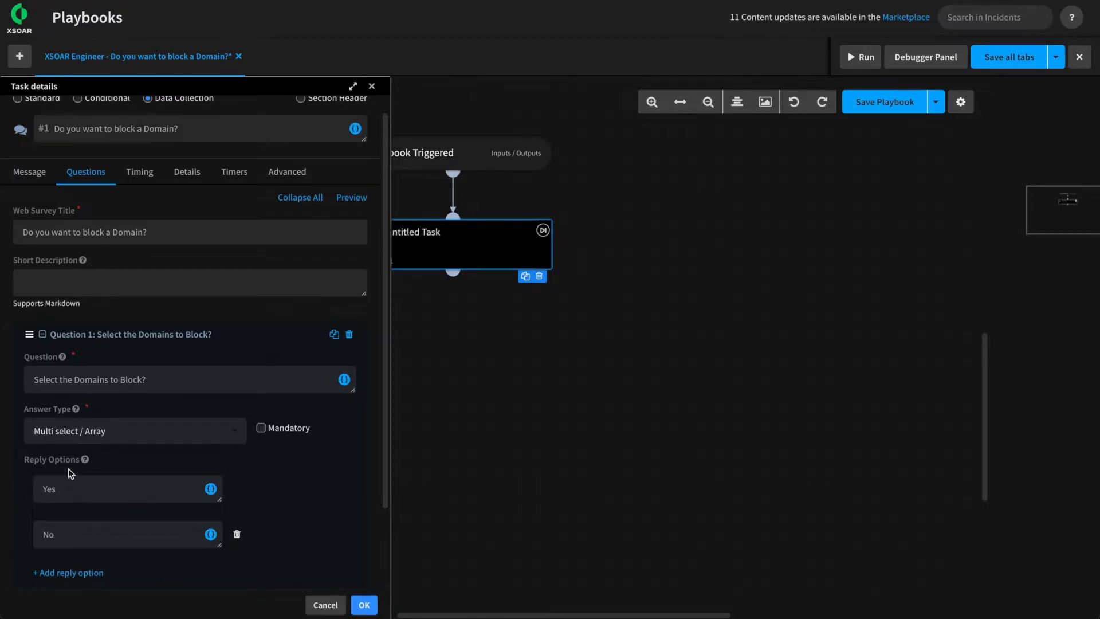
{"action": "mouse_move", "coordinate": [241, 535]}
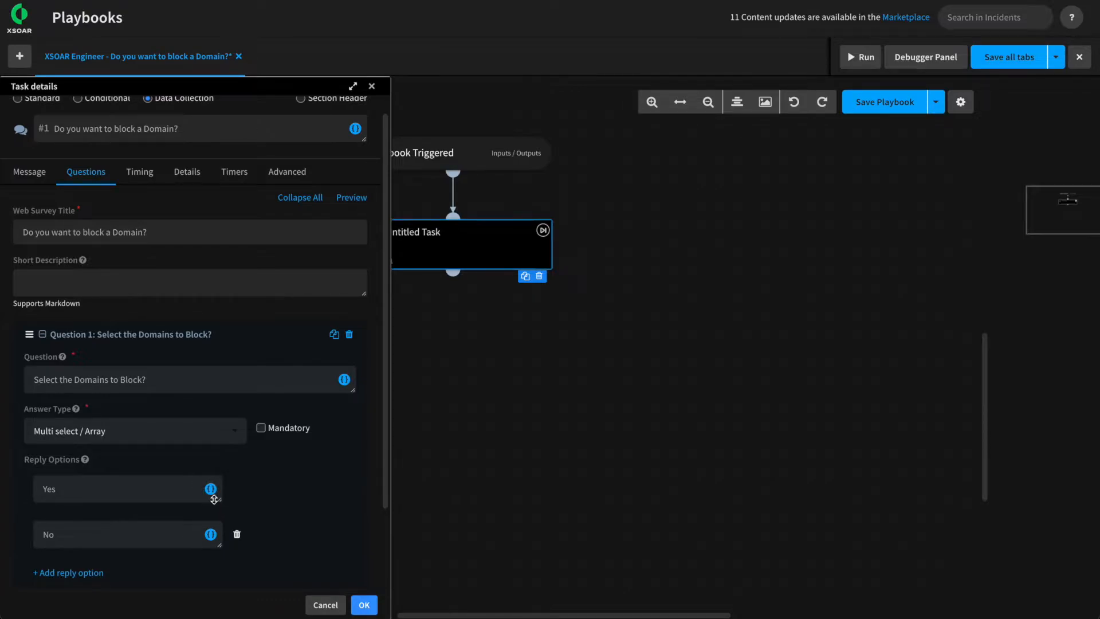
{"action": "left_click", "coordinate": [236, 534]}
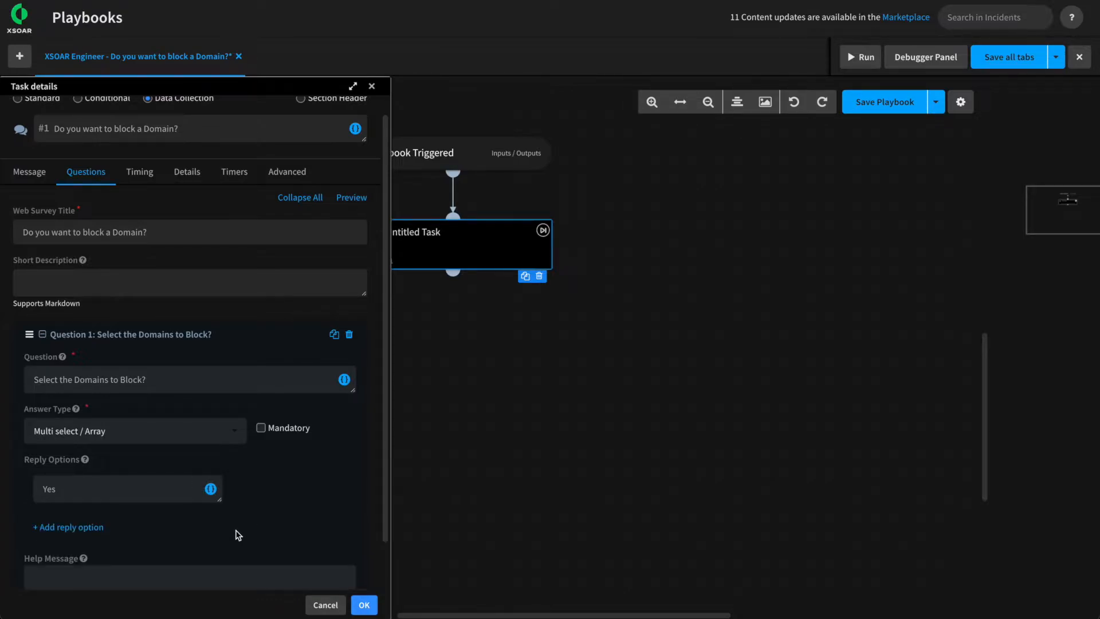
Source the Yes reply option from the Domain.Name context path and test it
{"action": "left_click", "coordinate": [210, 488]}
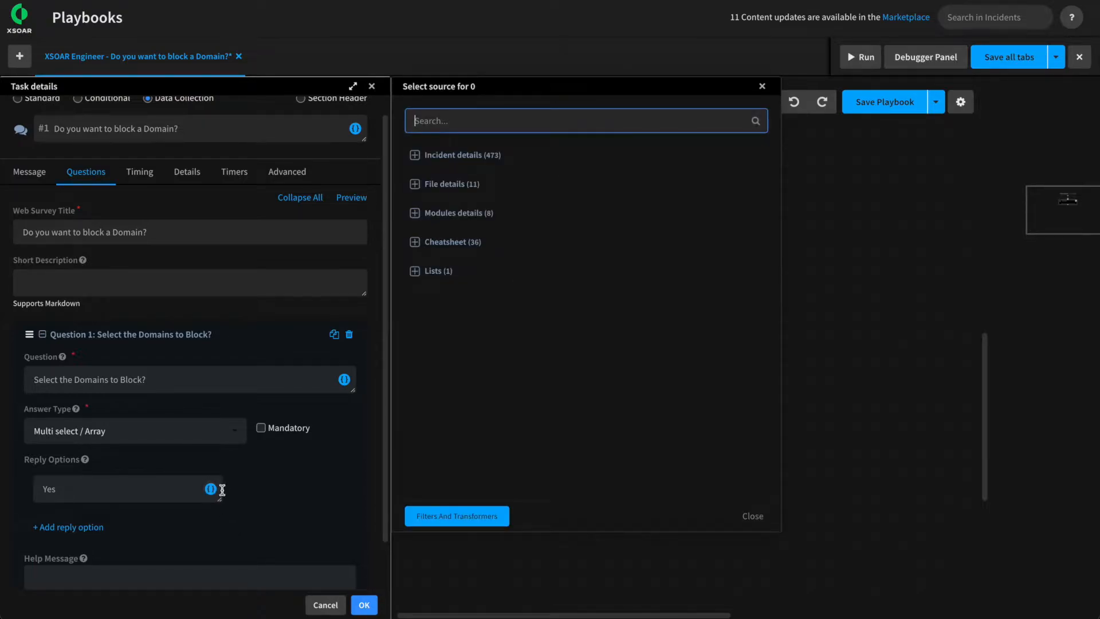
{"action": "left_click", "coordinate": [456, 515]}
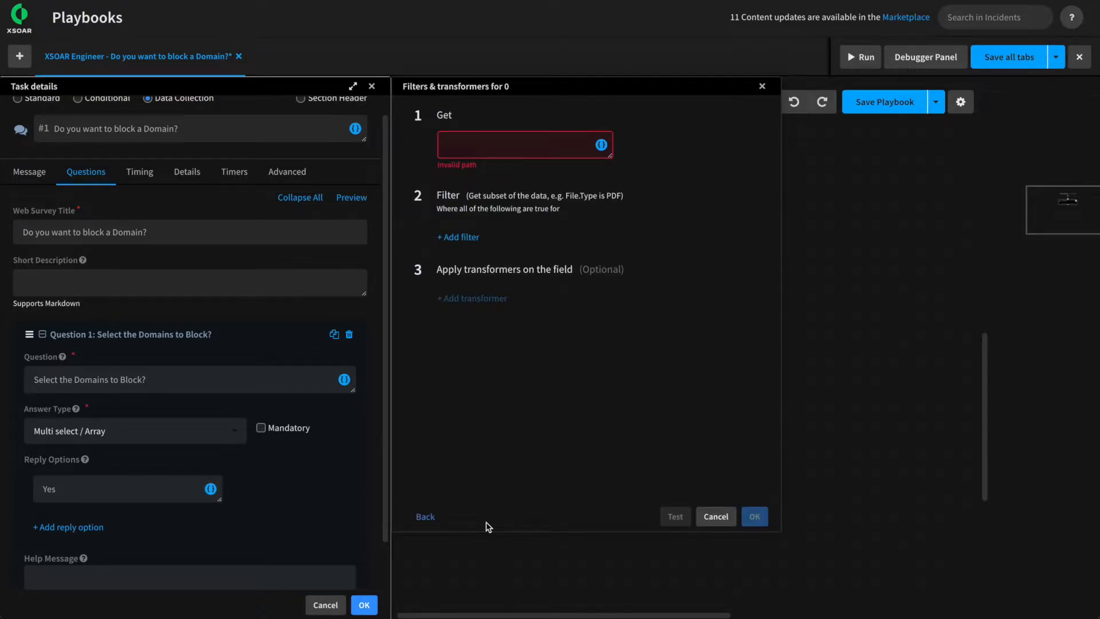
{"action": "left_click", "coordinate": [524, 145]}
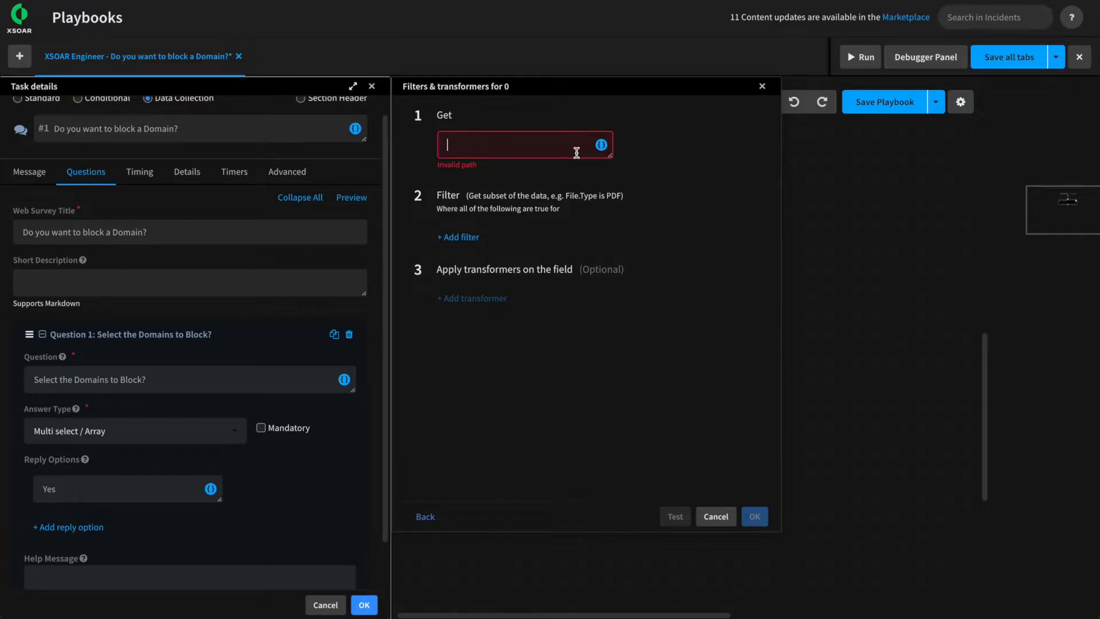
{"action": "type", "text": "Domain."}
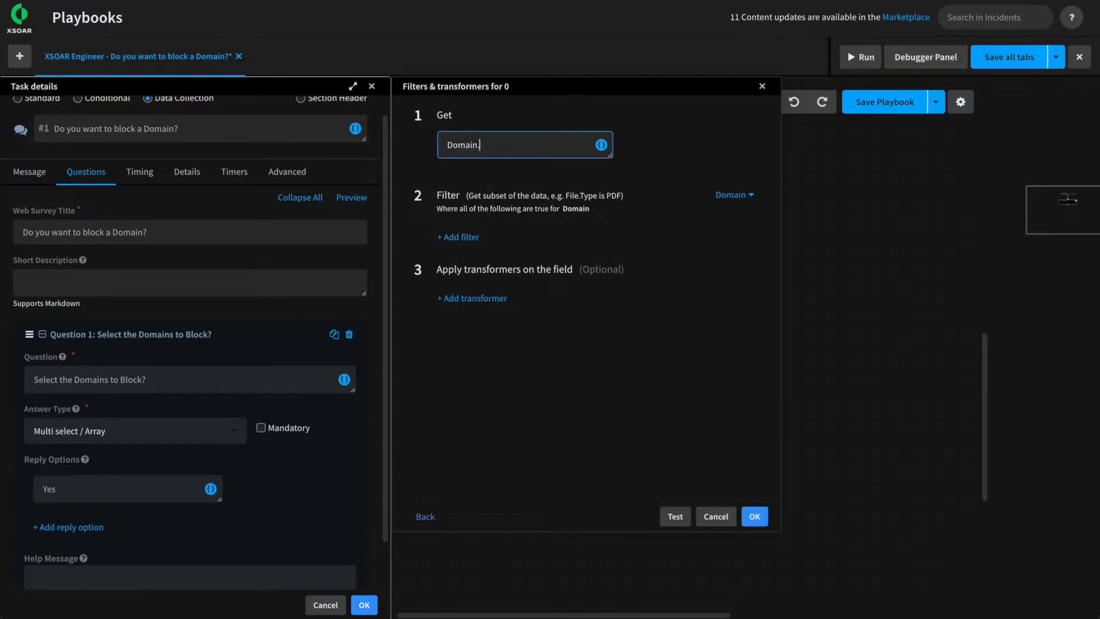
{"action": "type", "text": "Name"}
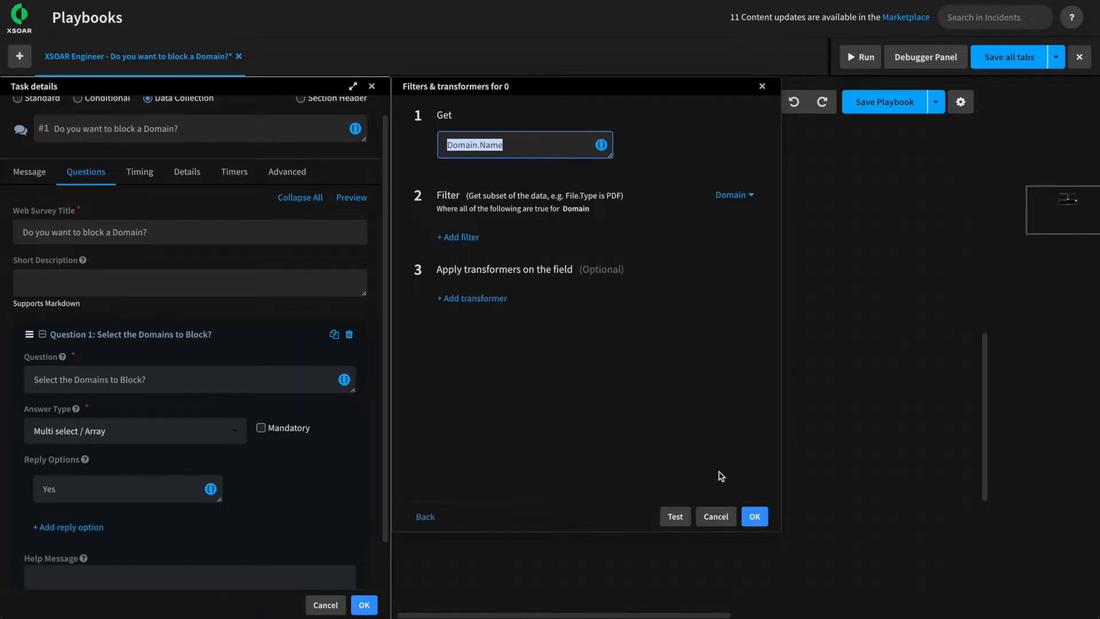
{"action": "left_click", "coordinate": [674, 515]}
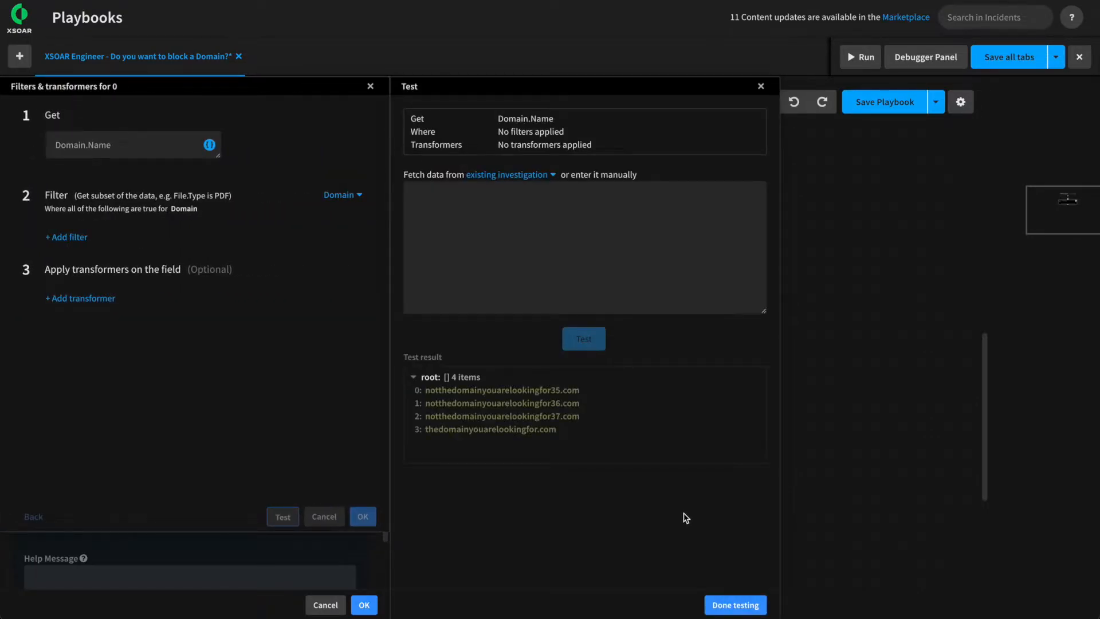
Test Domain.Name against investigation #618, returning four domains, and finish testing
{"action": "left_click", "coordinate": [506, 174]}
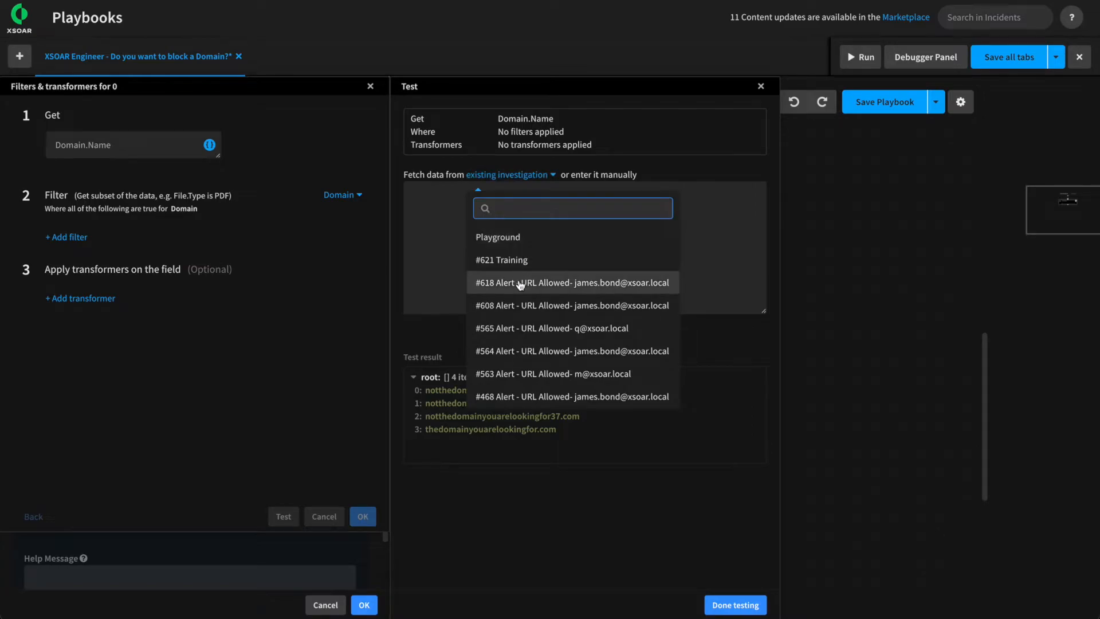
{"action": "left_click", "coordinate": [571, 282]}
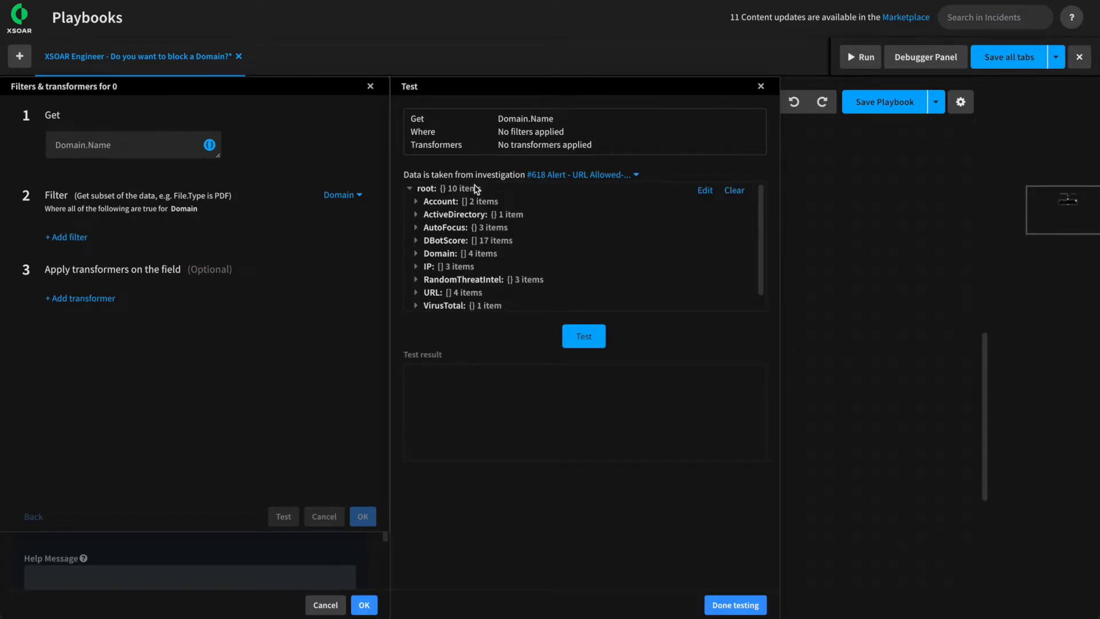
{"action": "left_click", "coordinate": [417, 253]}
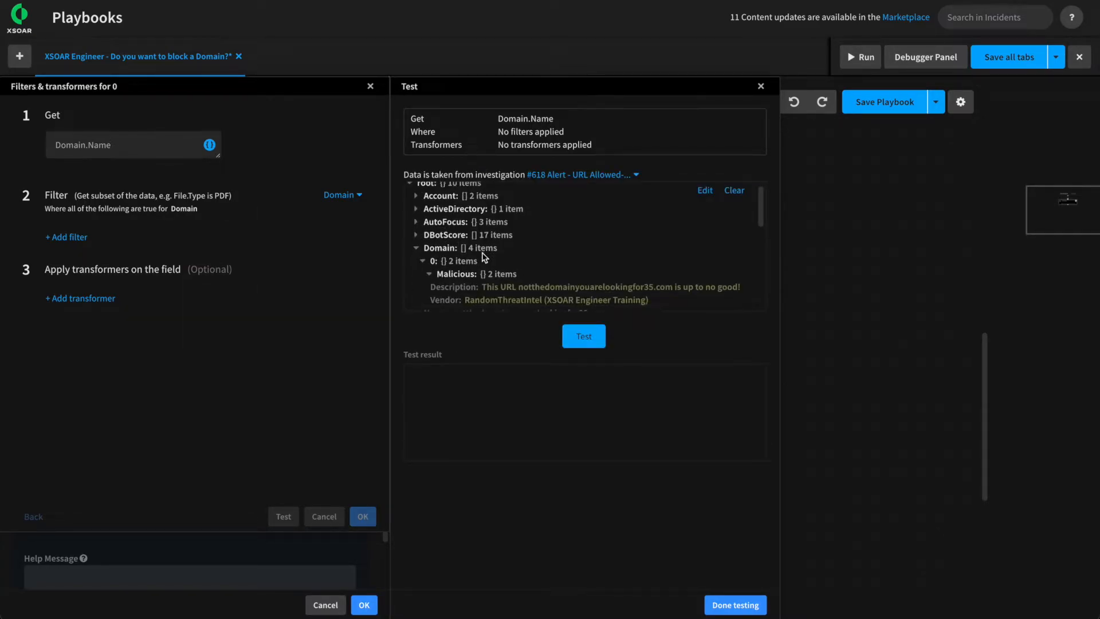
{"action": "scroll", "scroll_direction": "down", "scroll_amount": 3}
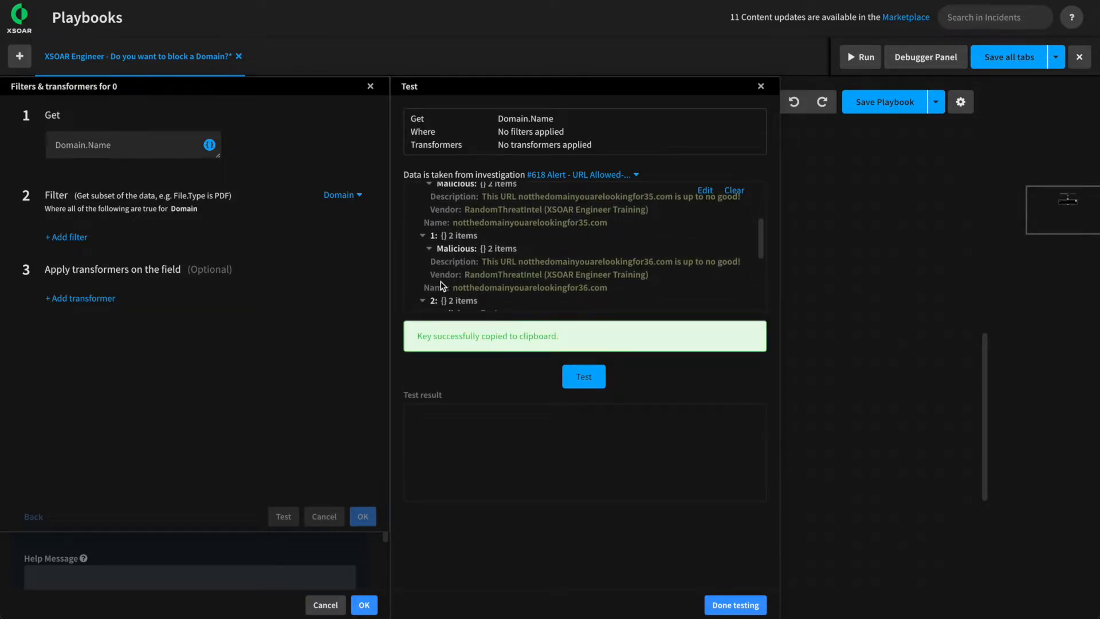
{"action": "left_click", "coordinate": [583, 376]}
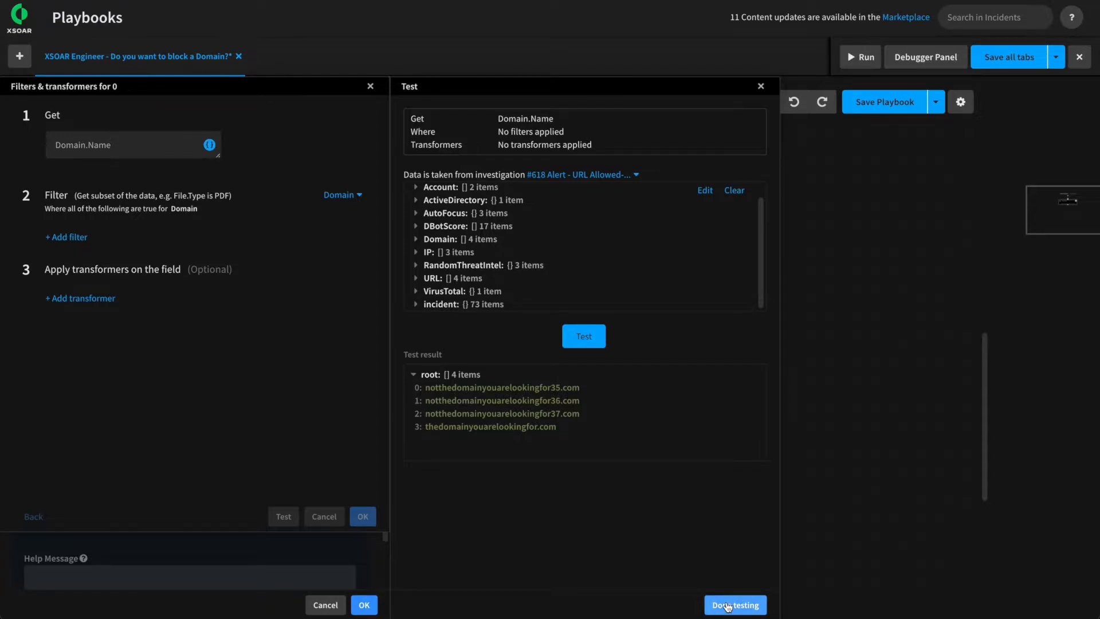
{"action": "left_click", "coordinate": [734, 605]}
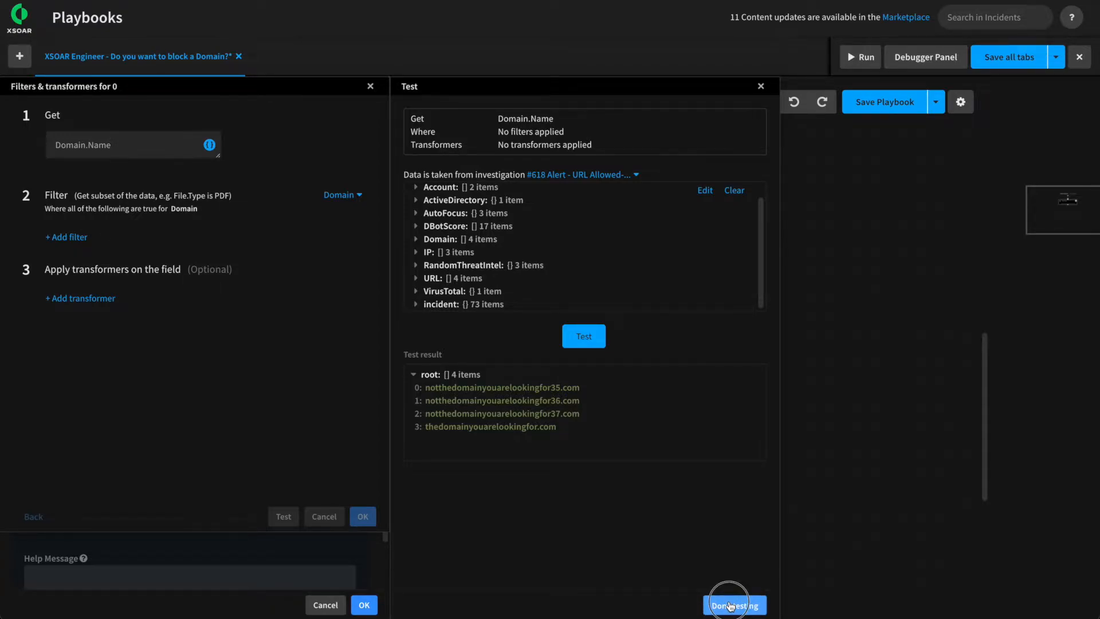
{"action": "left_click", "coordinate": [734, 604]}
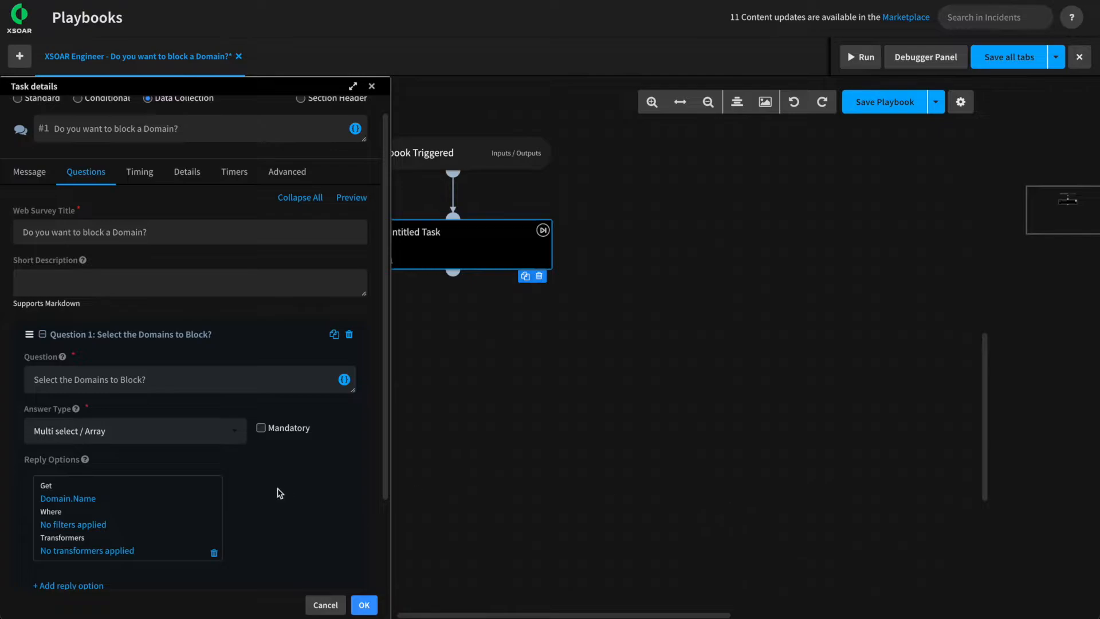
Save the data collection task settings and bring up the Debugger Panel
{"action": "scroll", "scroll_direction": "down", "scroll_amount": 3}
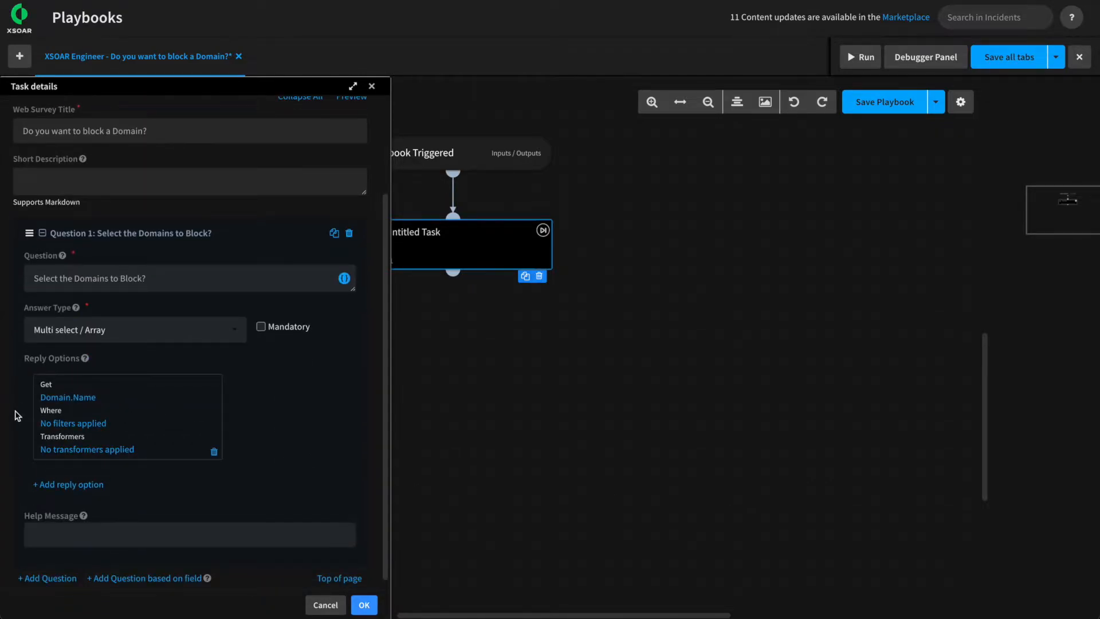
{"action": "mouse_move", "coordinate": [71, 544]}
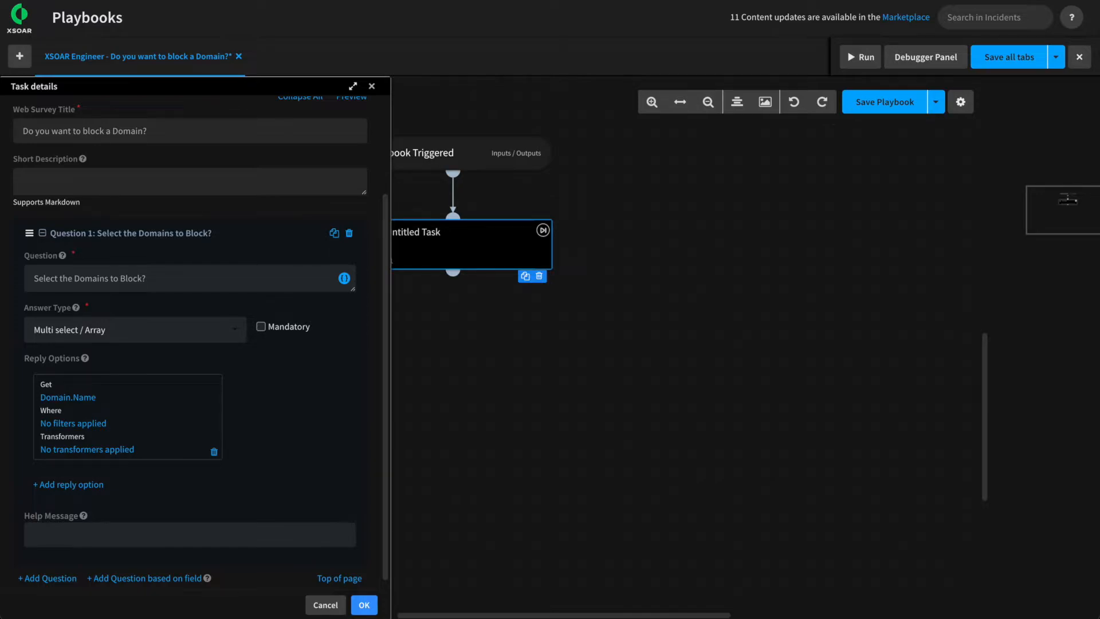
{"action": "left_click", "coordinate": [363, 604]}
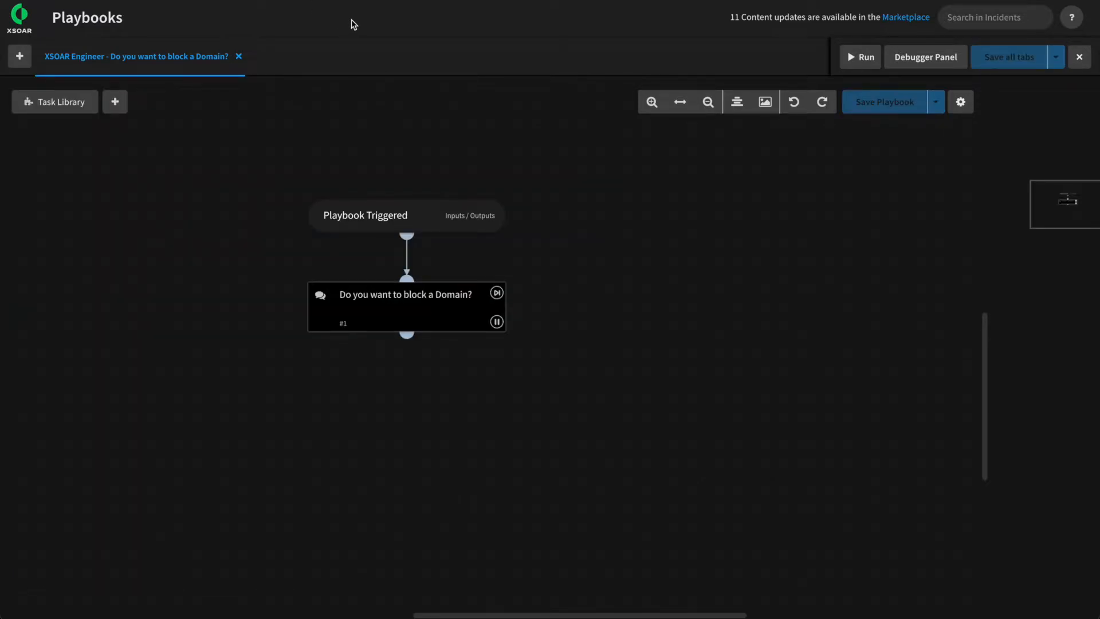
{"action": "left_click", "coordinate": [924, 56]}
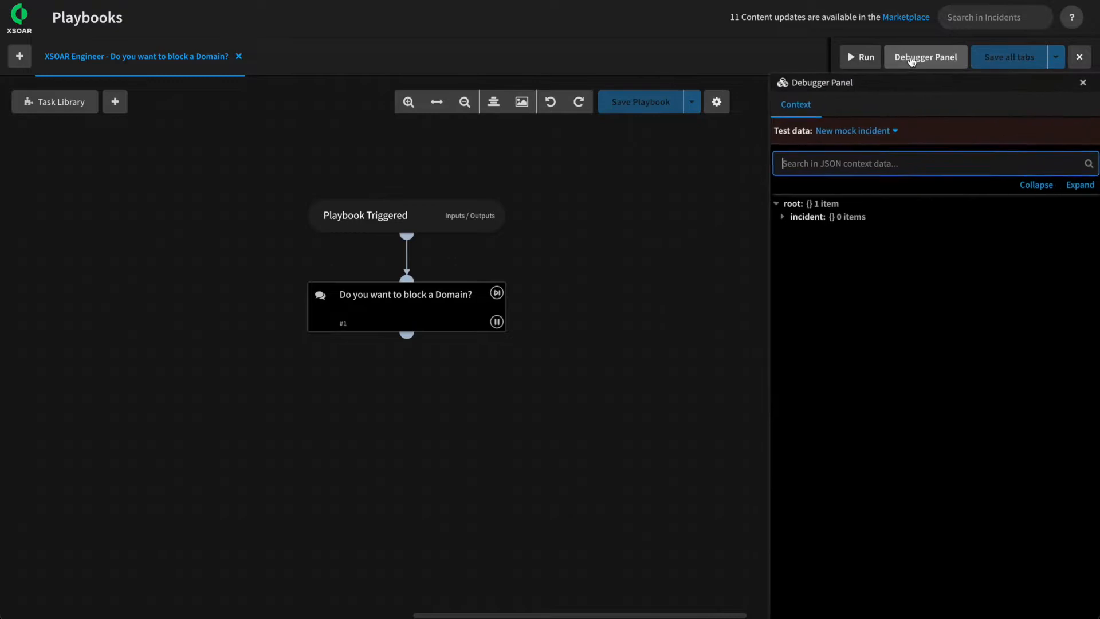
Start a debug run using URL Allowed alert #618 as test data
{"action": "left_click", "coordinate": [854, 131]}
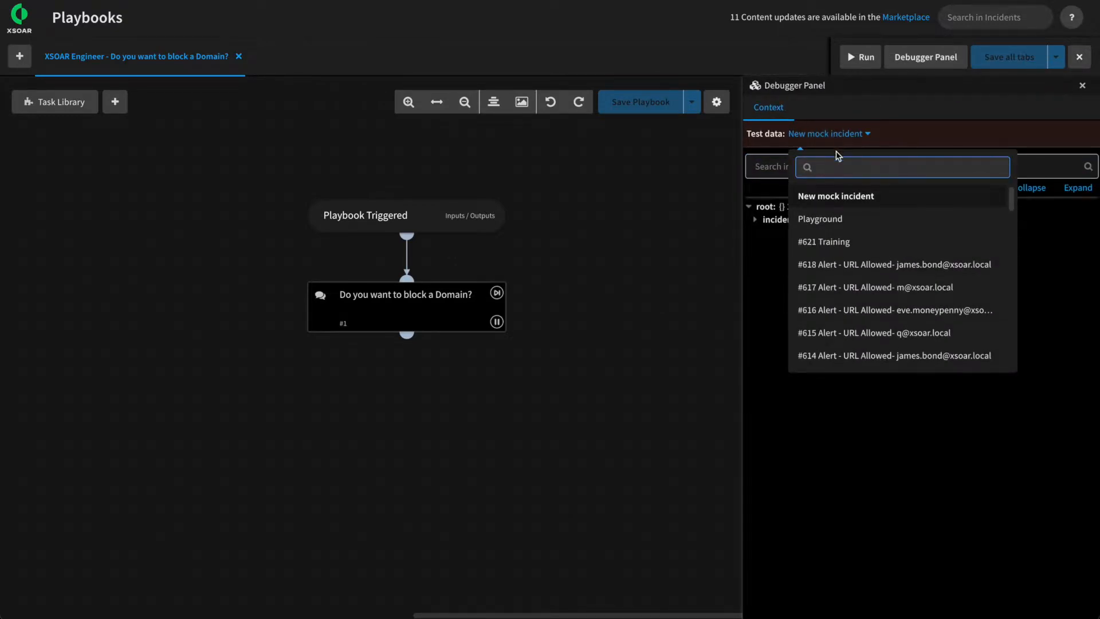
{"action": "left_click", "coordinate": [893, 264]}
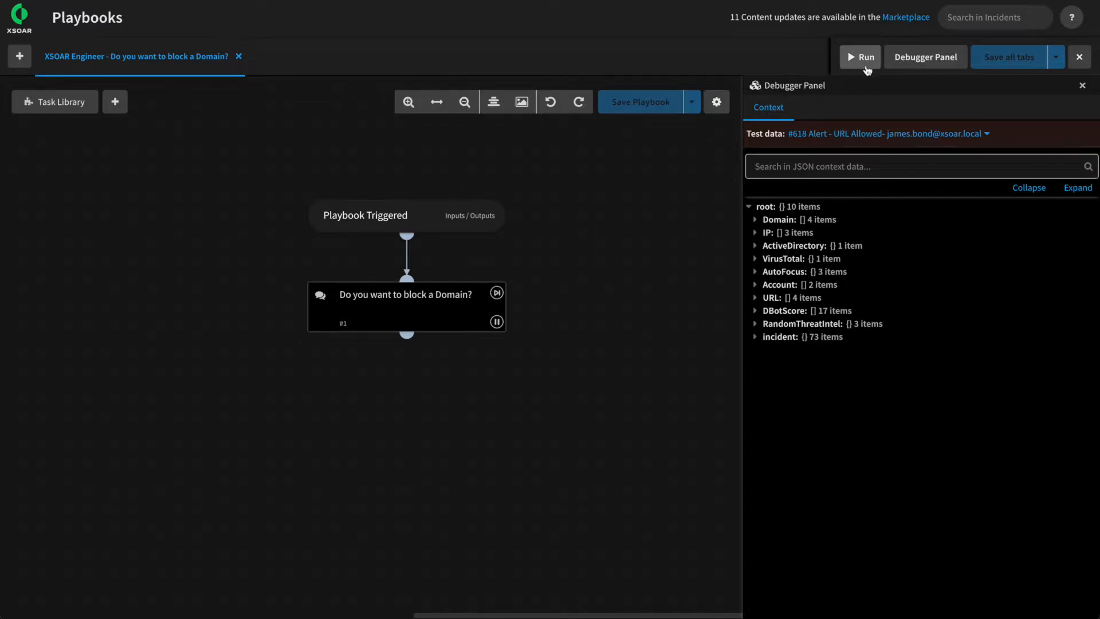
{"action": "left_click", "coordinate": [859, 57]}
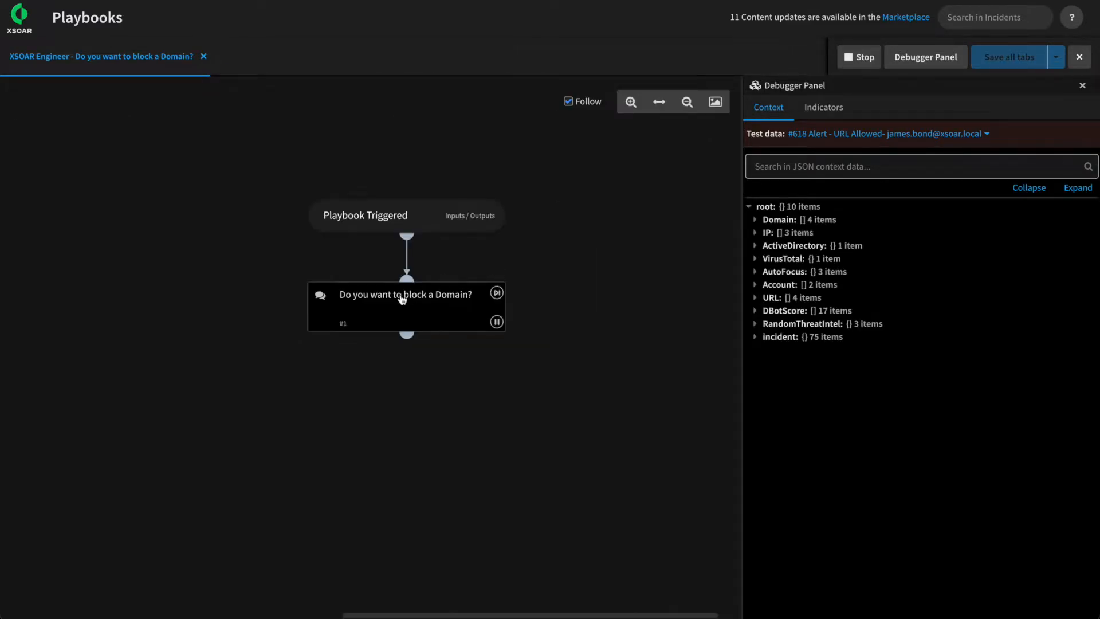
Submit three domains in task #1, inspect the recorded answers in context, and stop
{"action": "left_click", "coordinate": [406, 294]}
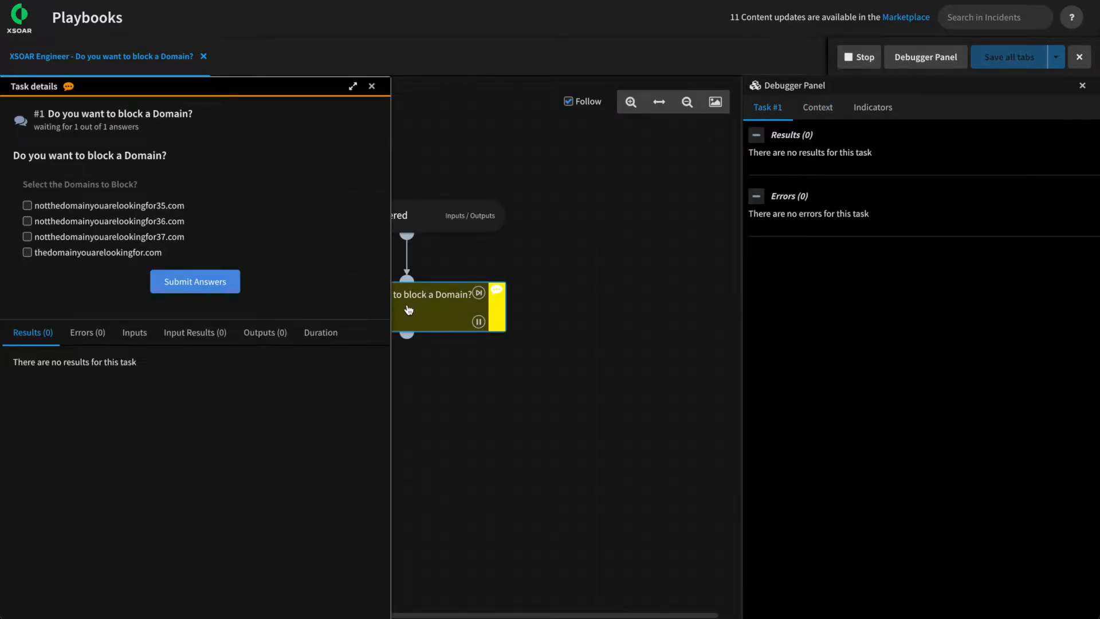
{"action": "left_click", "coordinate": [27, 205]}
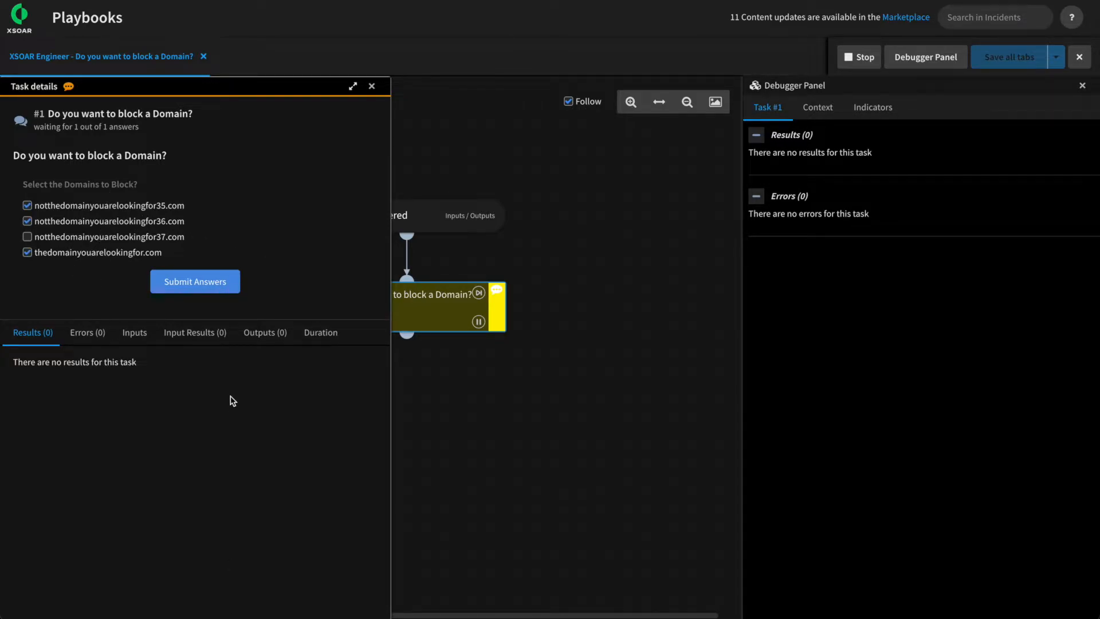
{"action": "left_click", "coordinate": [194, 281]}
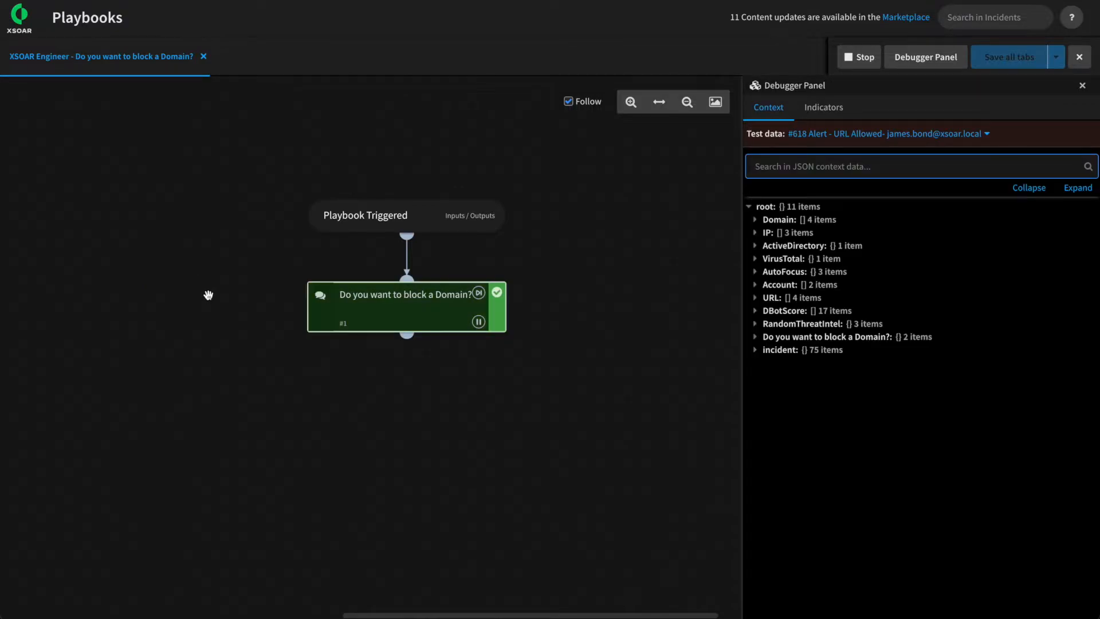
{"action": "mouse_move", "coordinate": [681, 398]}
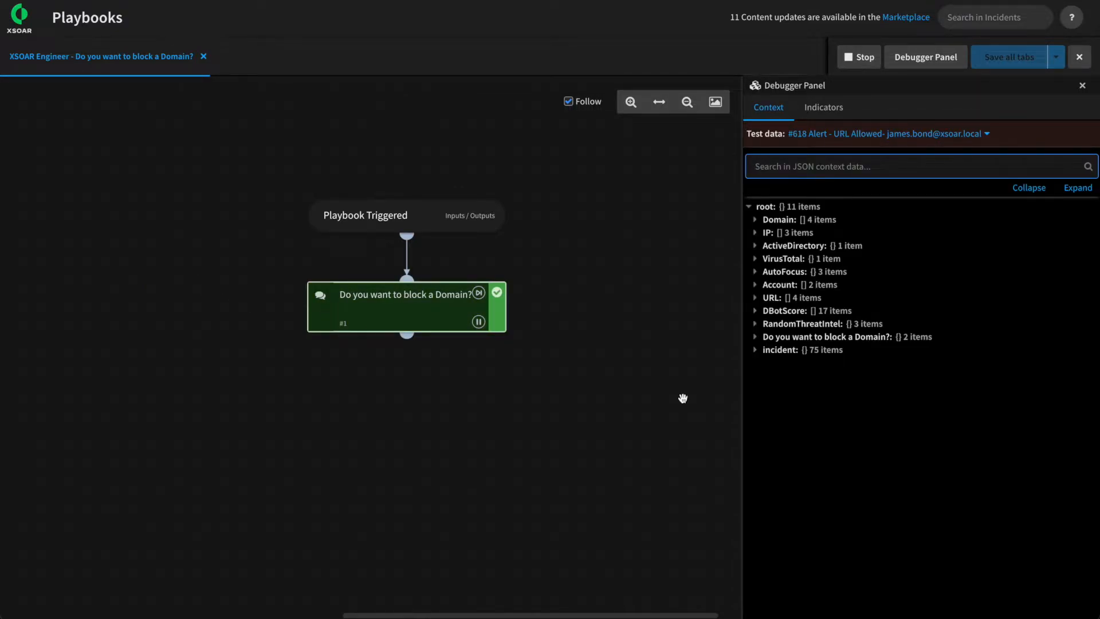
{"action": "left_click", "coordinate": [756, 336]}
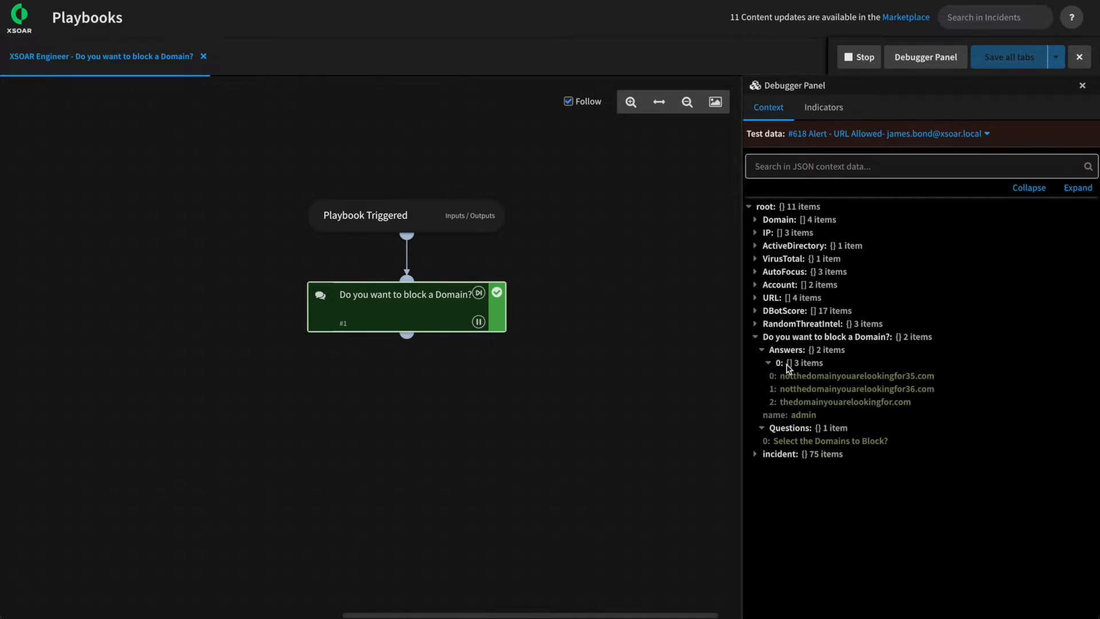
{"action": "mouse_move", "coordinate": [407, 410]}
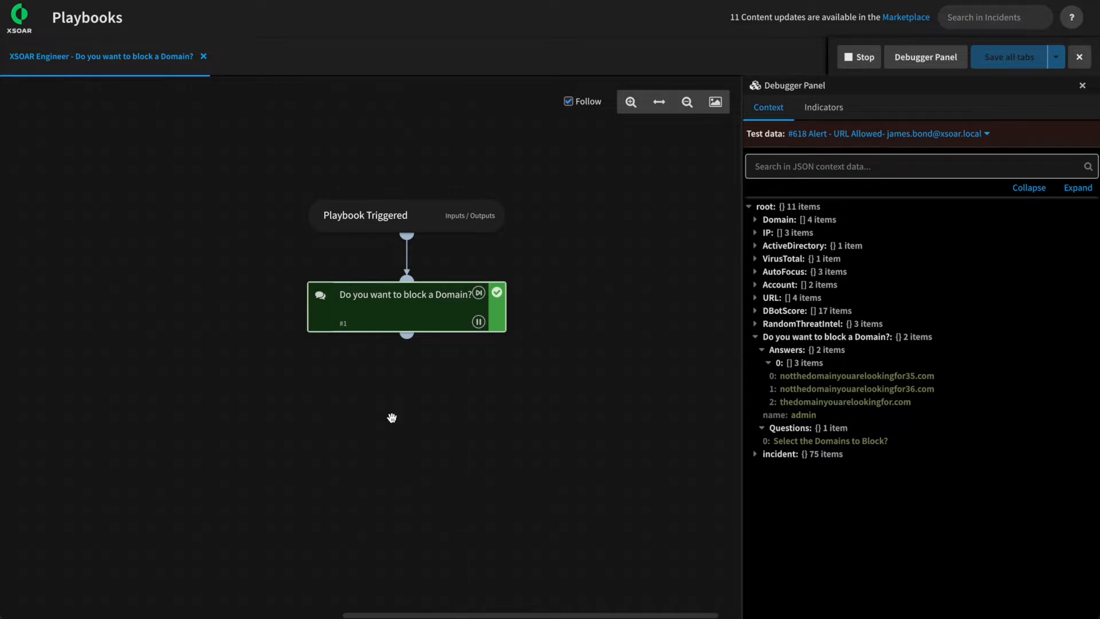
{"action": "mouse_move", "coordinate": [953, 108]}
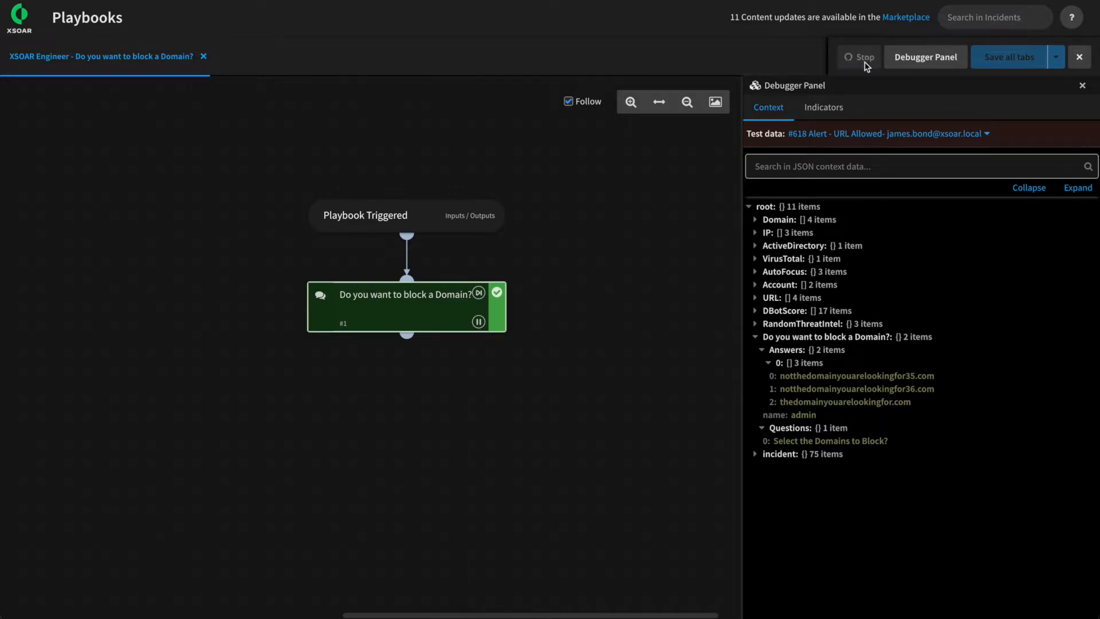
{"action": "left_click", "coordinate": [859, 56]}
{"action": "type", "text": "appen"}
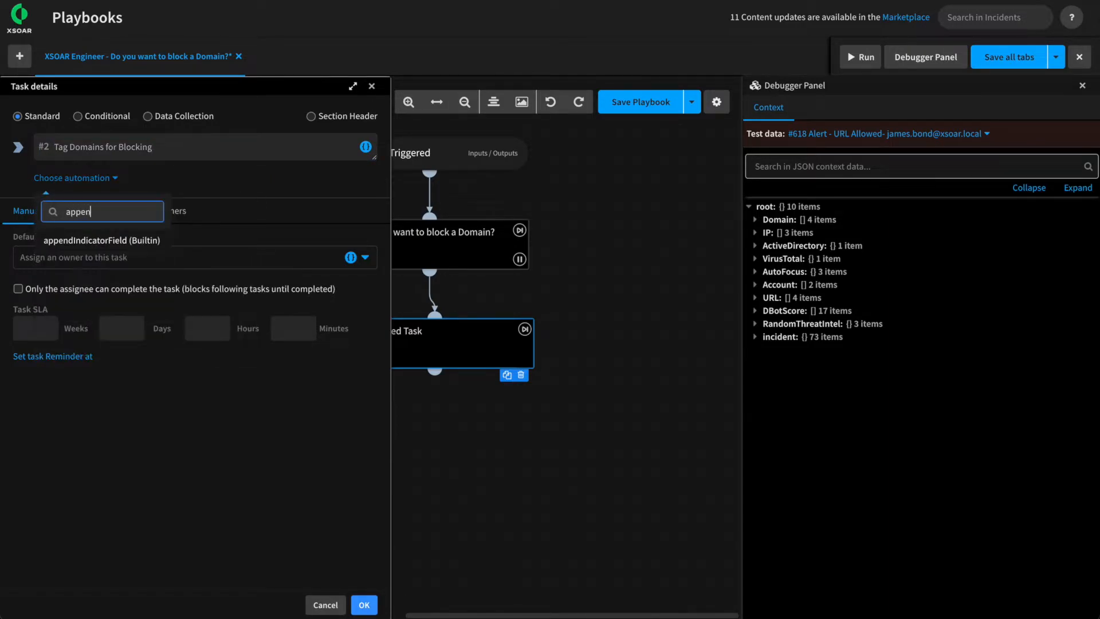
Set 'Tag Domains for Blocking' to appendIndicatorField with field 'tags' and fieldValue 'approved_block'
{"action": "left_click", "coordinate": [101, 240]}
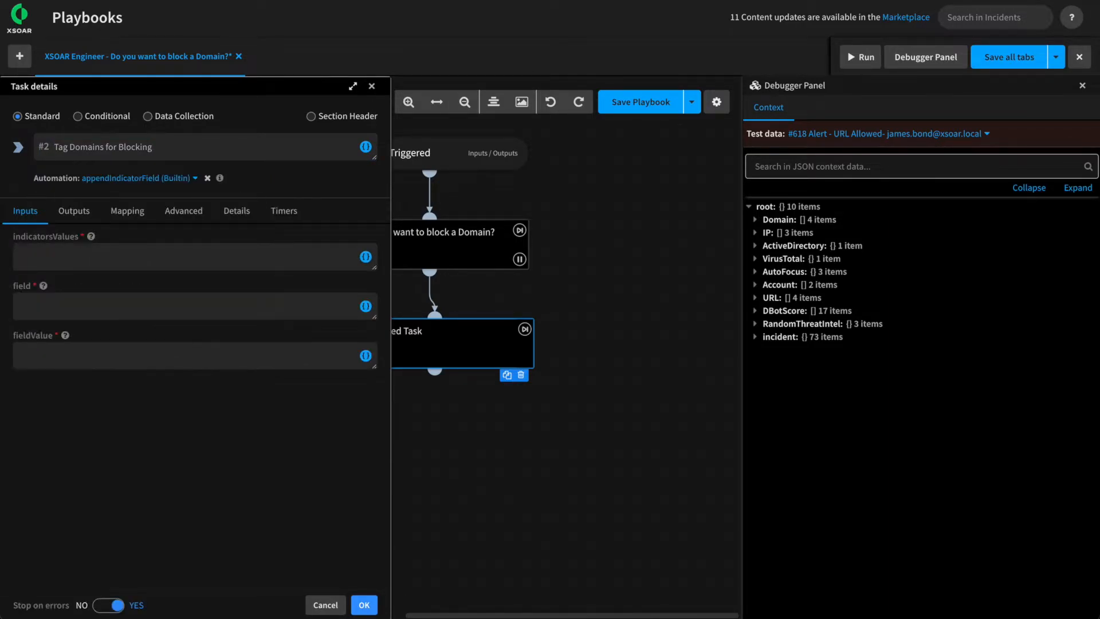
{"action": "mouse_move", "coordinate": [90, 236]}
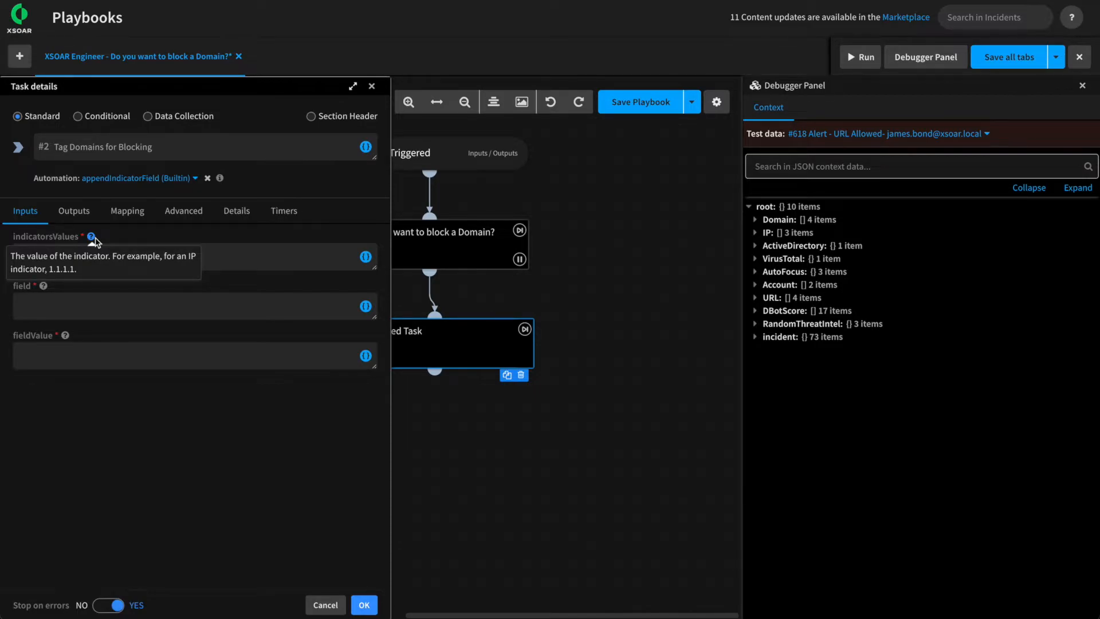
{"action": "left_click", "coordinate": [194, 307]}
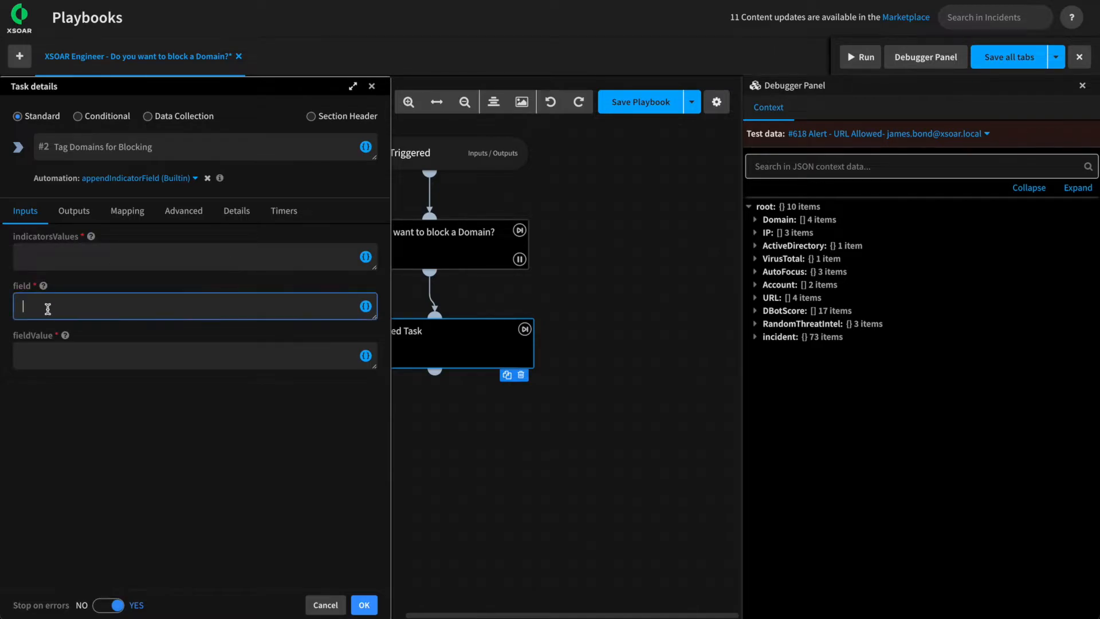
{"action": "type", "text": "tags"}
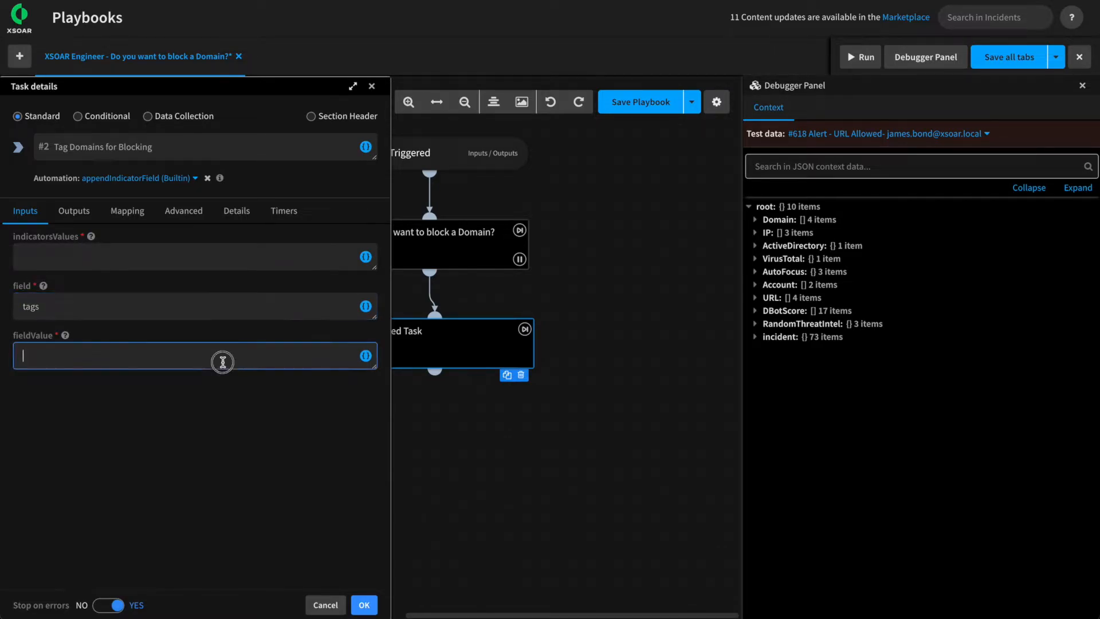
{"action": "type", "text": "approved_b"}
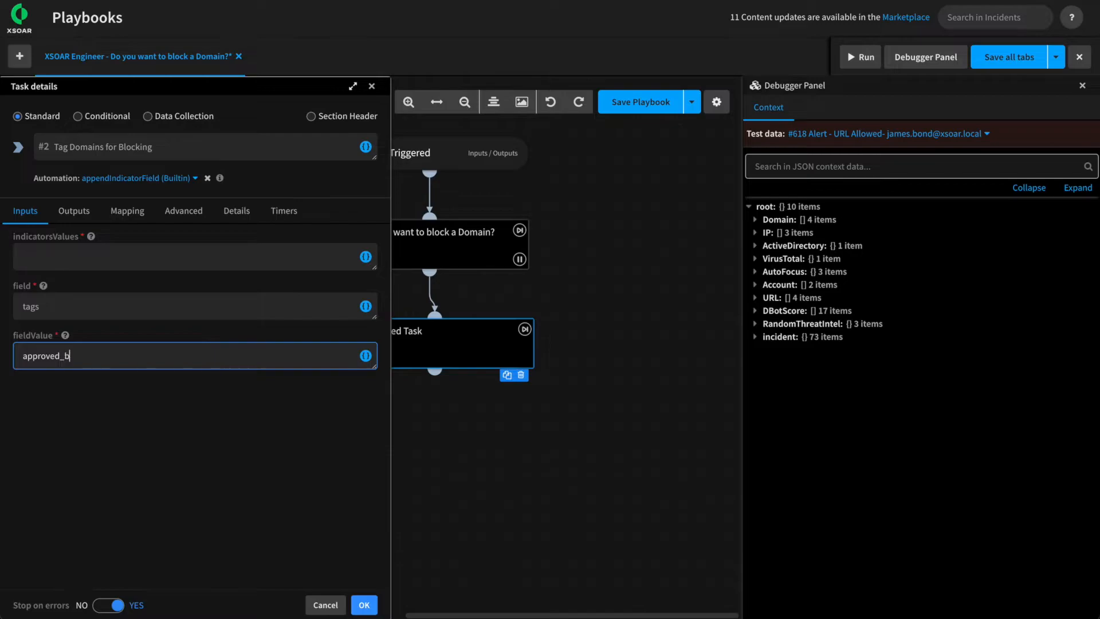
{"action": "type", "text": "lock"}
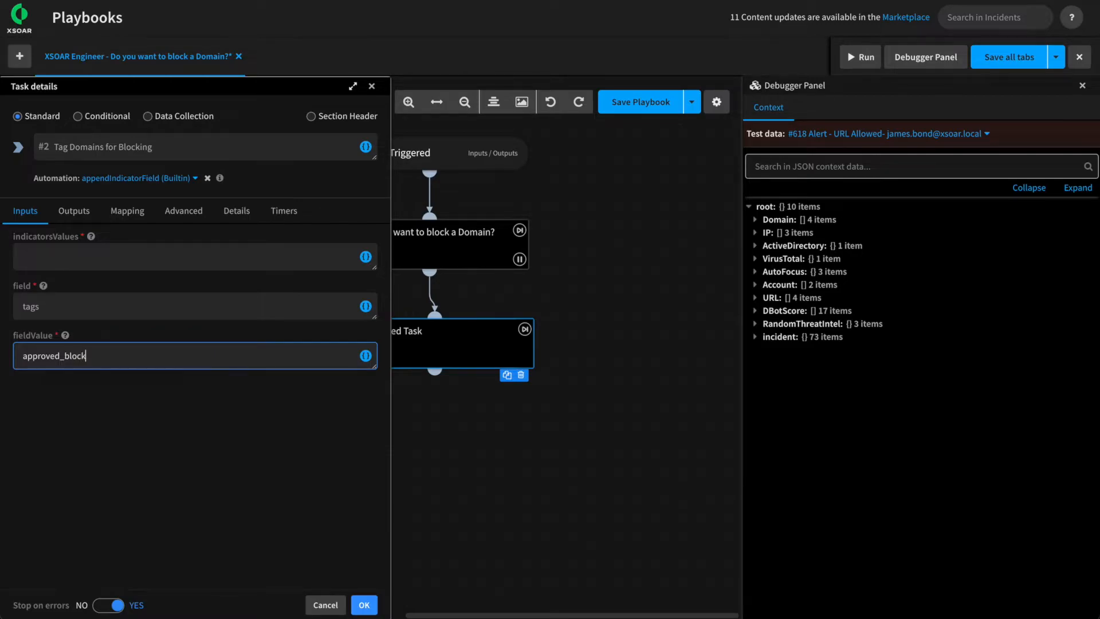
{"action": "mouse_move", "coordinate": [69, 240]}
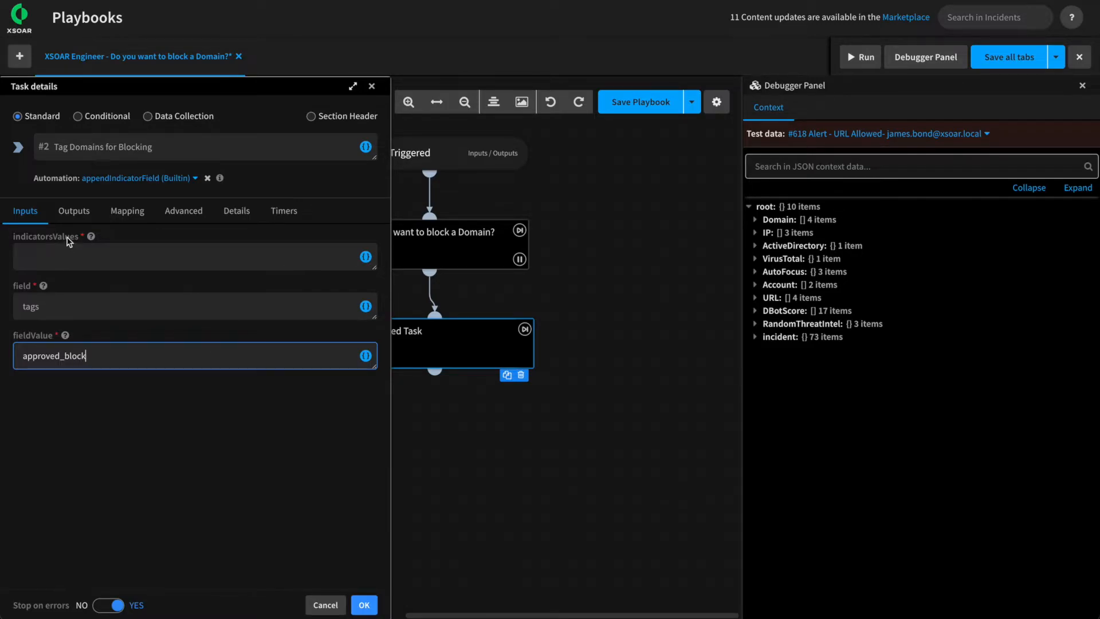
{"action": "left_click", "coordinate": [365, 256]}
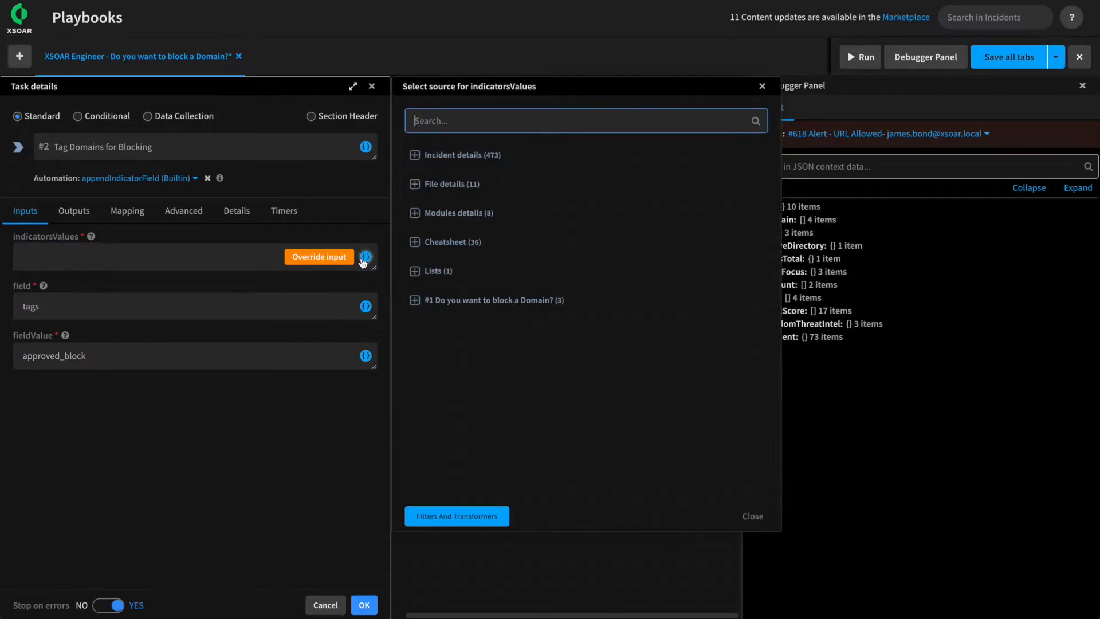
Feed the domain question's Answers 0 into the tagging task's indicatorsValues and confirm
{"action": "left_click", "coordinate": [415, 299]}
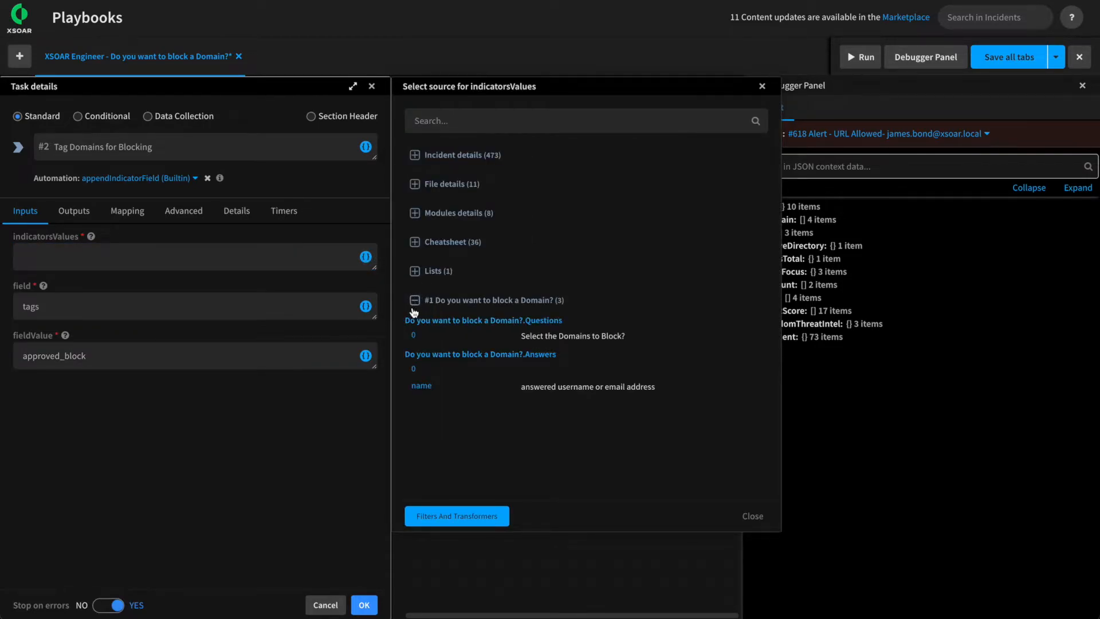
{"action": "left_click", "coordinate": [413, 369]}
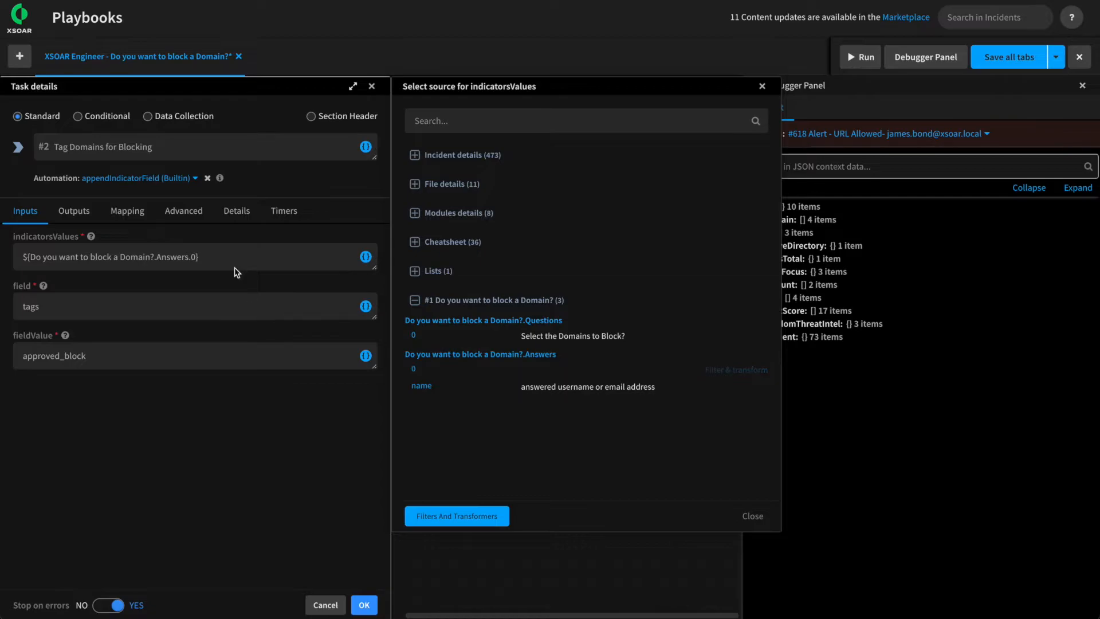
{"action": "mouse_move", "coordinate": [665, 482]}
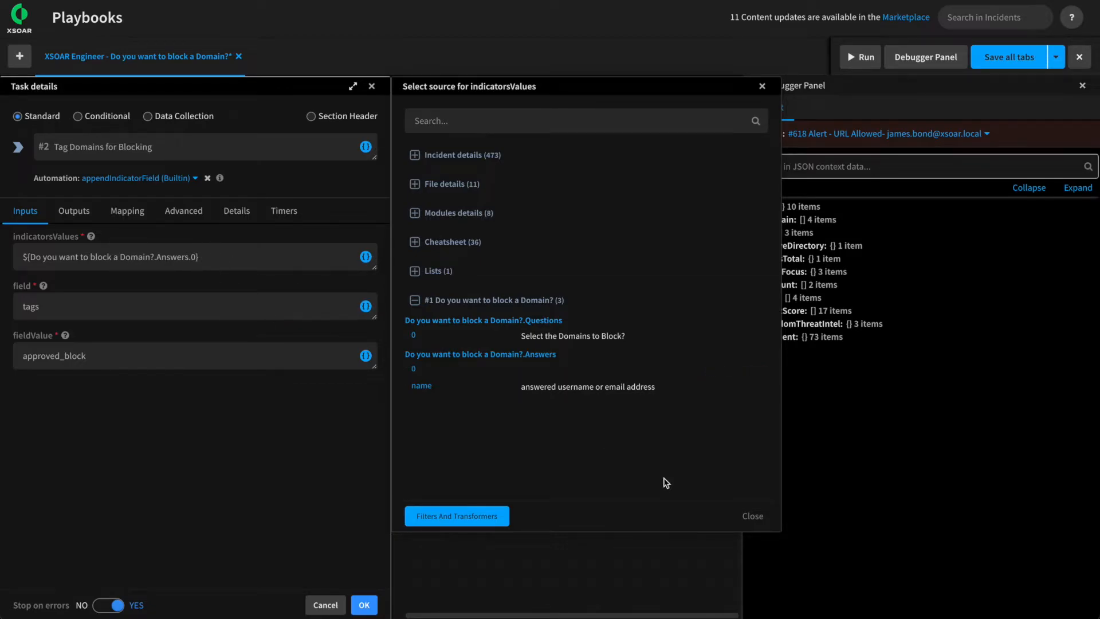
{"action": "left_click", "coordinate": [751, 515]}
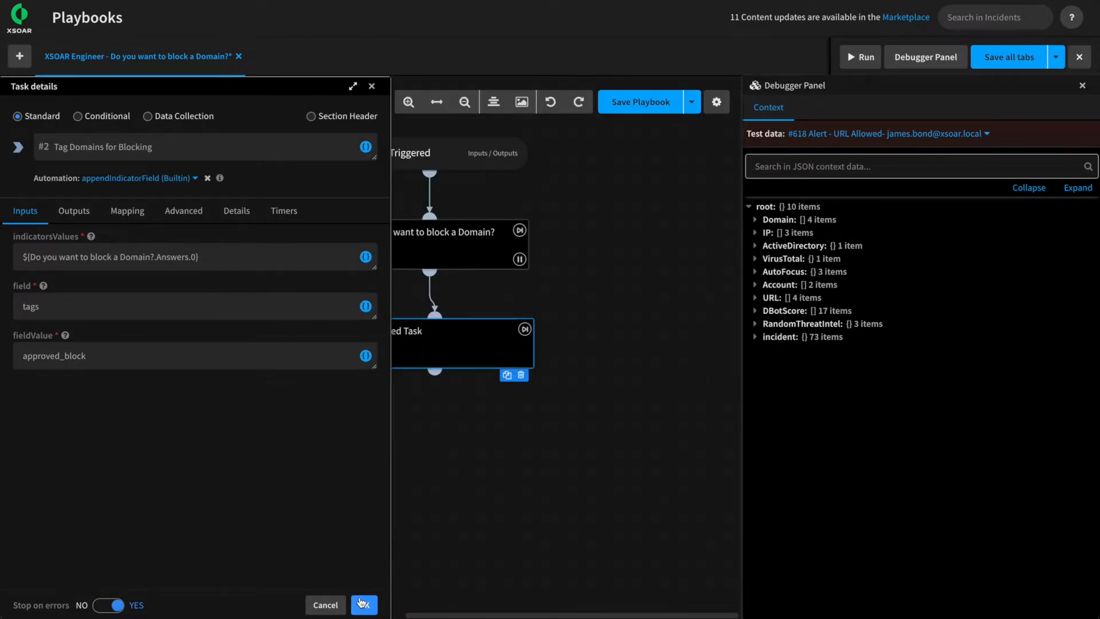
{"action": "left_click", "coordinate": [363, 605]}
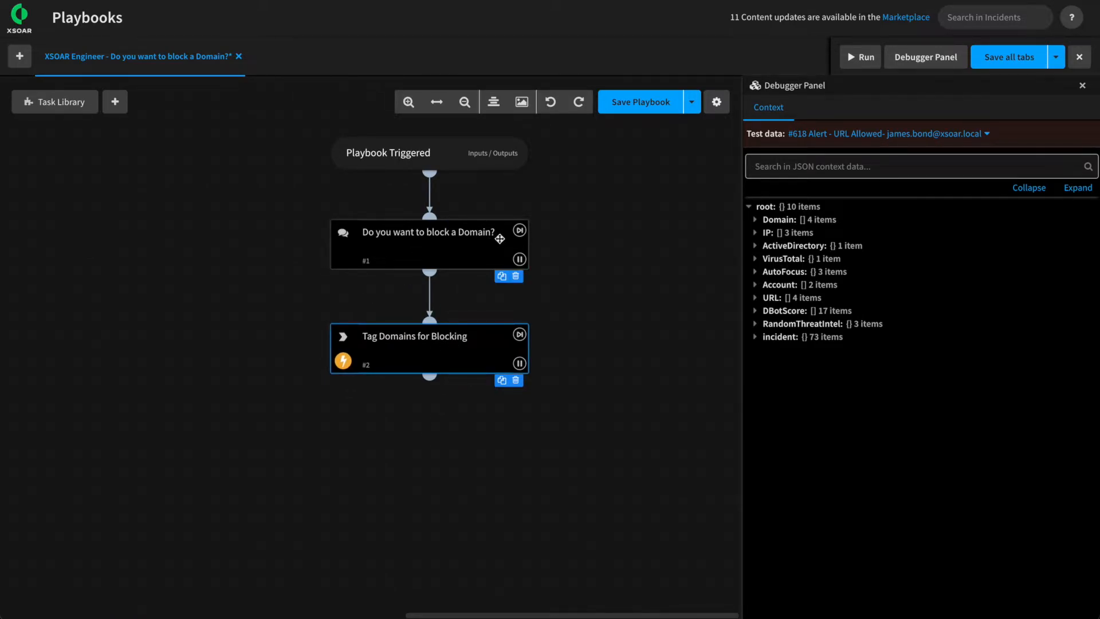
{"action": "mouse_move", "coordinate": [640, 118]}
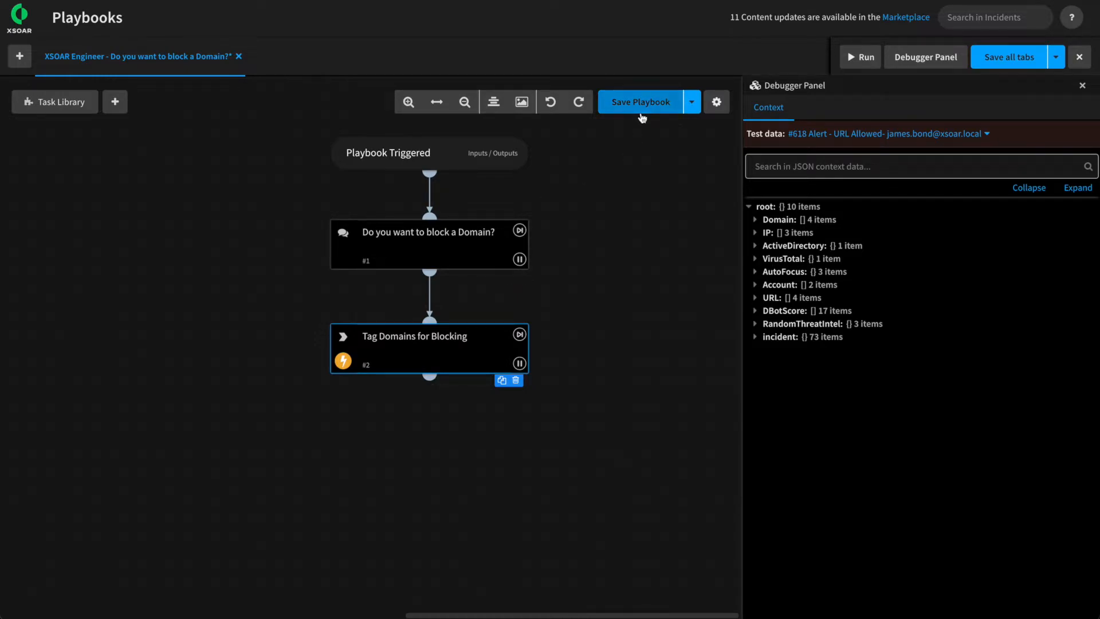
{"action": "mouse_move", "coordinate": [641, 98]}
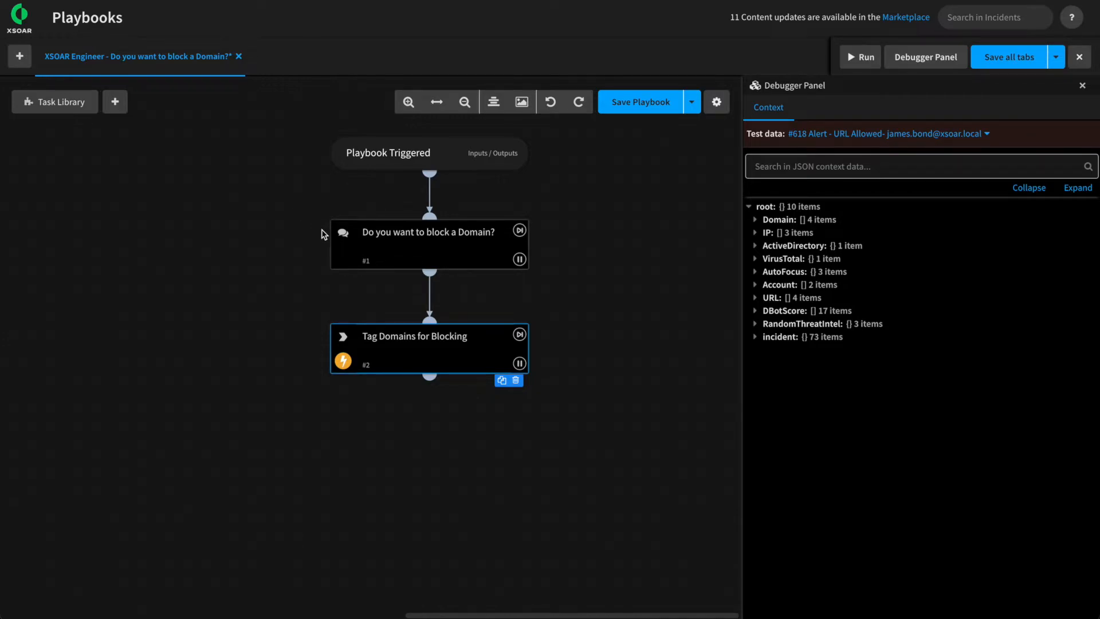
Reopen the 'Do you want to block a Domain?' task details from the canvas
{"action": "double_click", "coordinate": [421, 232]}
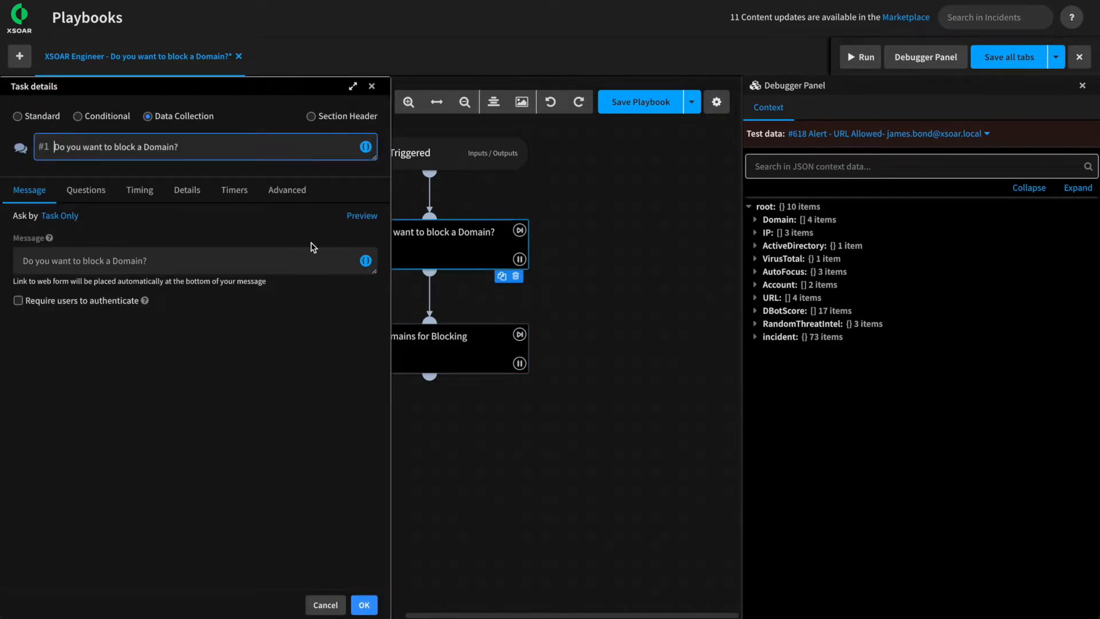
Add a survey question based on the CloseReason field, titled 'Close Reason'
{"action": "left_click", "coordinate": [85, 190]}
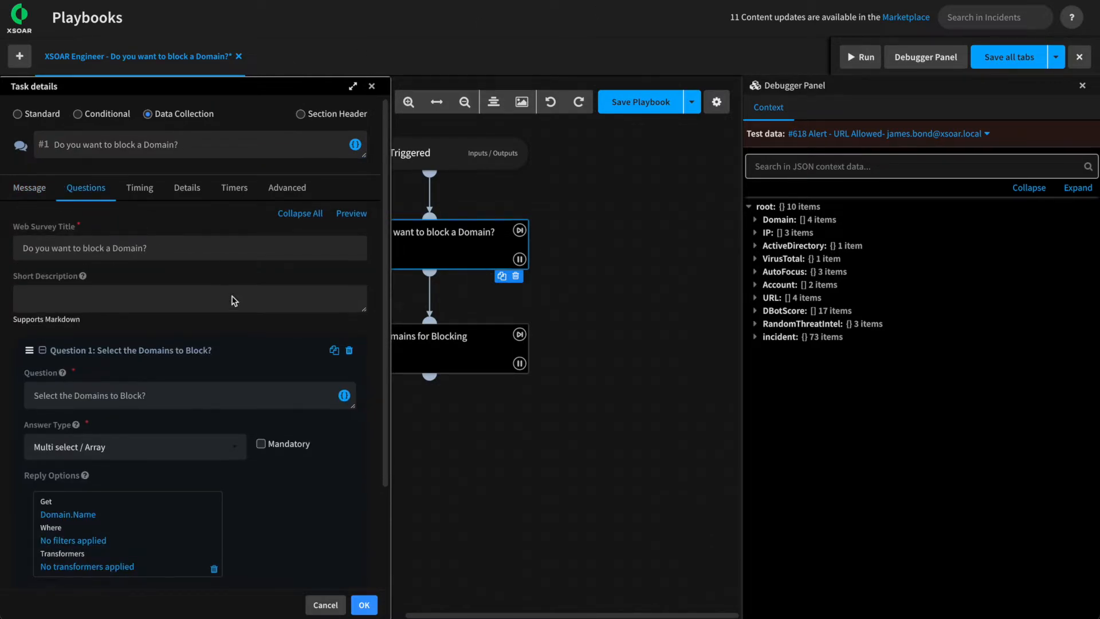
{"action": "scroll", "scroll_direction": "down", "scroll_amount": 3}
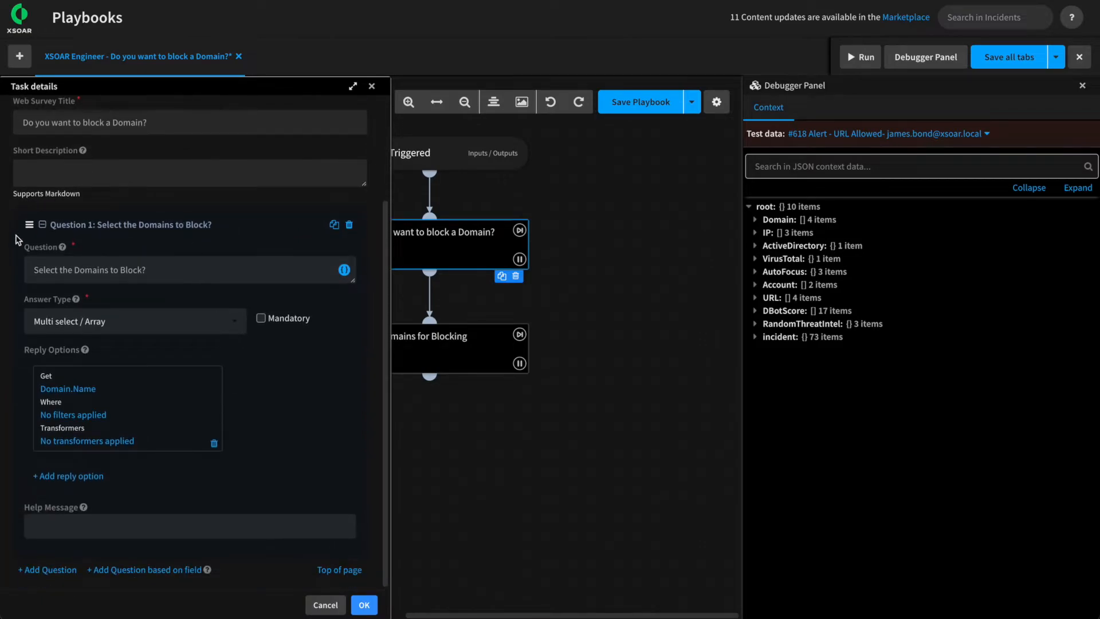
{"action": "mouse_move", "coordinate": [138, 576]}
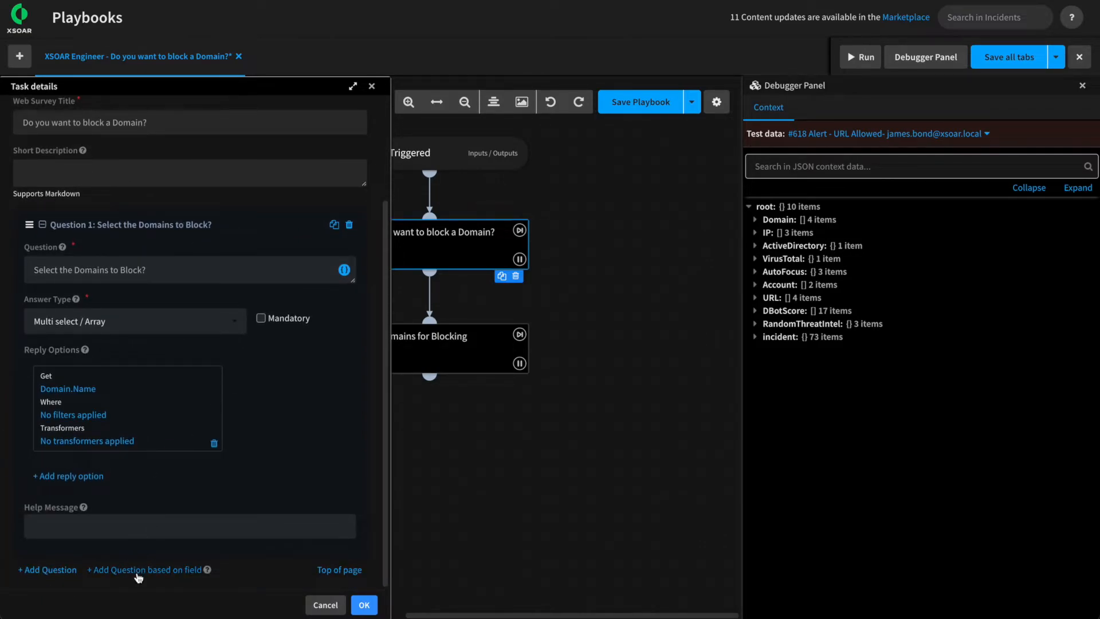
{"action": "left_click", "coordinate": [145, 568]}
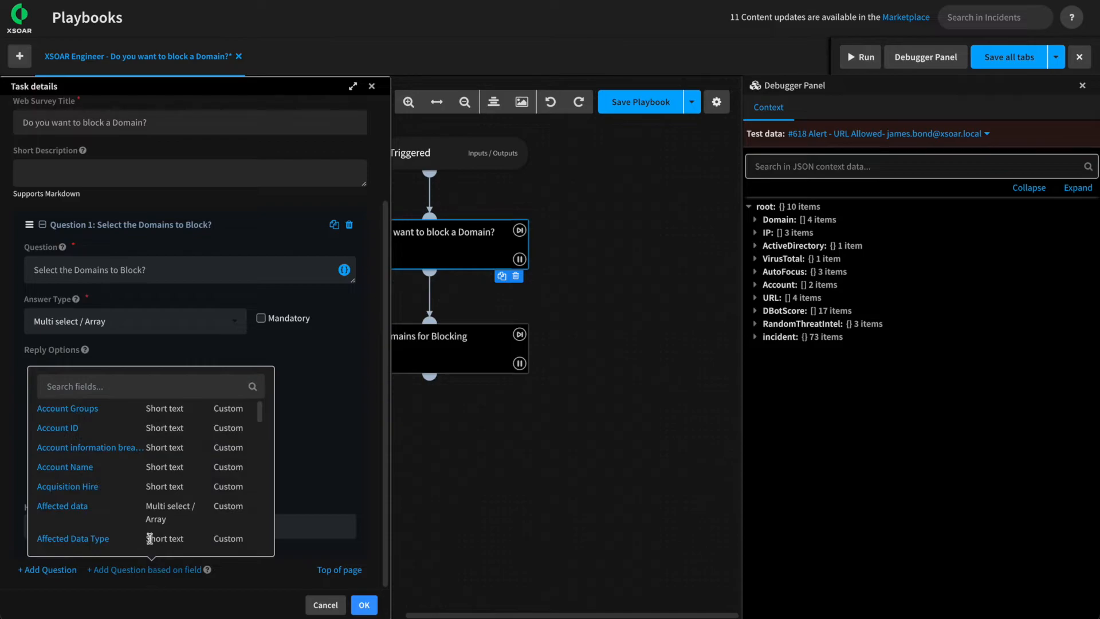
{"action": "left_click", "coordinate": [150, 386]}
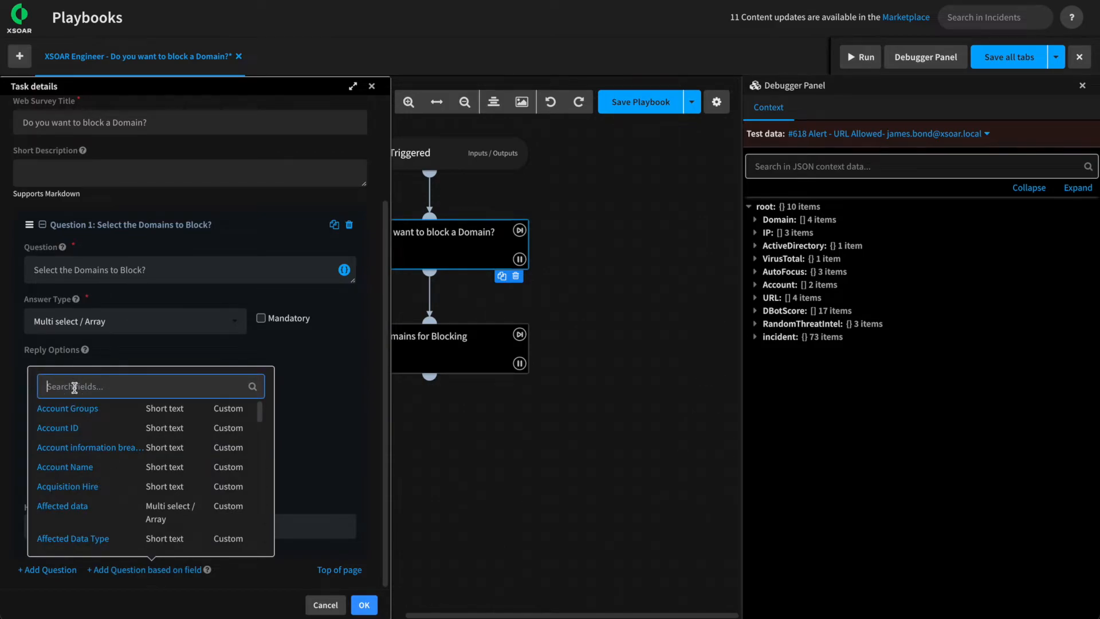
{"action": "type", "text": "Close"}
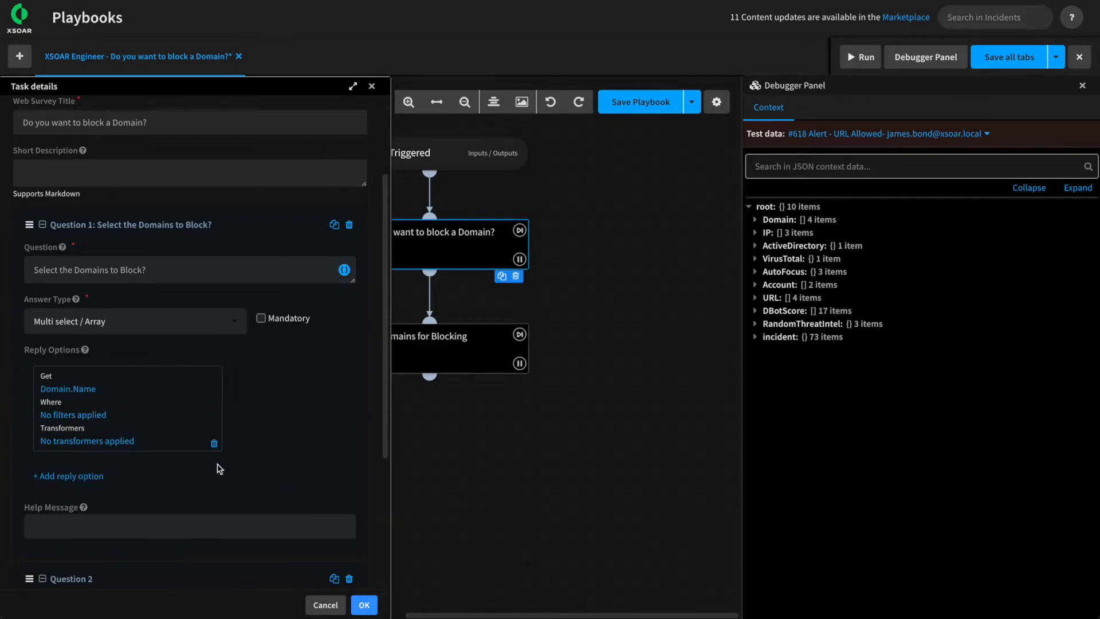
{"action": "scroll", "scroll_direction": "down", "scroll_amount": 3}
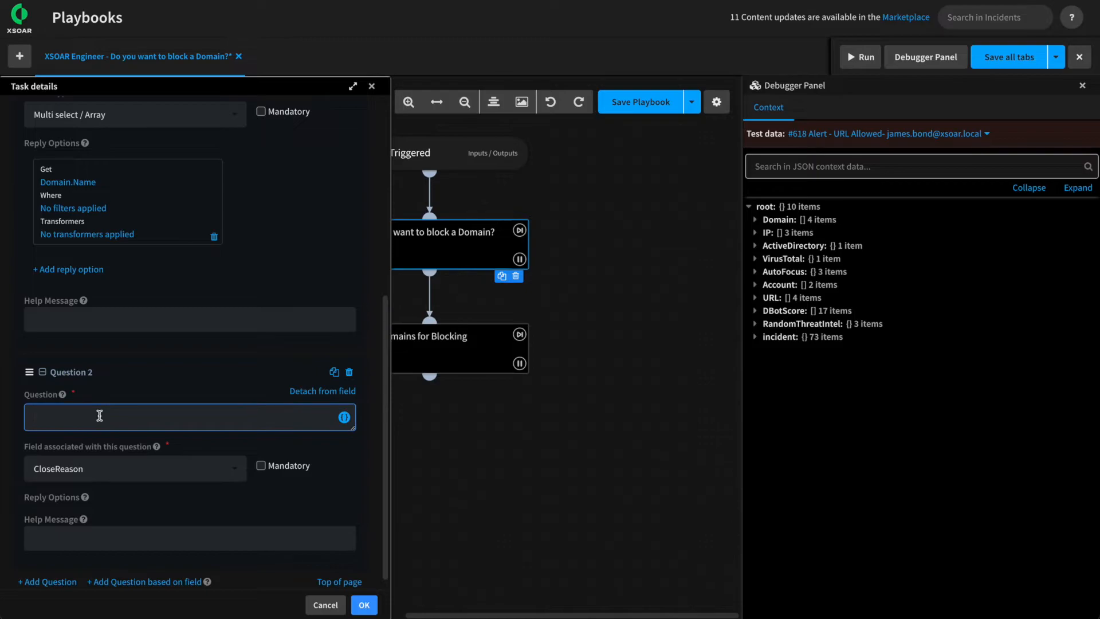
{"action": "type", "text": "Close Reaso"}
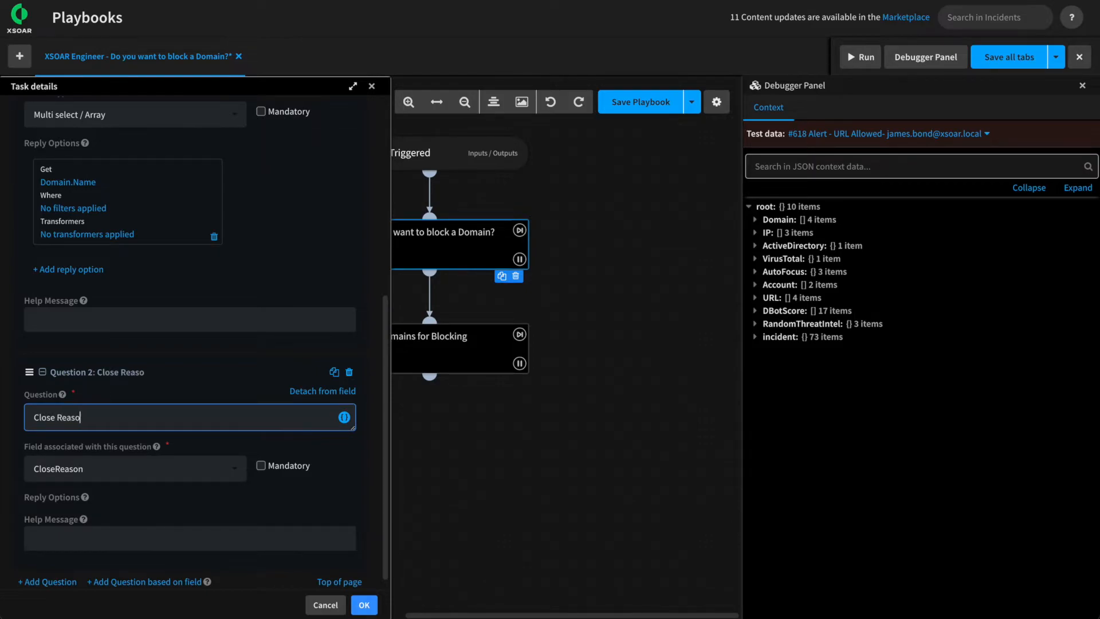
{"action": "type", "text": "n"}
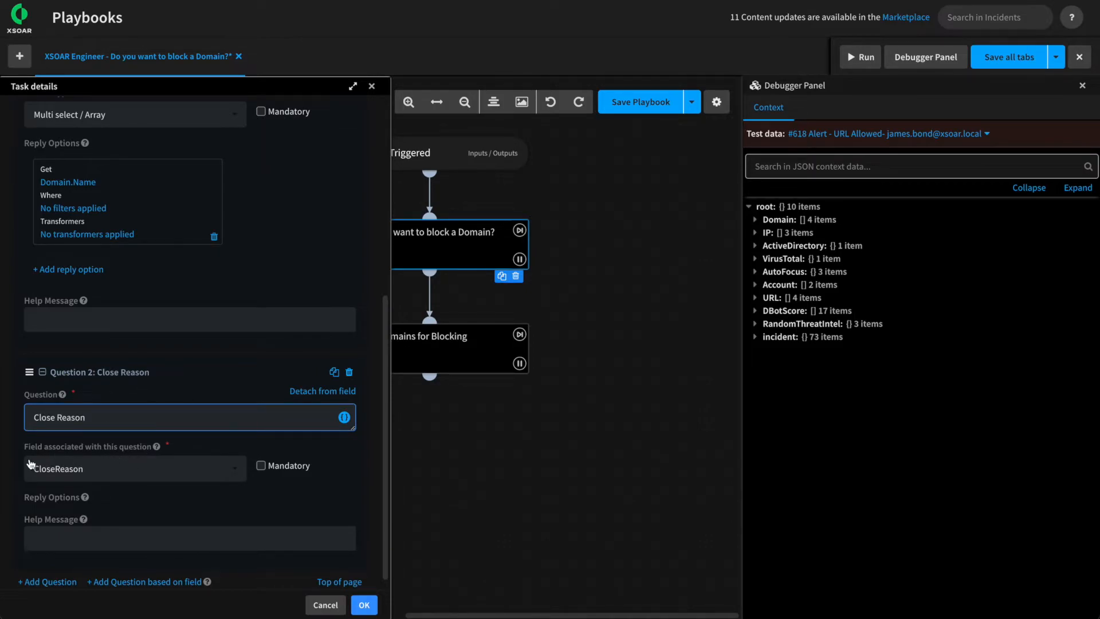
{"action": "mouse_move", "coordinate": [106, 456]}
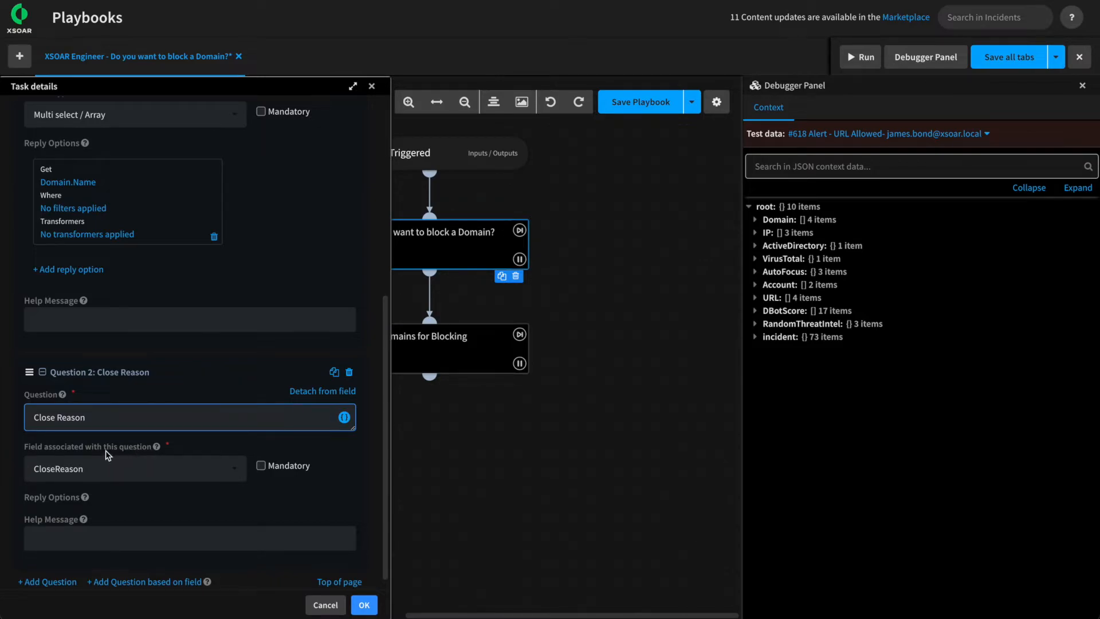
{"action": "mouse_move", "coordinate": [62, 461]}
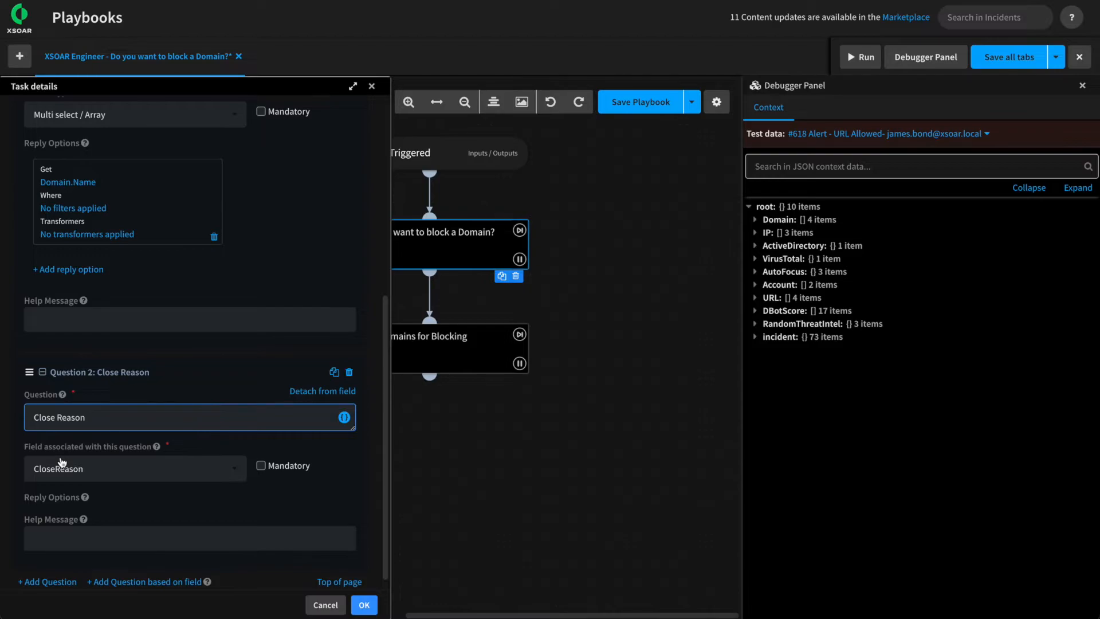
{"action": "mouse_move", "coordinate": [516, 29]}
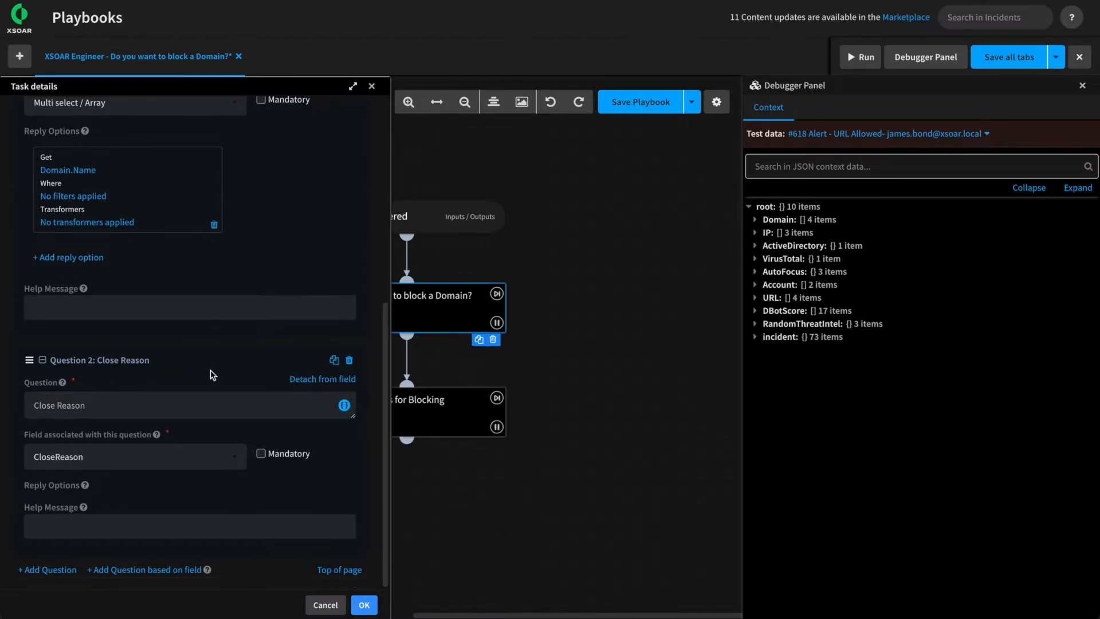
{"action": "mouse_move", "coordinate": [207, 572]}
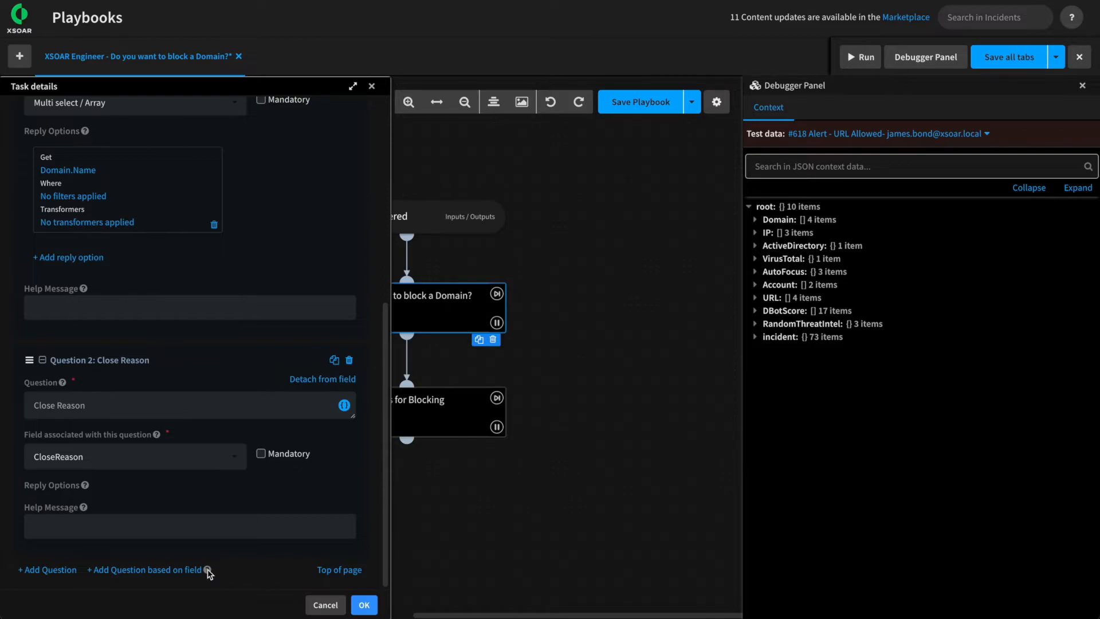
{"action": "mouse_move", "coordinate": [207, 571]}
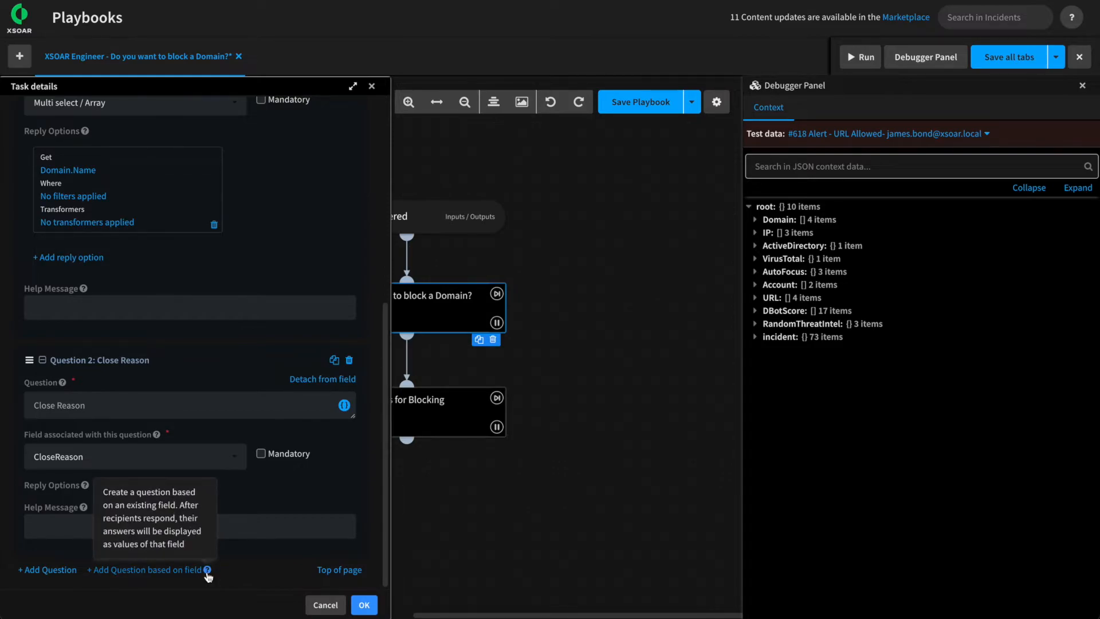
Add a third question based on the CloseNotes field, titled 'Close Notes'
{"action": "left_click", "coordinate": [145, 568]}
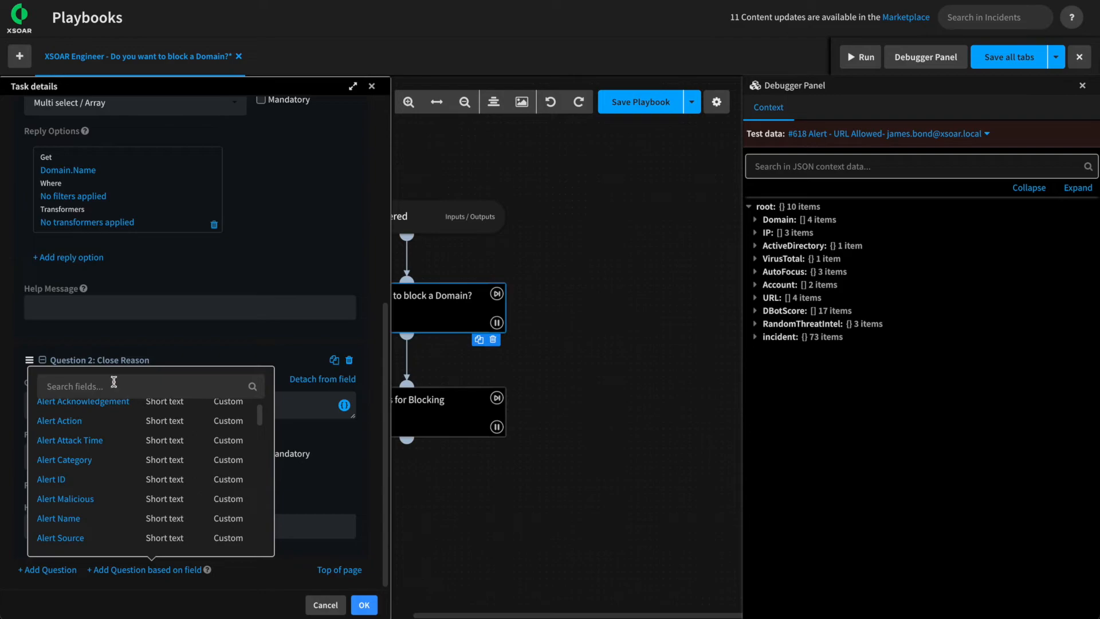
{"action": "type", "text": "Close"}
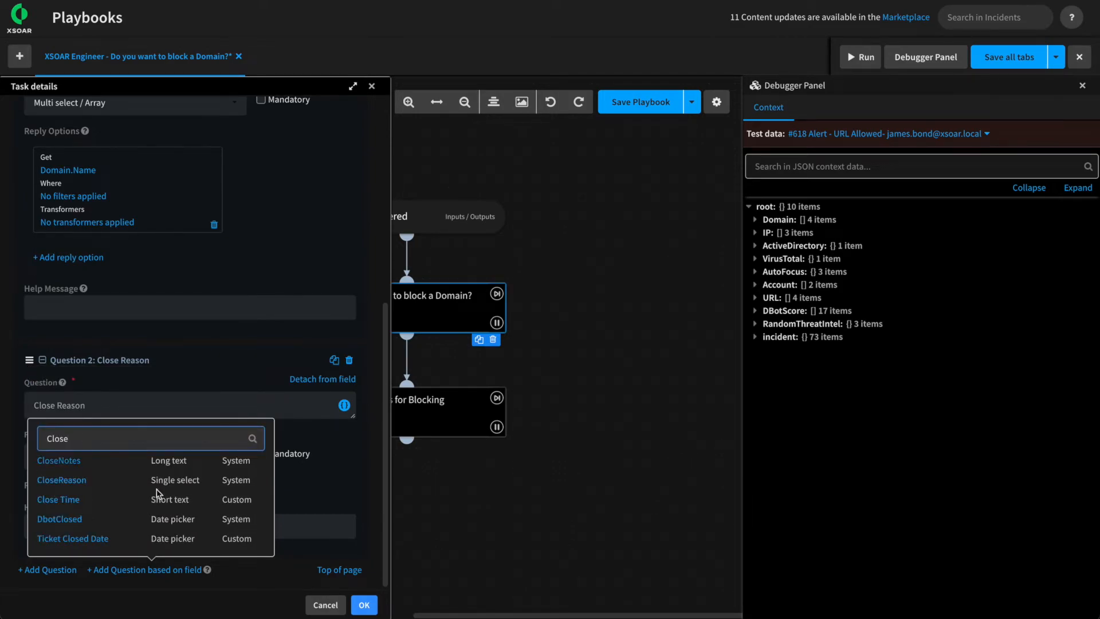
{"action": "left_click", "coordinate": [61, 480]}
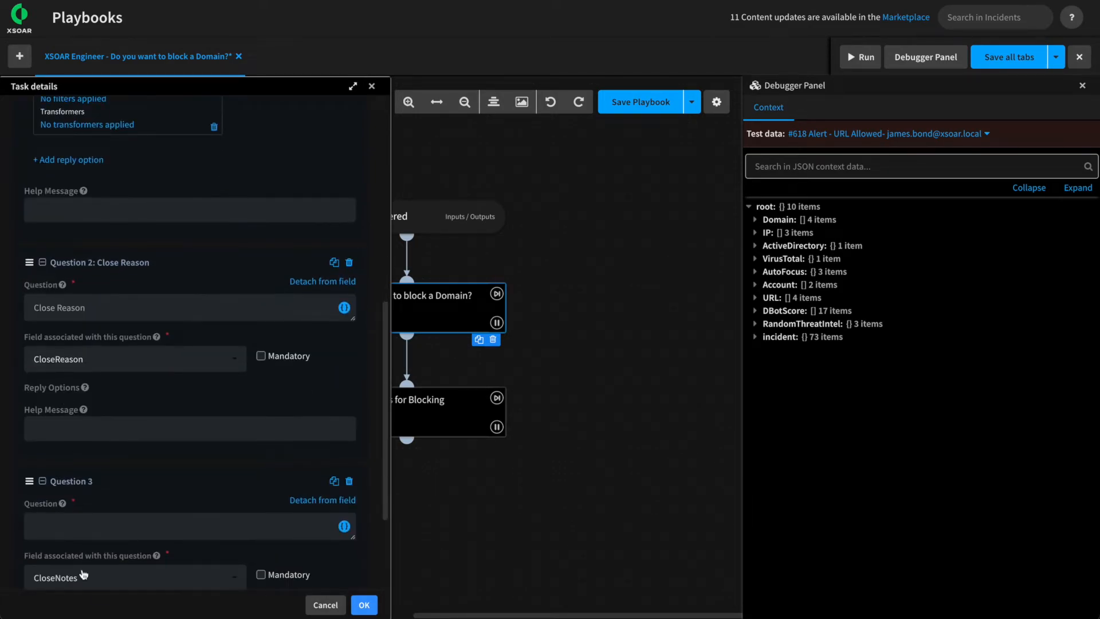
{"action": "type", "text": "Close Notes"}
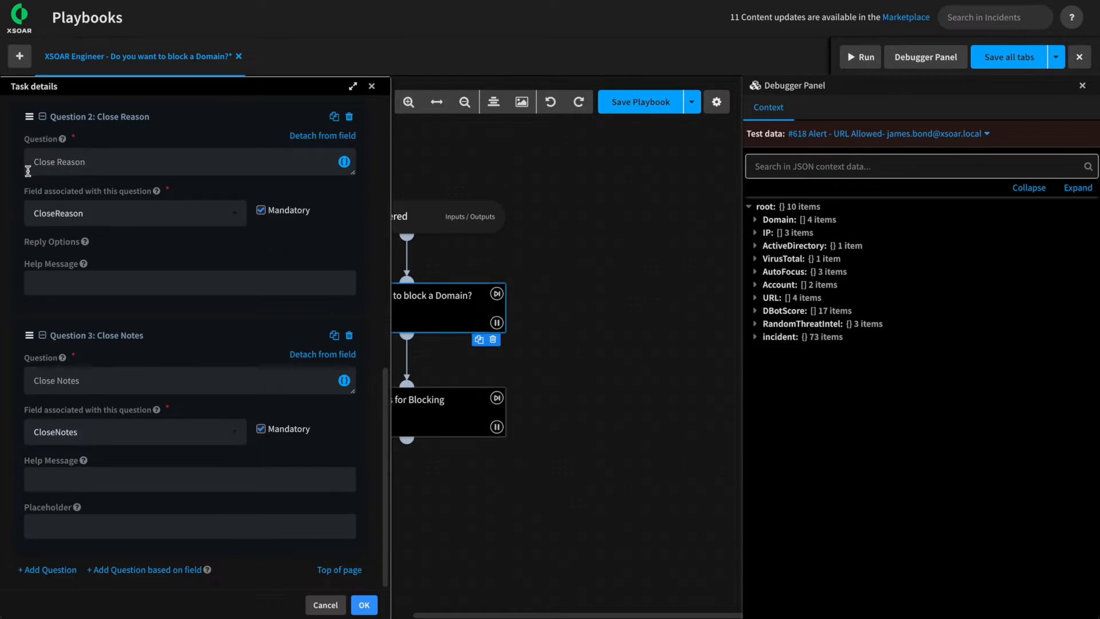
{"action": "scroll", "scroll_direction": "up", "scroll_amount": 3}
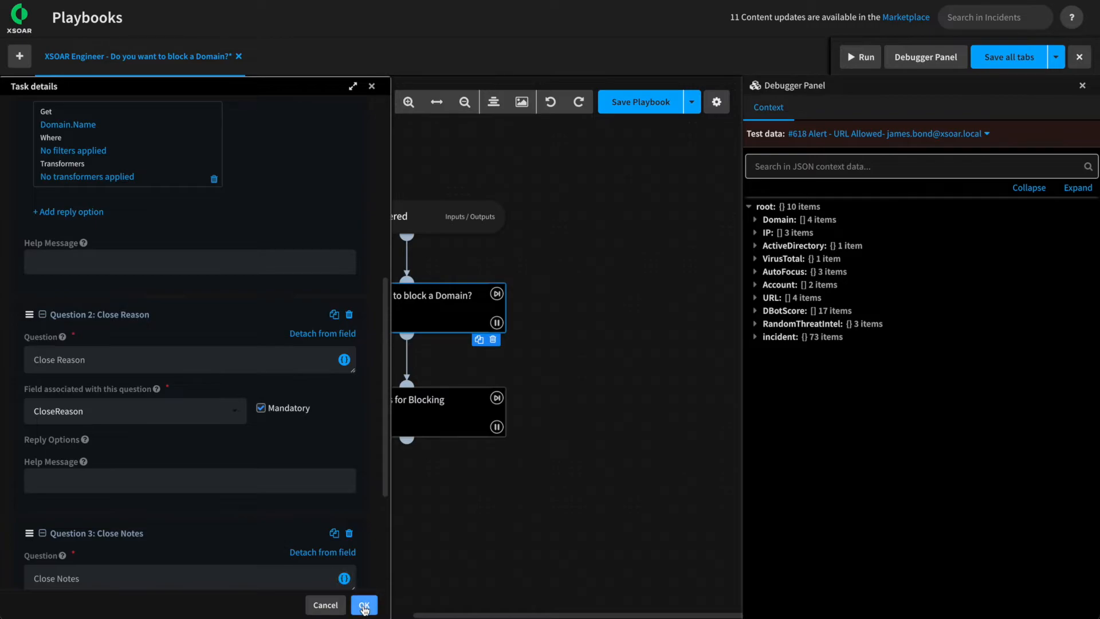
Confirm the question changes, save the playbook, and start a test run
{"action": "left_click", "coordinate": [363, 604]}
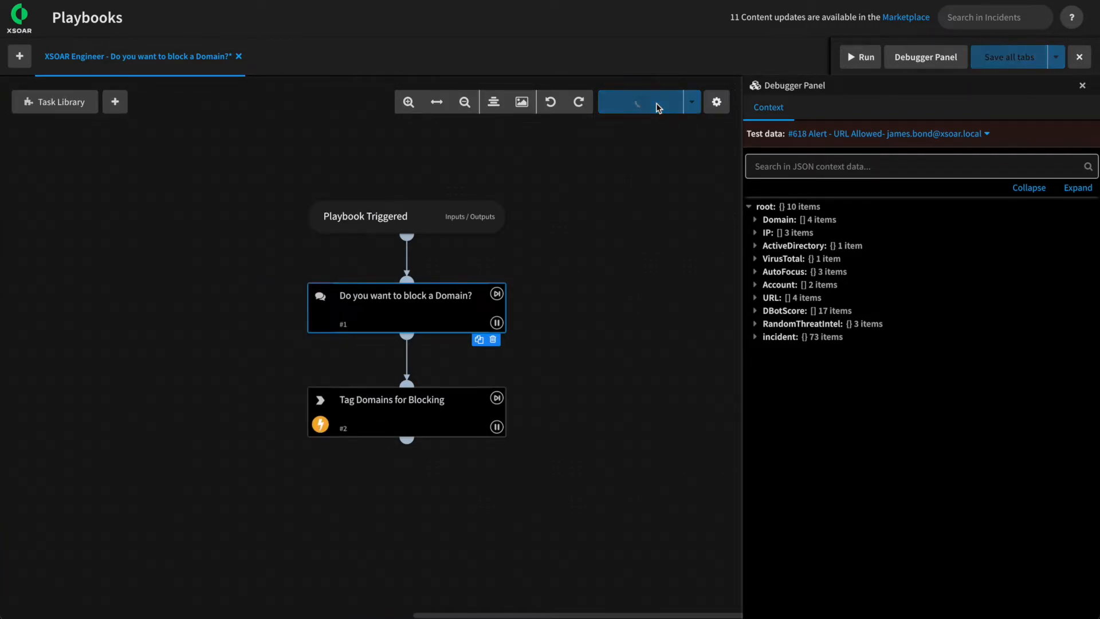
{"action": "left_click", "coordinate": [860, 56]}
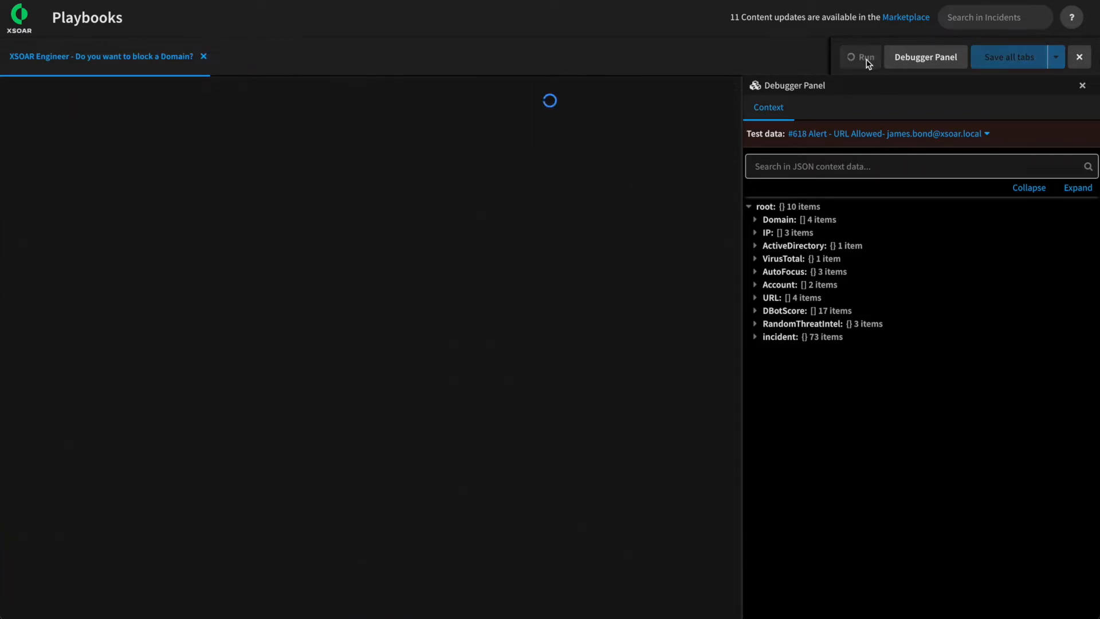
{"action": "left_click", "coordinate": [864, 57]}
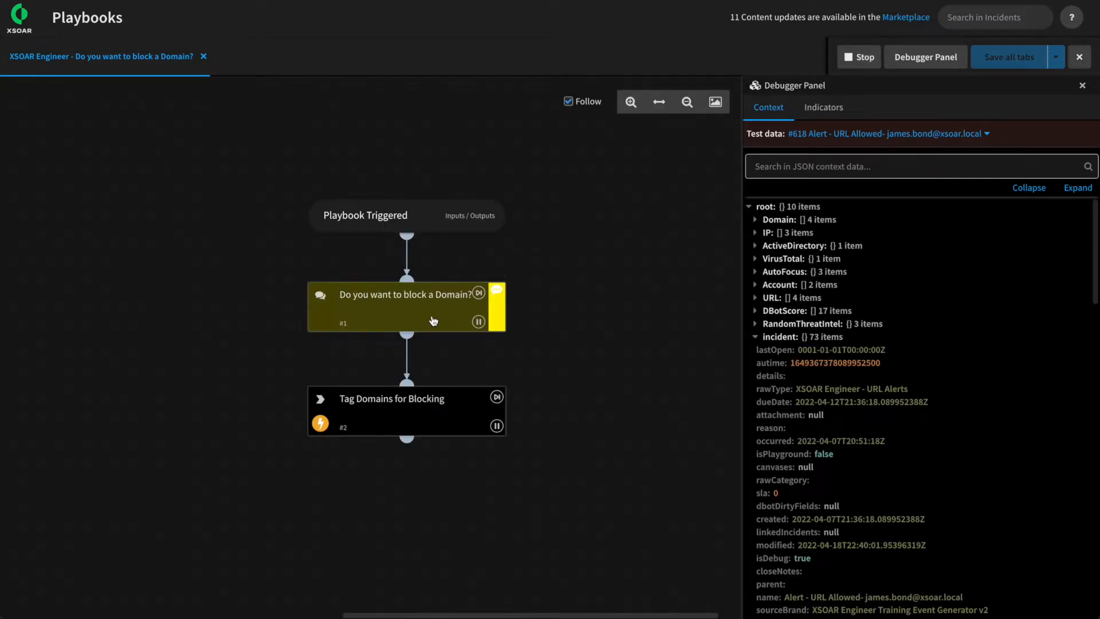
Answer the domain question with reason Resolved and notes 'Training is fun!', then submit
{"action": "left_click", "coordinate": [403, 295]}
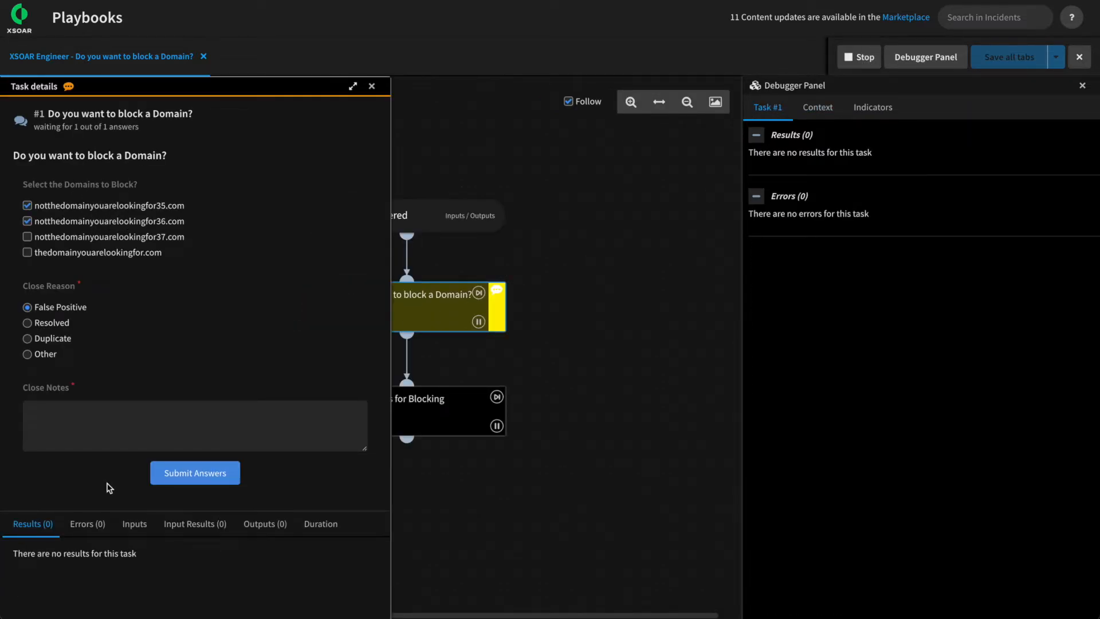
{"action": "left_click", "coordinate": [28, 322]}
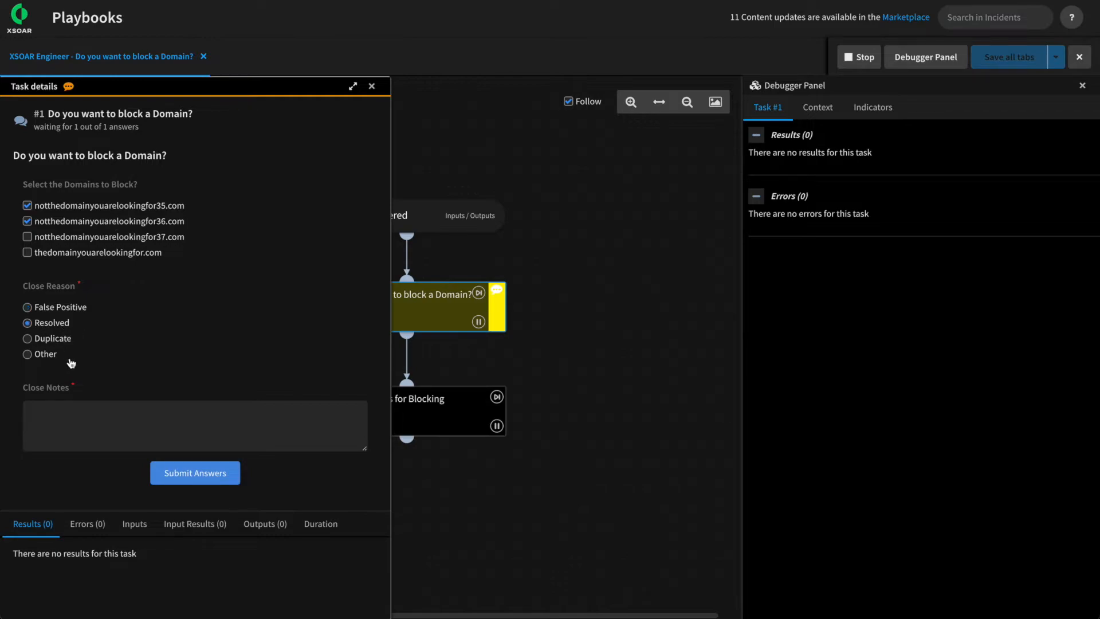
{"action": "type", "text": "Training"}
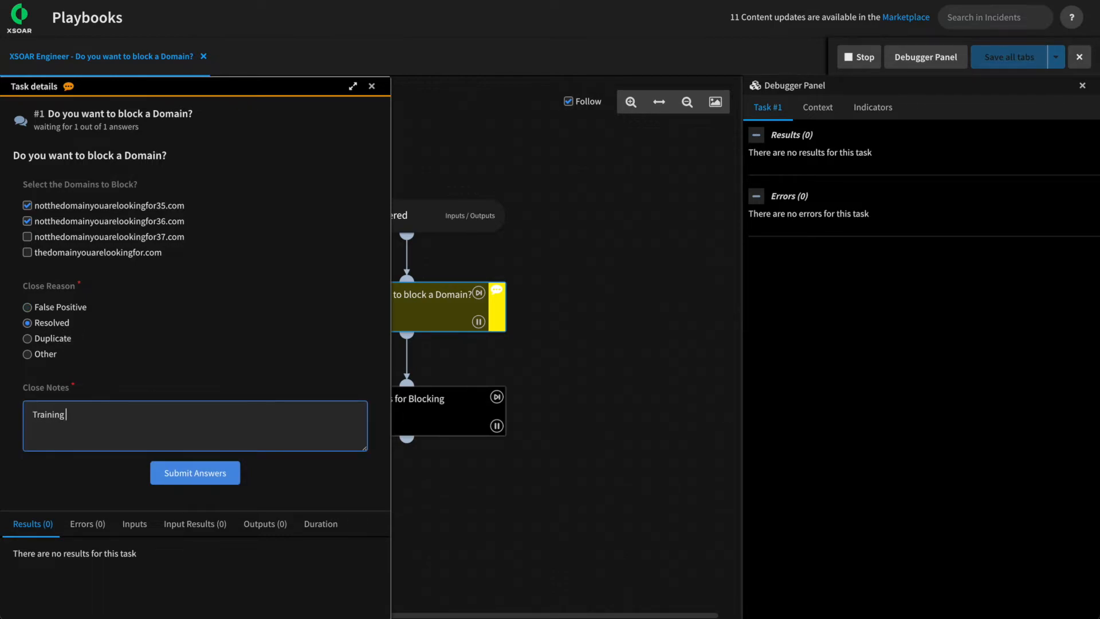
{"action": "type", "text": "is fun!"}
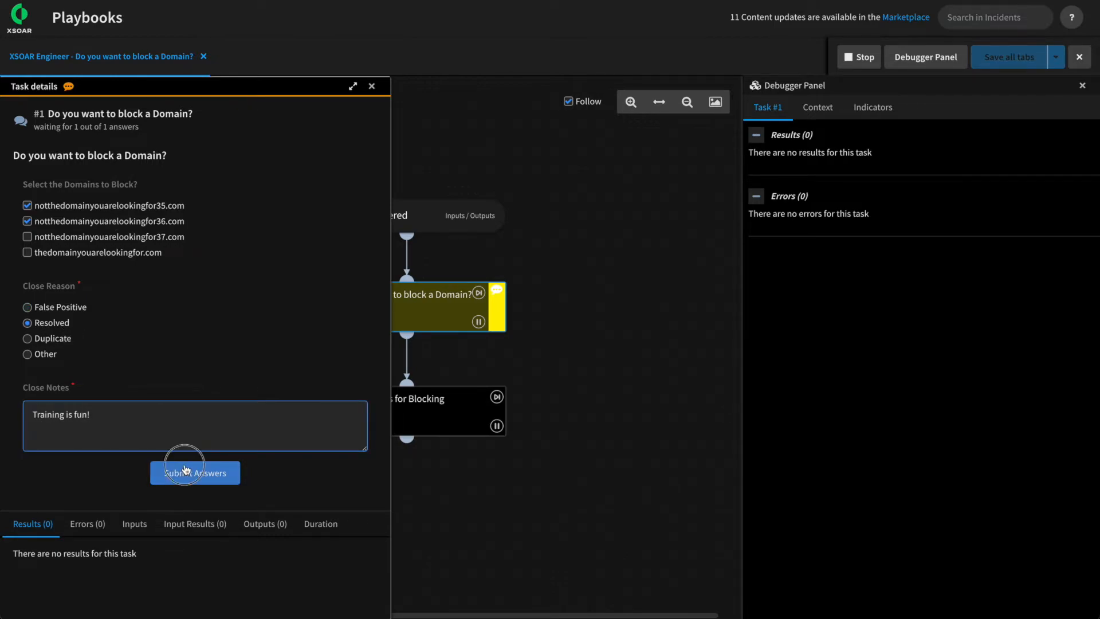
{"action": "left_click", "coordinate": [195, 472]}
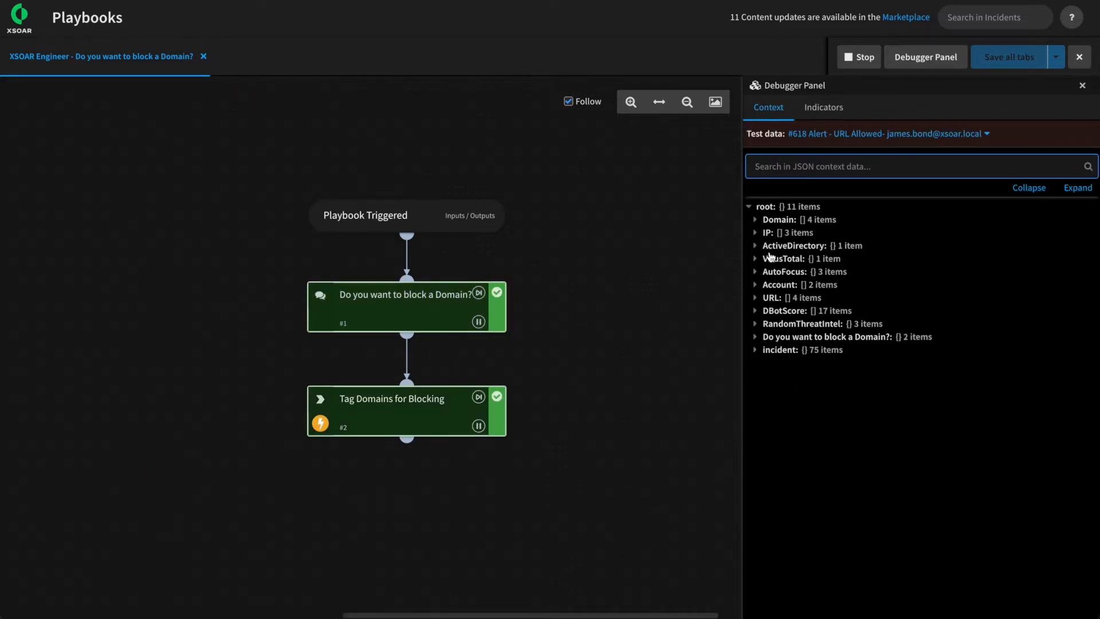
Filter debugger context to closereason, then closenotes, selecting 'Training is fun!'
{"action": "type", "text": "closereason"}
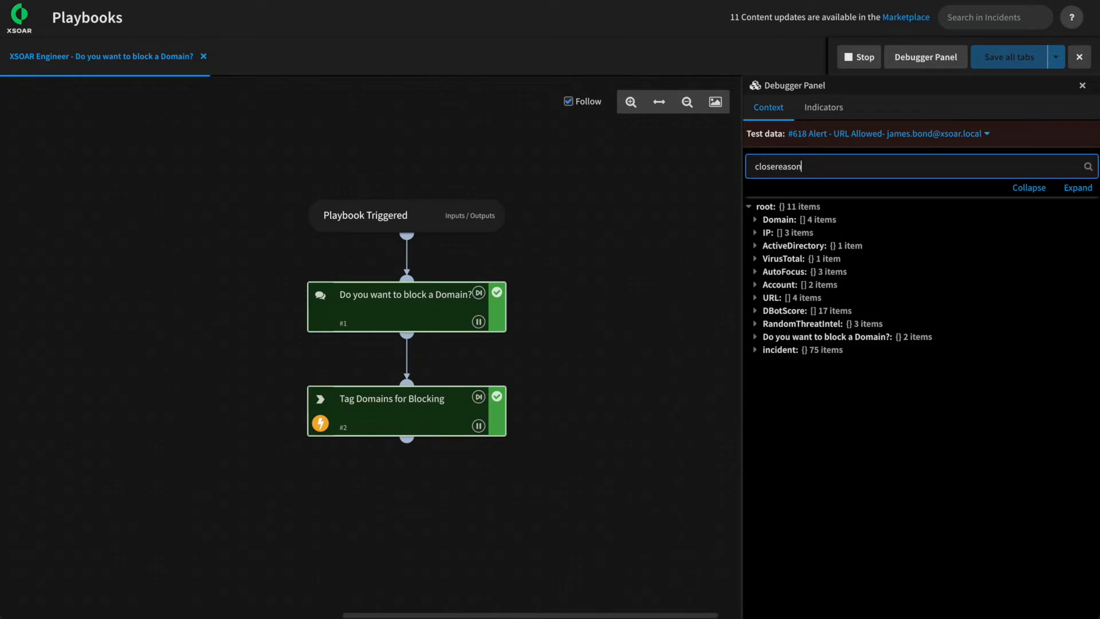
{"action": "left_click", "coordinate": [1088, 167]}
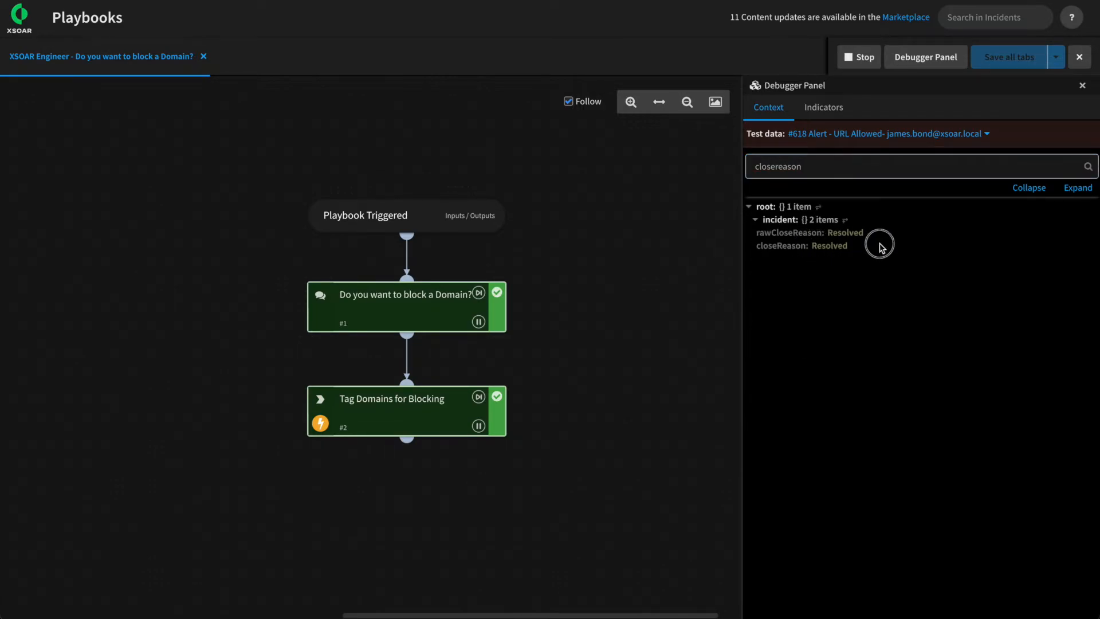
{"action": "key", "text": "Backspace"}
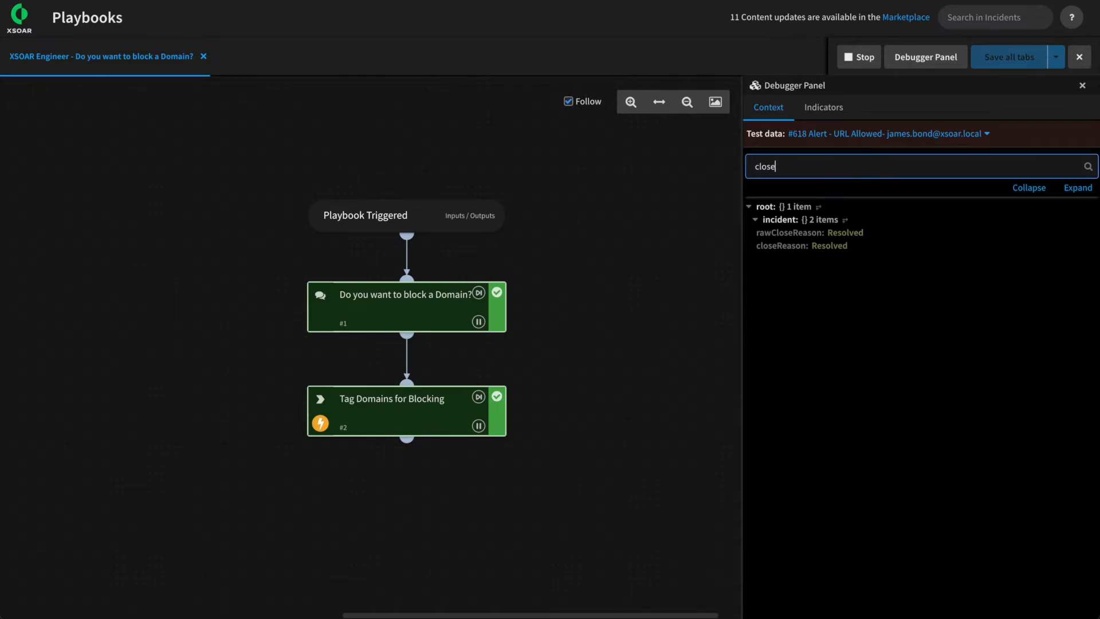
{"action": "type", "text": "notes"}
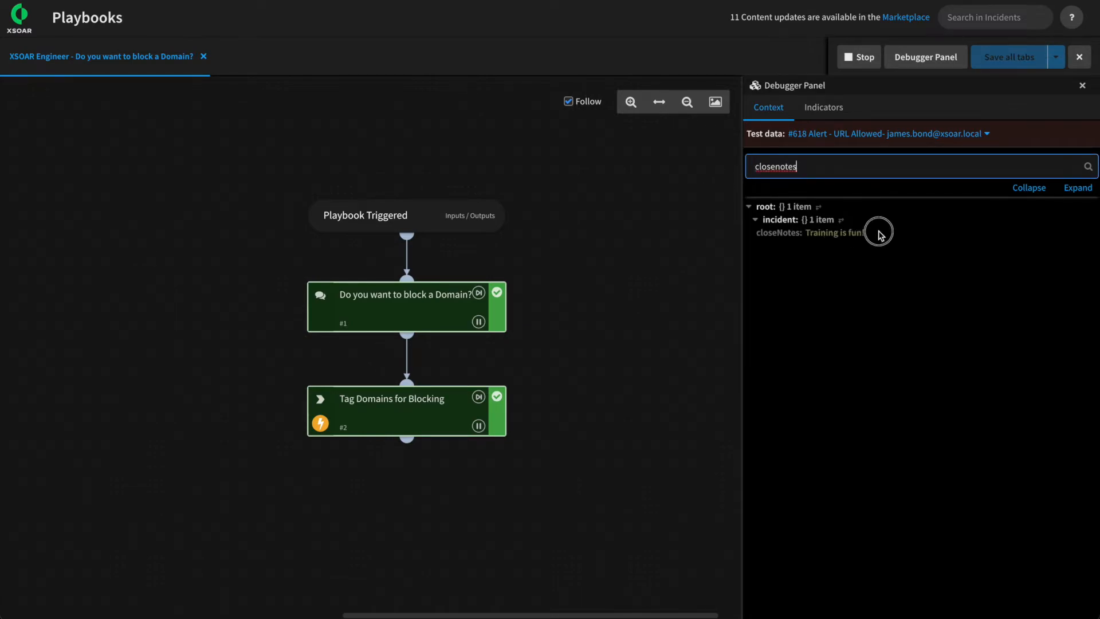
{"action": "double_click", "coordinate": [834, 232]}
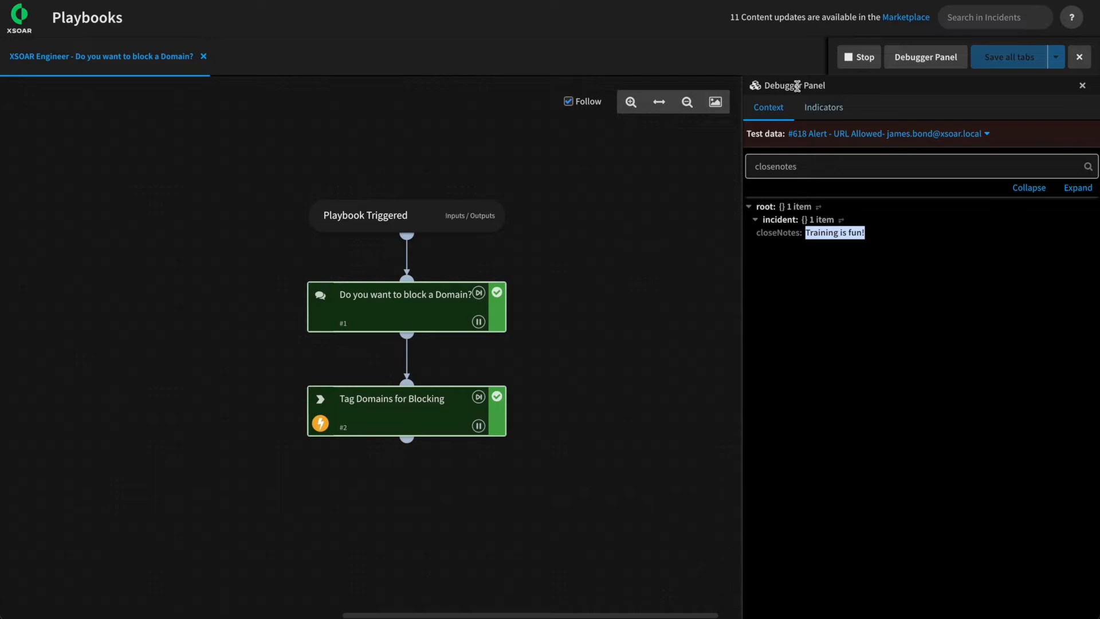
{"action": "mouse_move", "coordinate": [303, 341]}
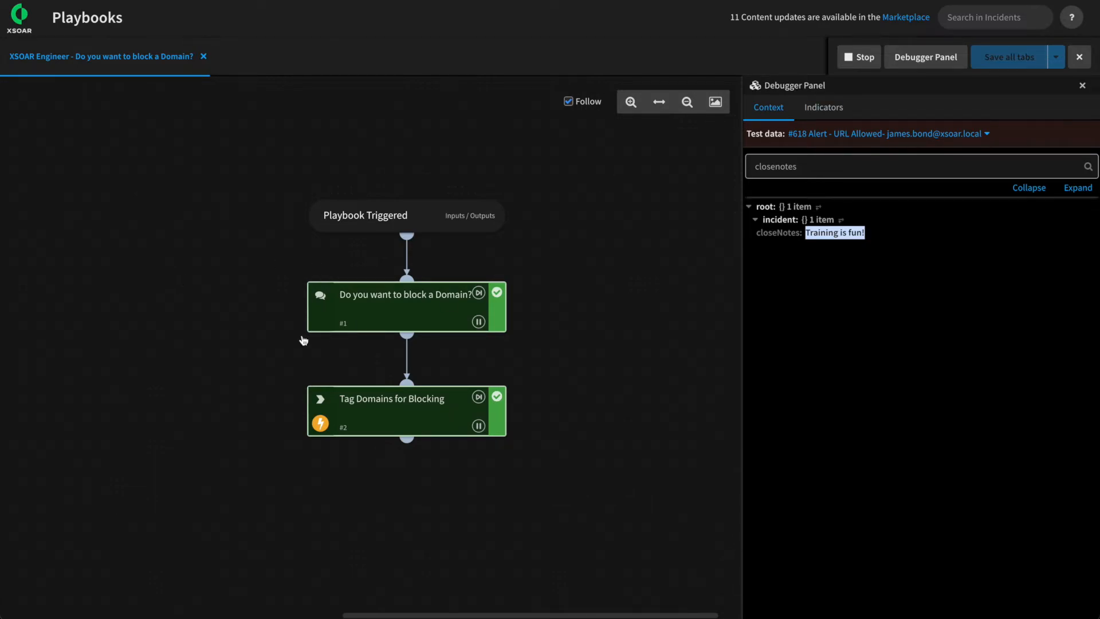
{"action": "mouse_move", "coordinate": [219, 266]}
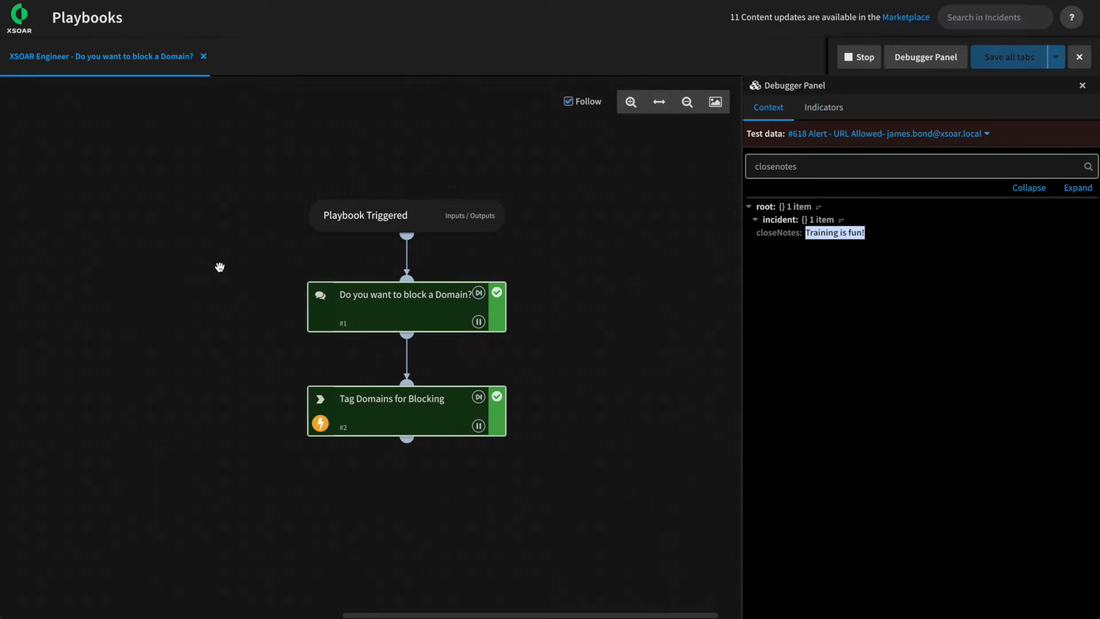
{"action": "mouse_move", "coordinate": [290, 332]}
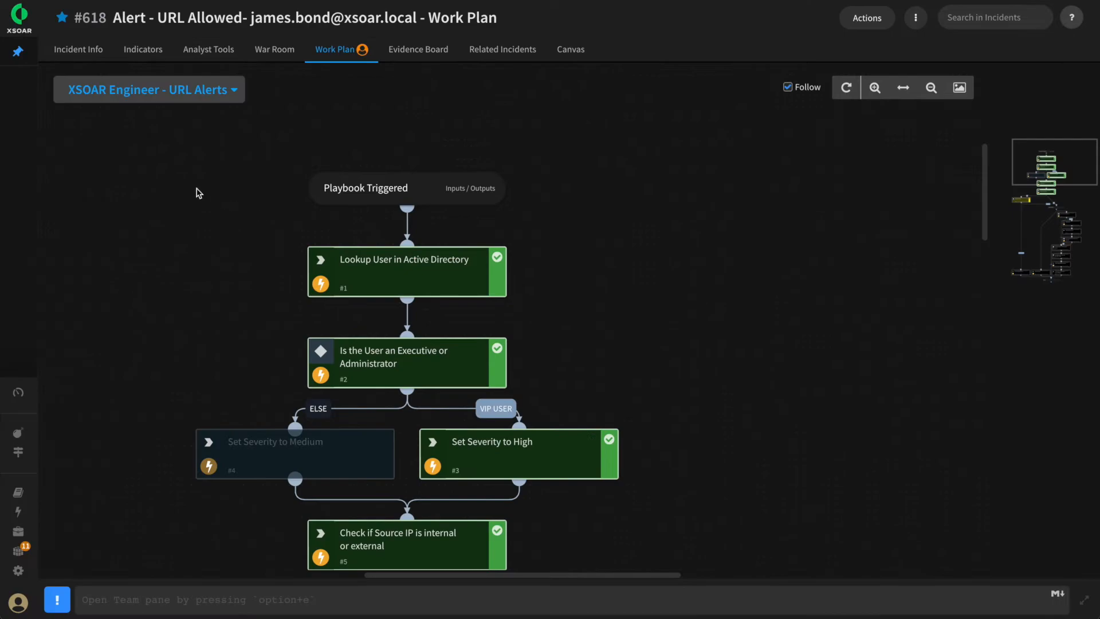
Run the 'Do you want to block a Domain?' playbook from incident #618's Work Plan
{"action": "left_click", "coordinate": [148, 89]}
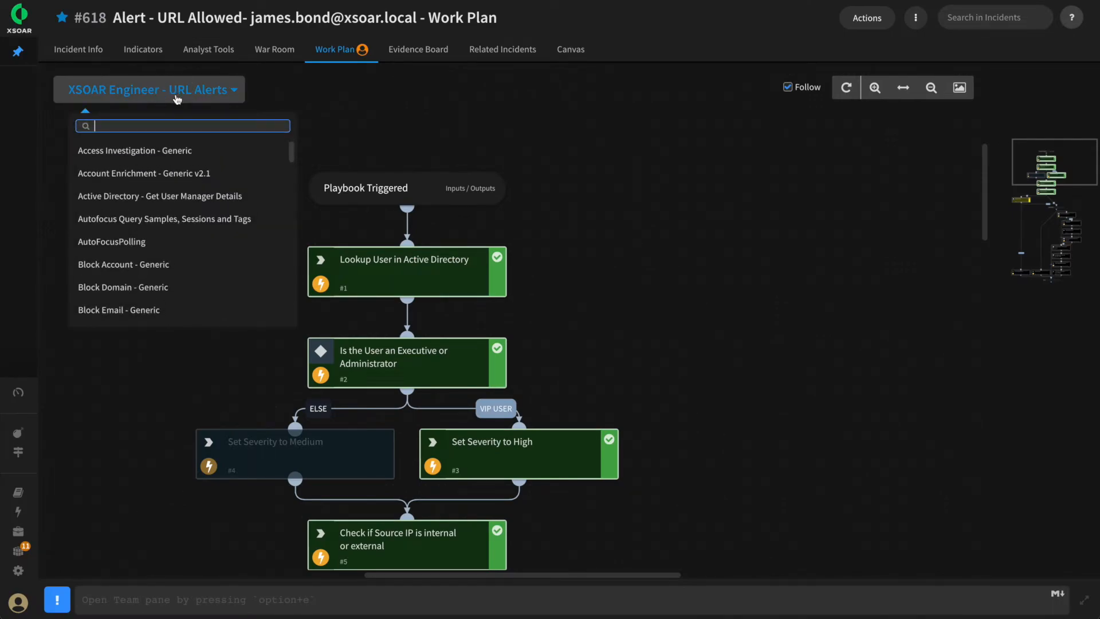
{"action": "type", "text": "do"}
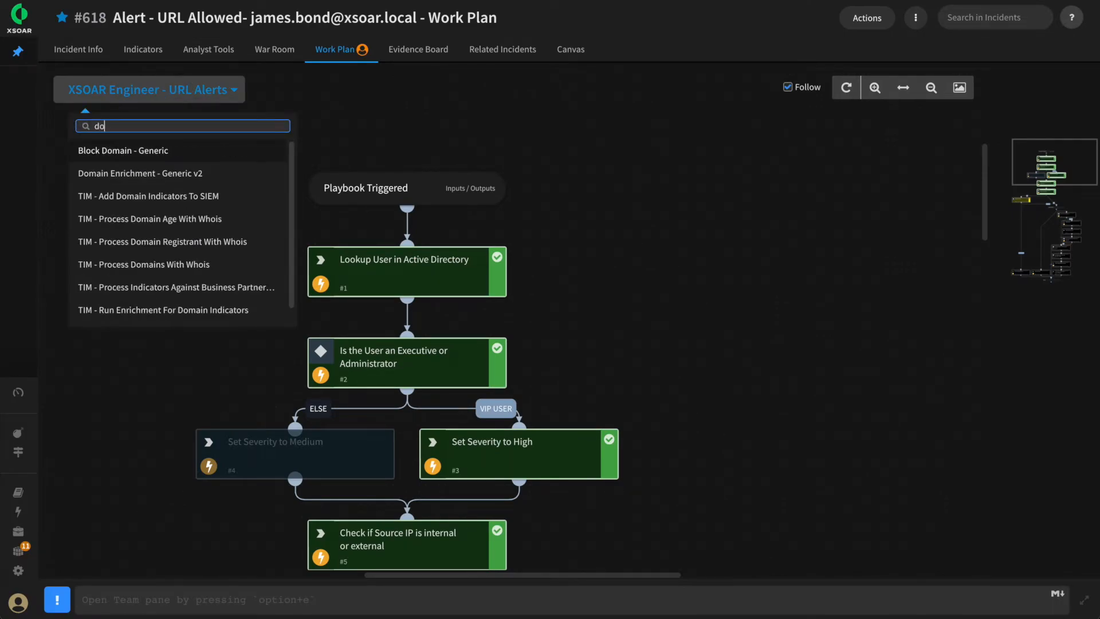
{"action": "type", "text": "y"}
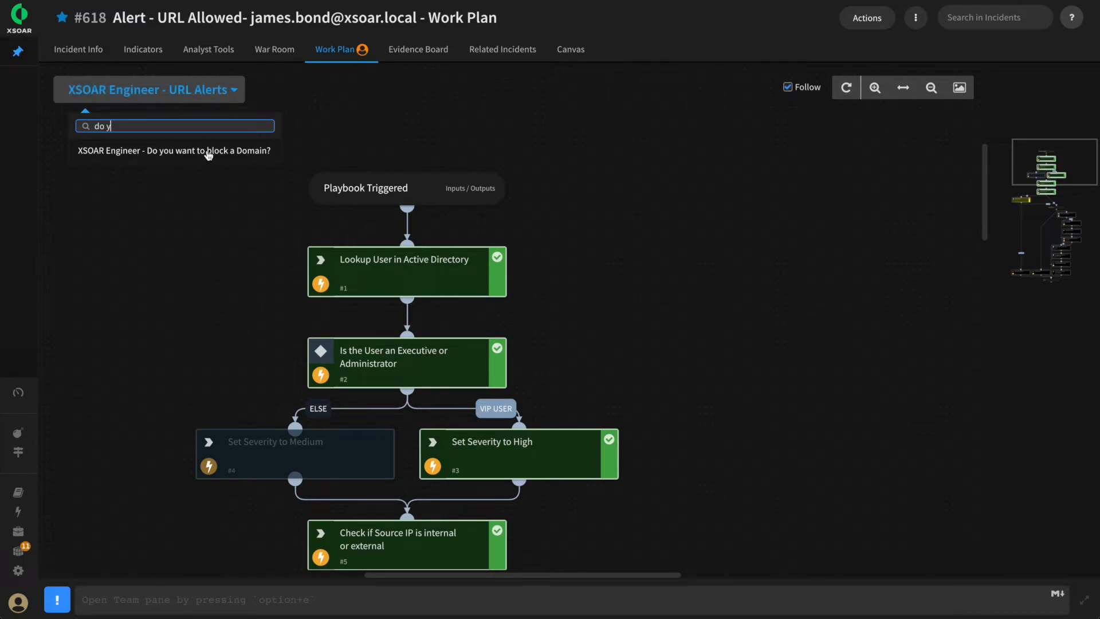
{"action": "left_click", "coordinate": [175, 150]}
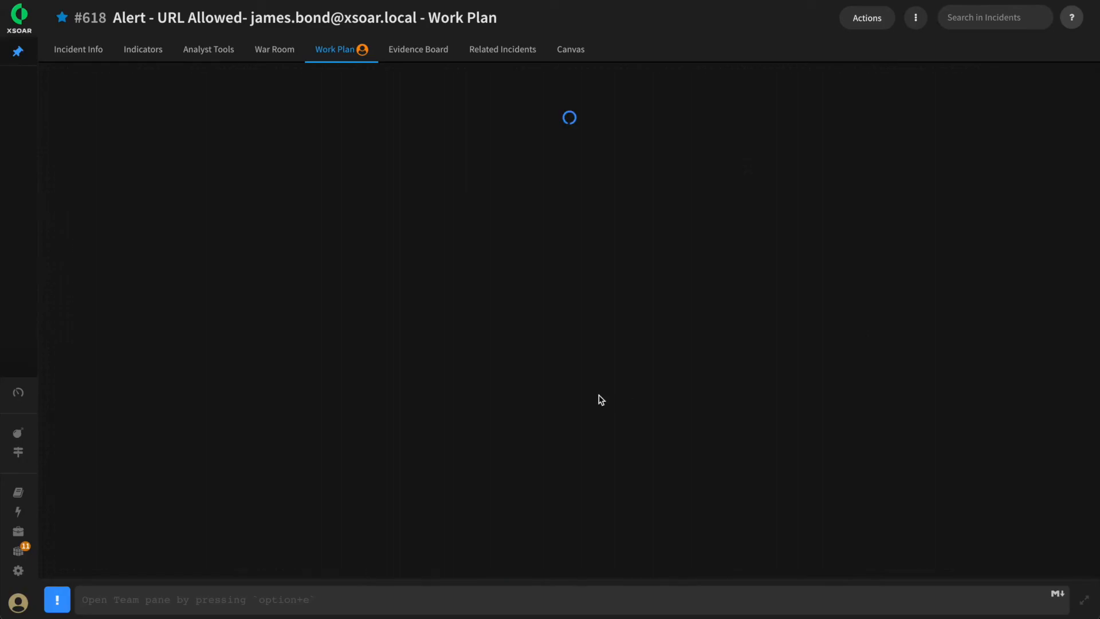
In task #1, tick the domains, choose Resolved, and enter 'Resolved' as close notes
{"action": "left_click", "coordinate": [468, 277]}
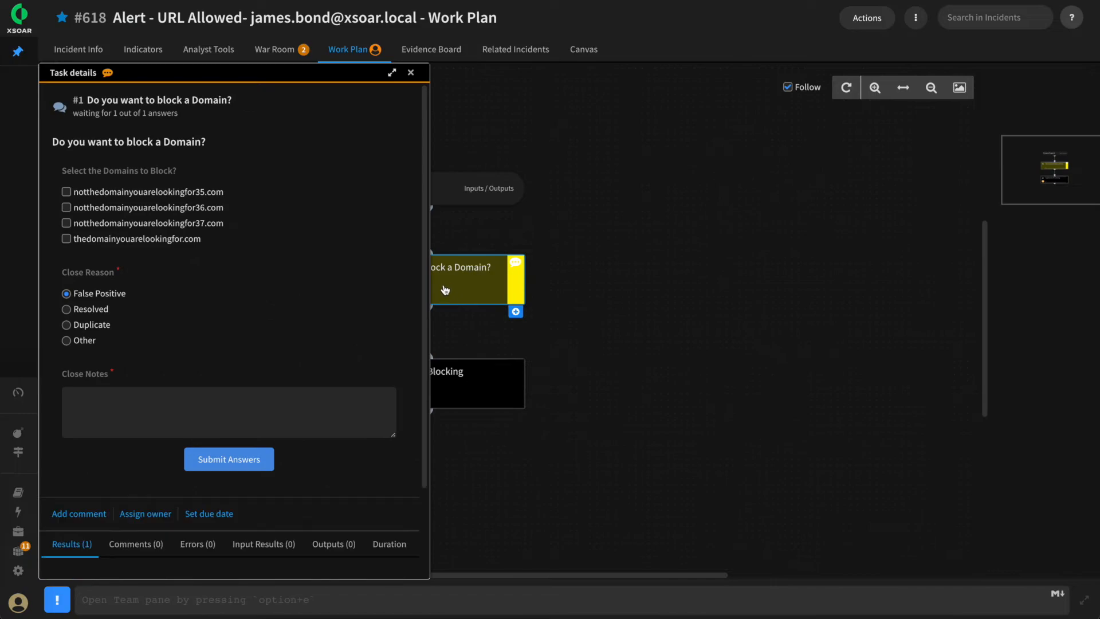
{"action": "left_click", "coordinate": [65, 207]}
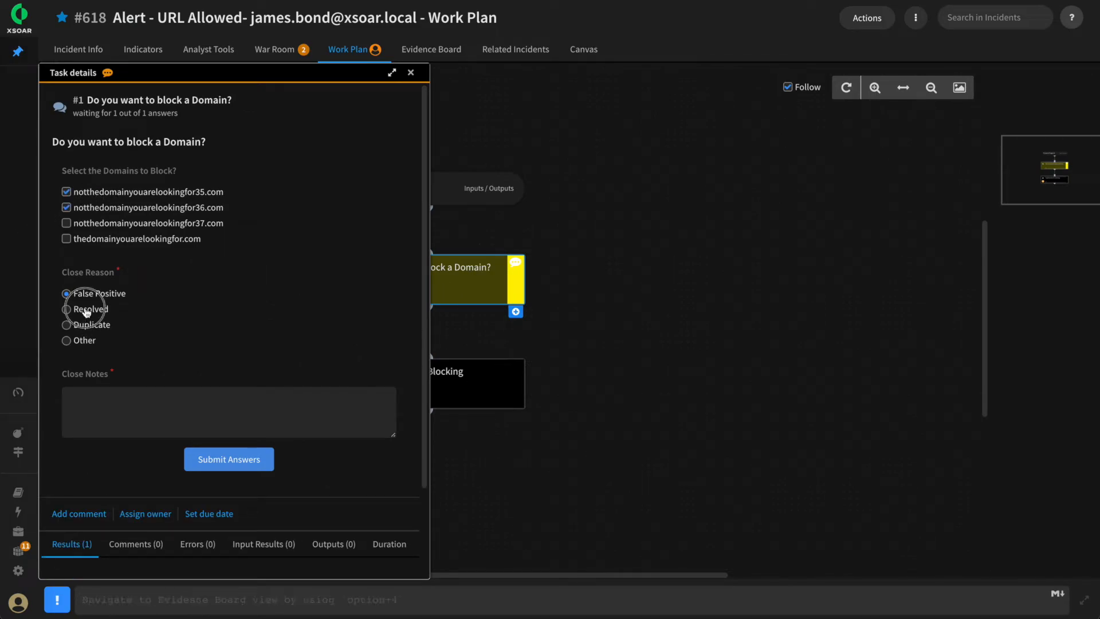
{"action": "left_click", "coordinate": [66, 309]}
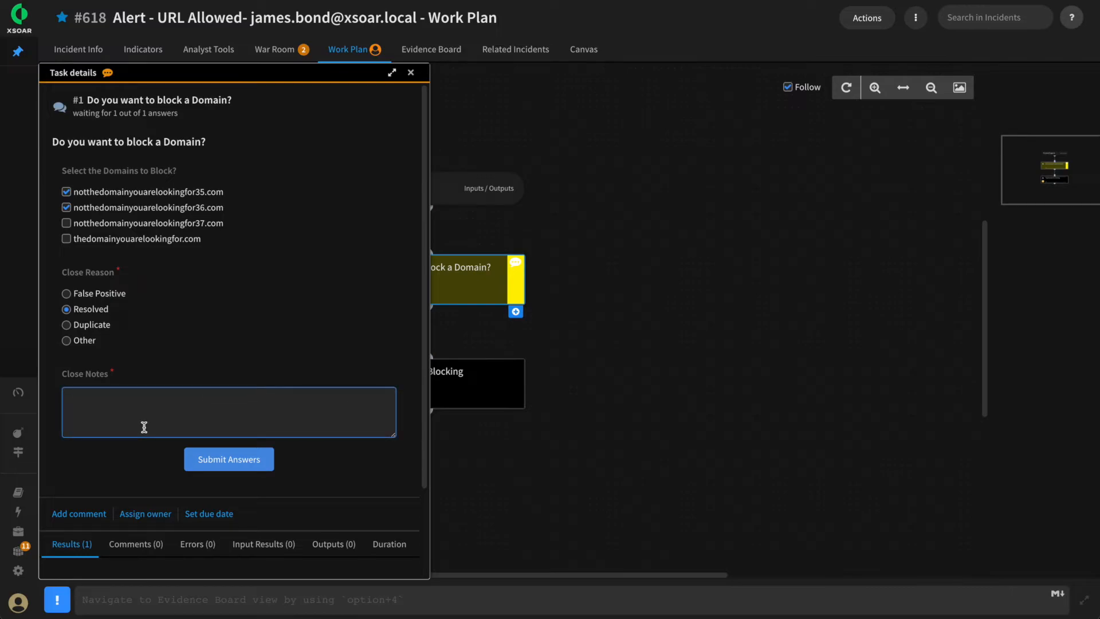
{"action": "type", "text": "Resolved"}
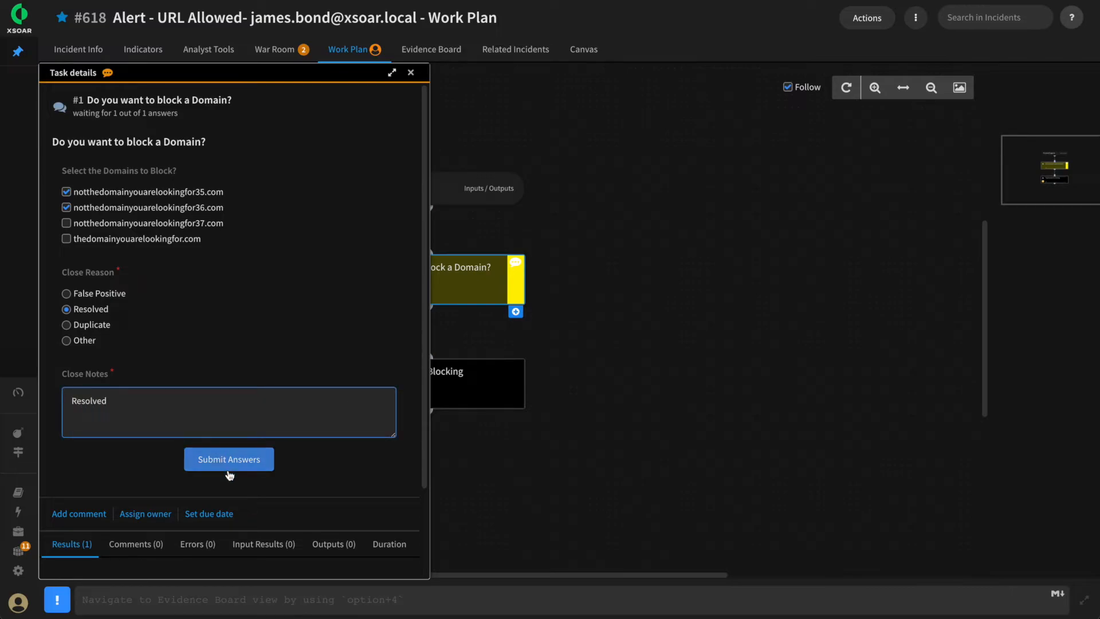
Submit the answers, then check Incident Info and the prefilled Close incident form
{"action": "left_click", "coordinate": [228, 458]}
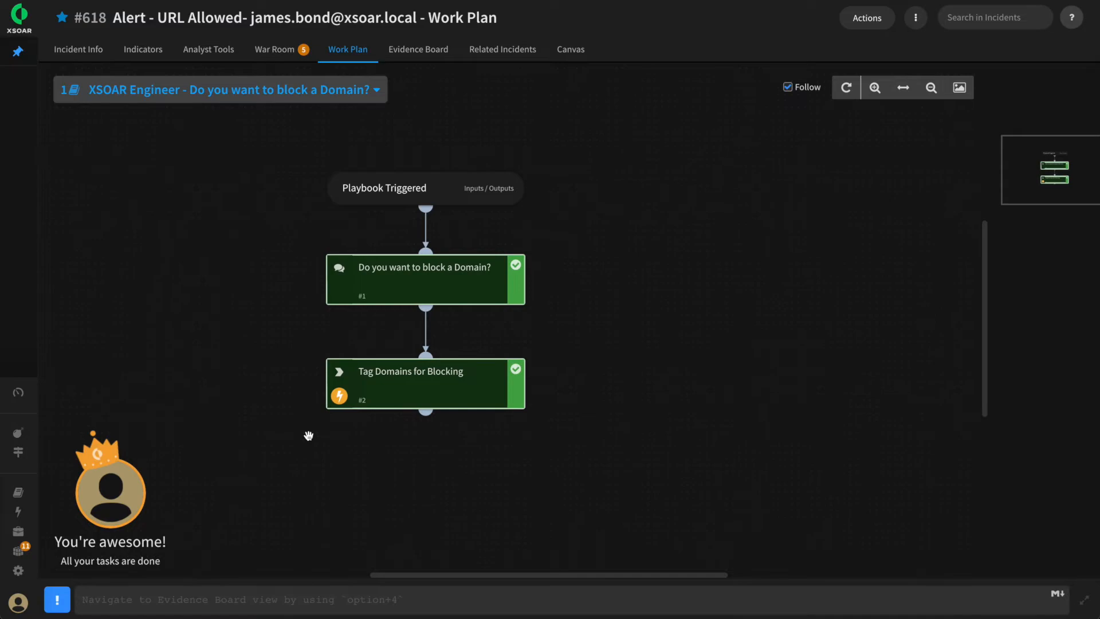
{"action": "mouse_move", "coordinate": [78, 49]}
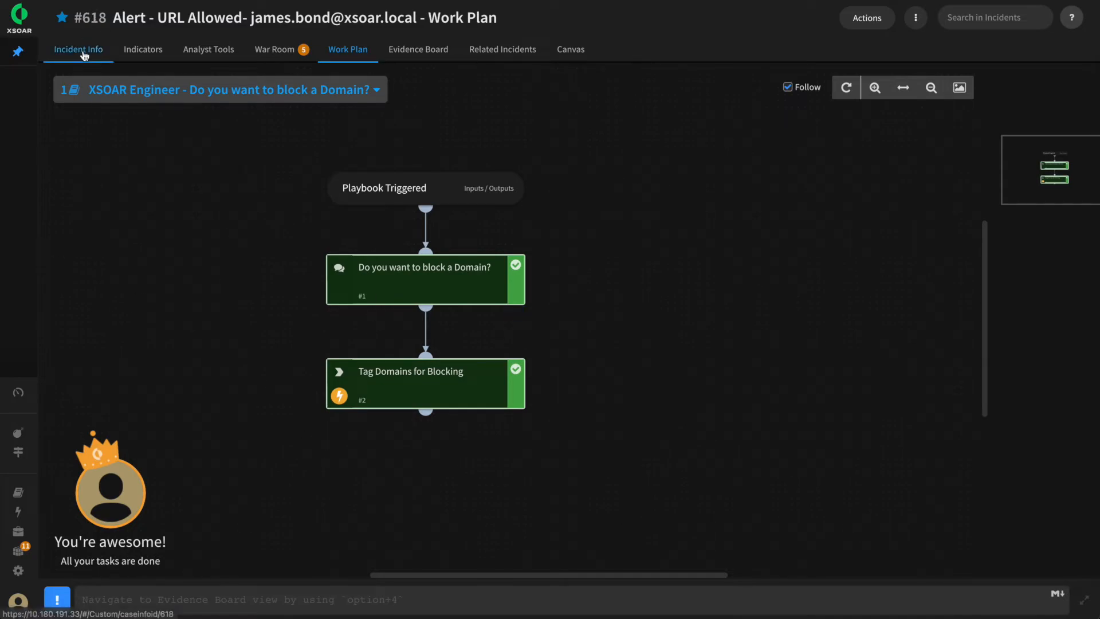
{"action": "left_click", "coordinate": [77, 49]}
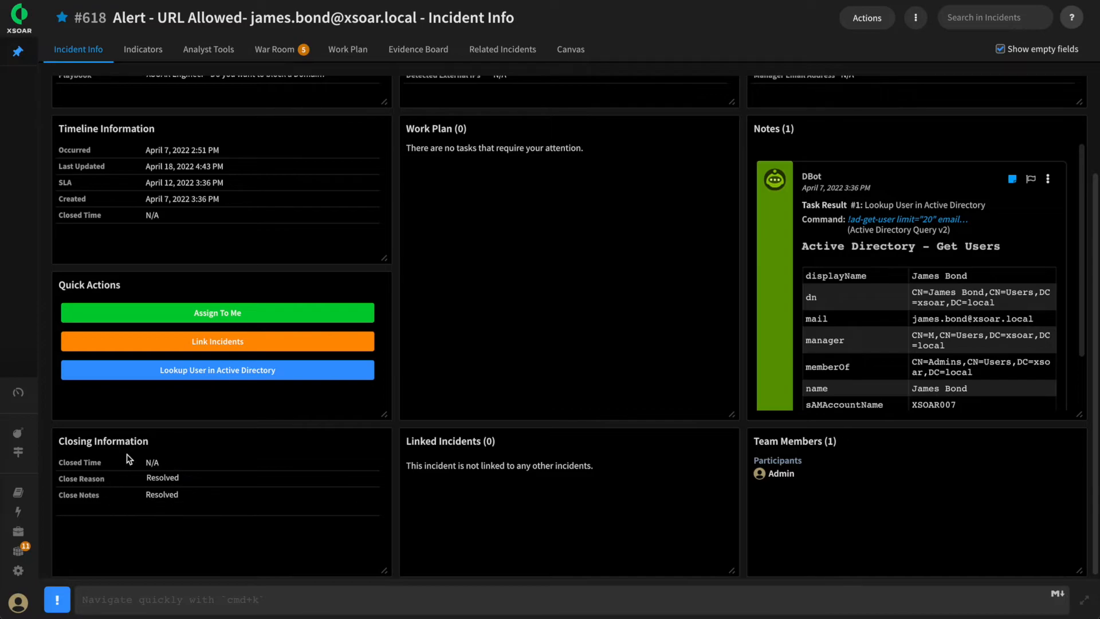
{"action": "mouse_move", "coordinate": [218, 522]}
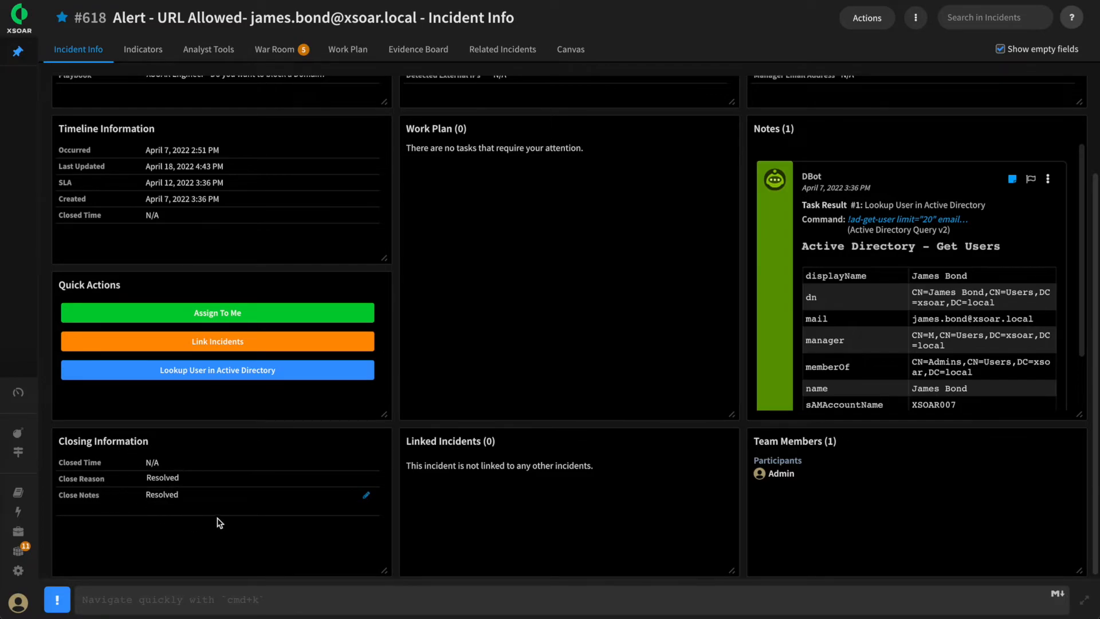
{"action": "left_click", "coordinate": [866, 18]}
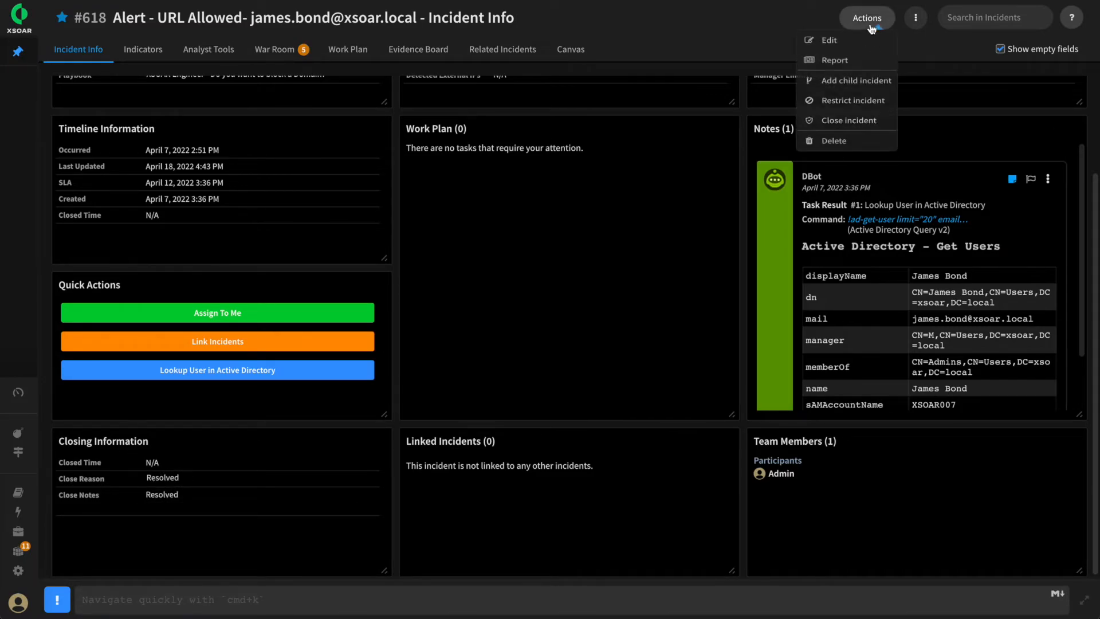
{"action": "left_click", "coordinate": [846, 120]}
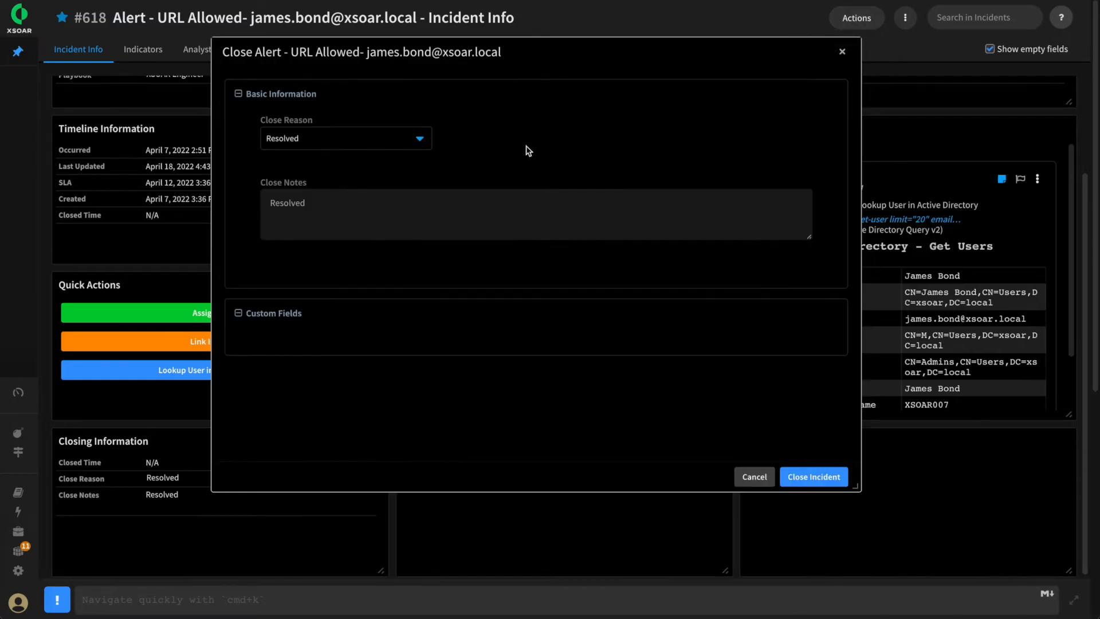
{"action": "mouse_move", "coordinate": [318, 128]}
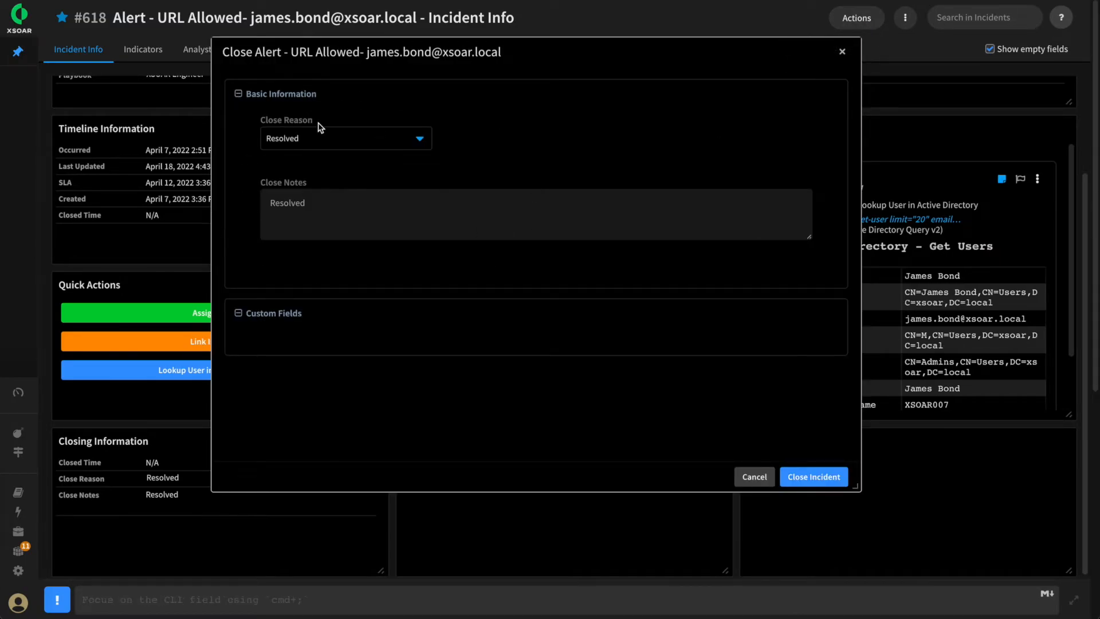
{"action": "mouse_move", "coordinate": [226, 60]}
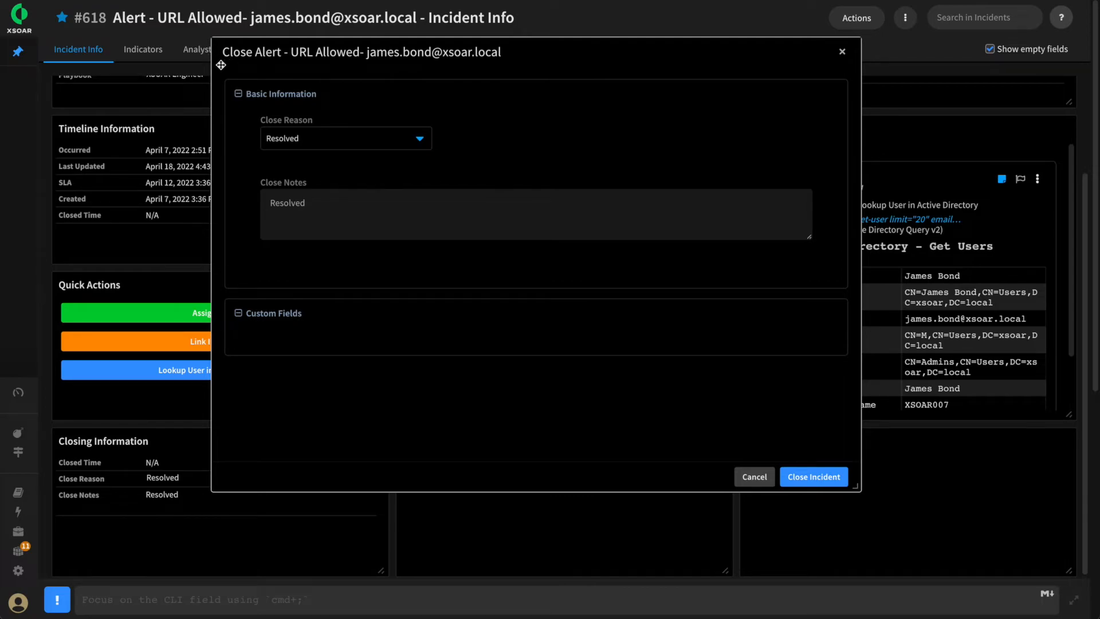
{"action": "mouse_move", "coordinate": [495, 181]}
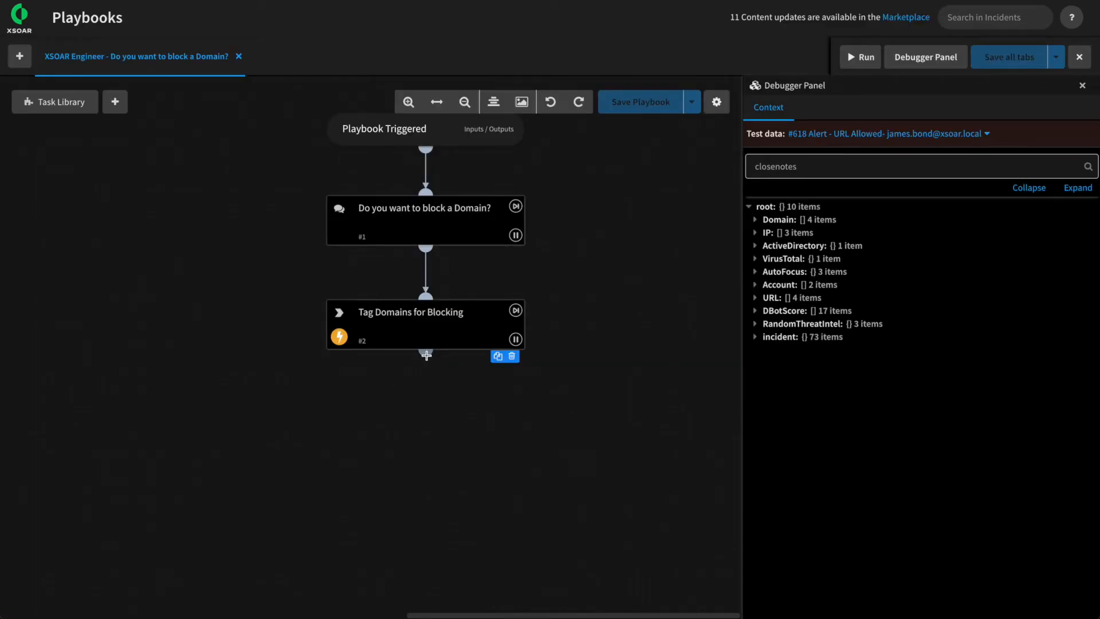
Add a 'Close Investigation' task after Tag Domains for Blocking using closeInvestigation (Builtin)
{"action": "left_click", "coordinate": [425, 355]}
{"action": "type", "text": "Close i"}
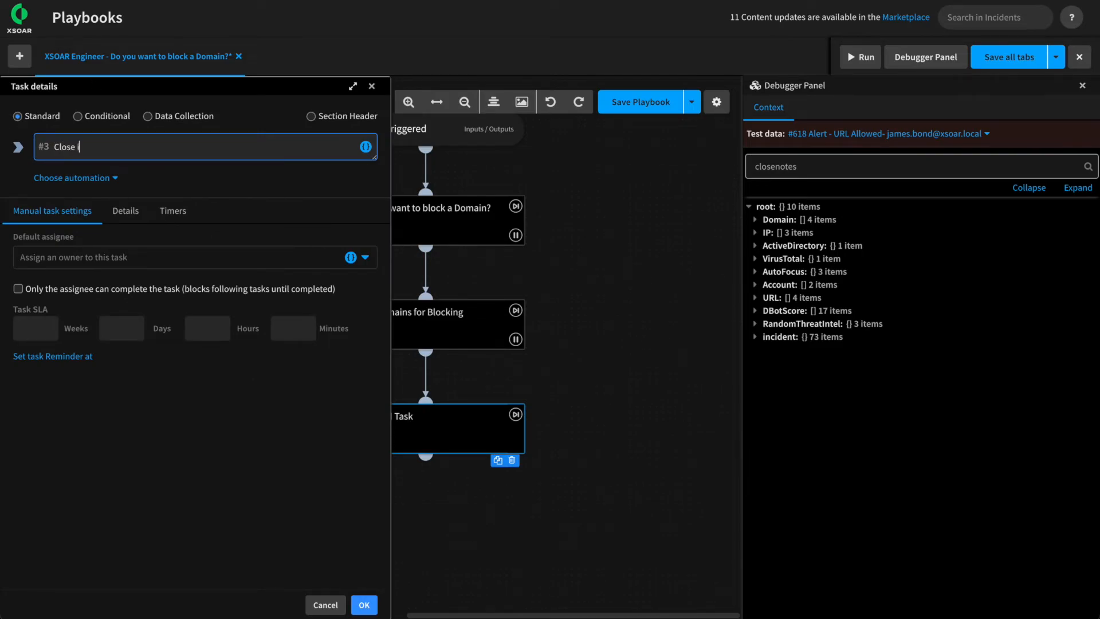
{"action": "type", "text": "Investig"}
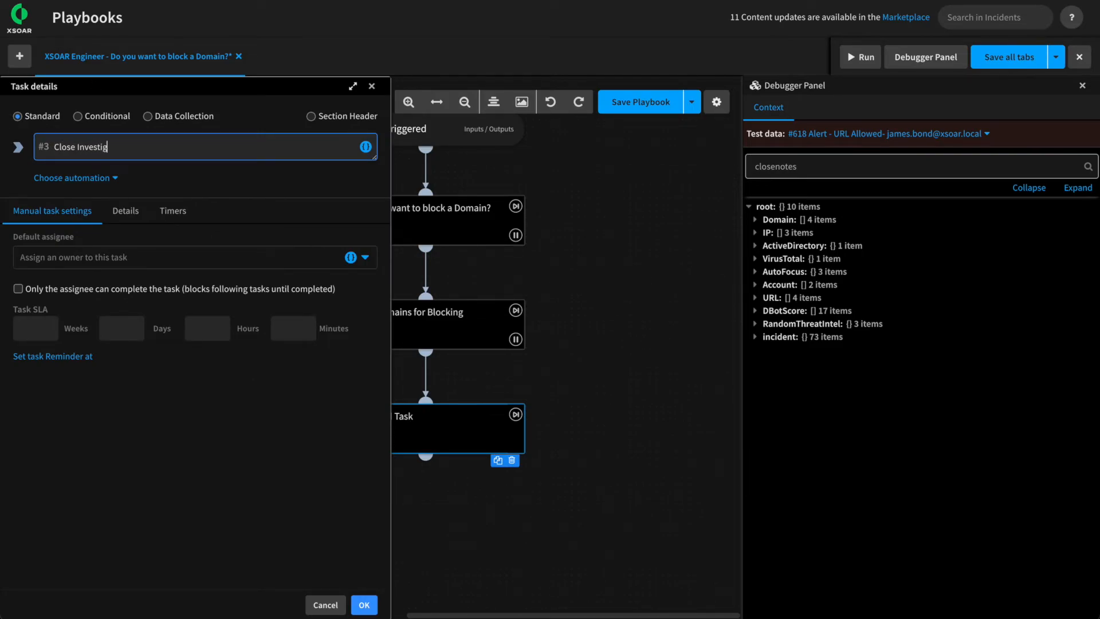
{"action": "left_click", "coordinate": [72, 178]}
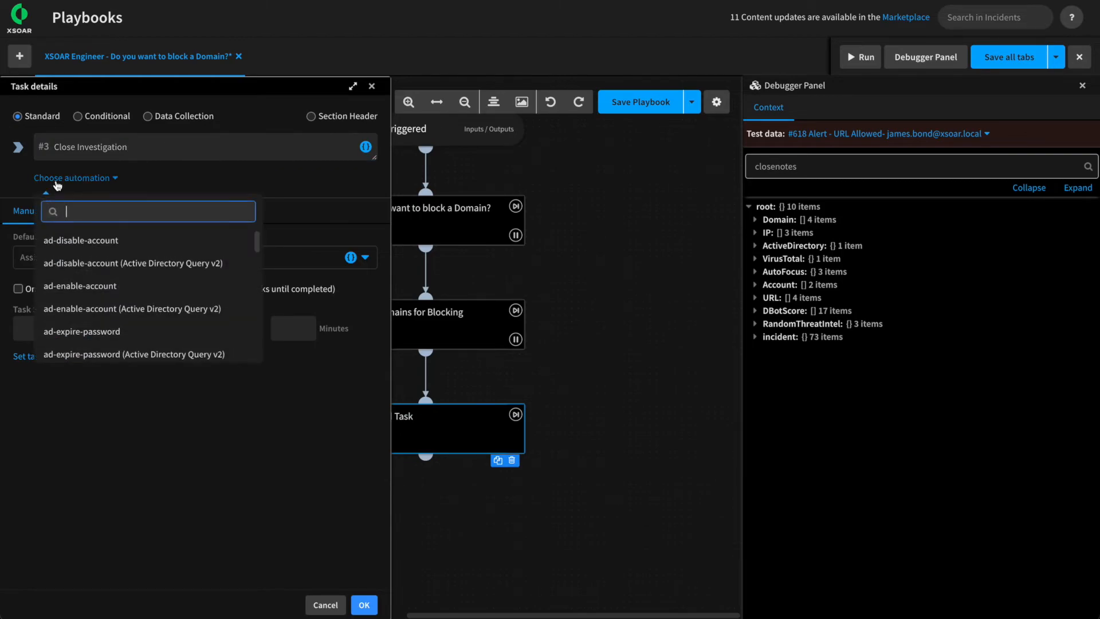
{"action": "type", "text": "close"}
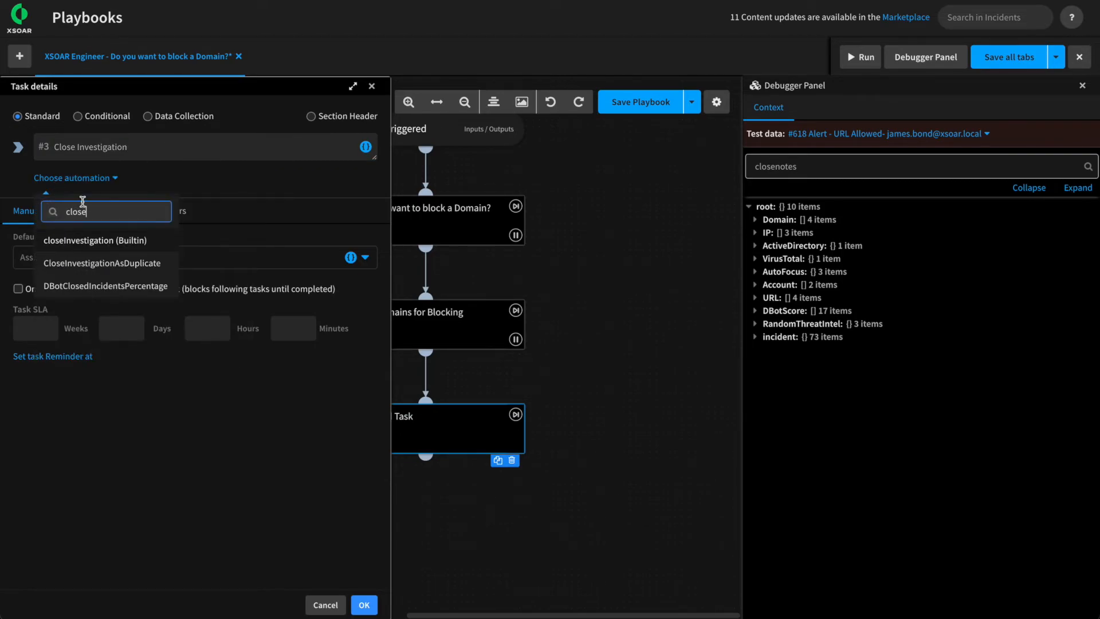
{"action": "left_click", "coordinate": [95, 240]}
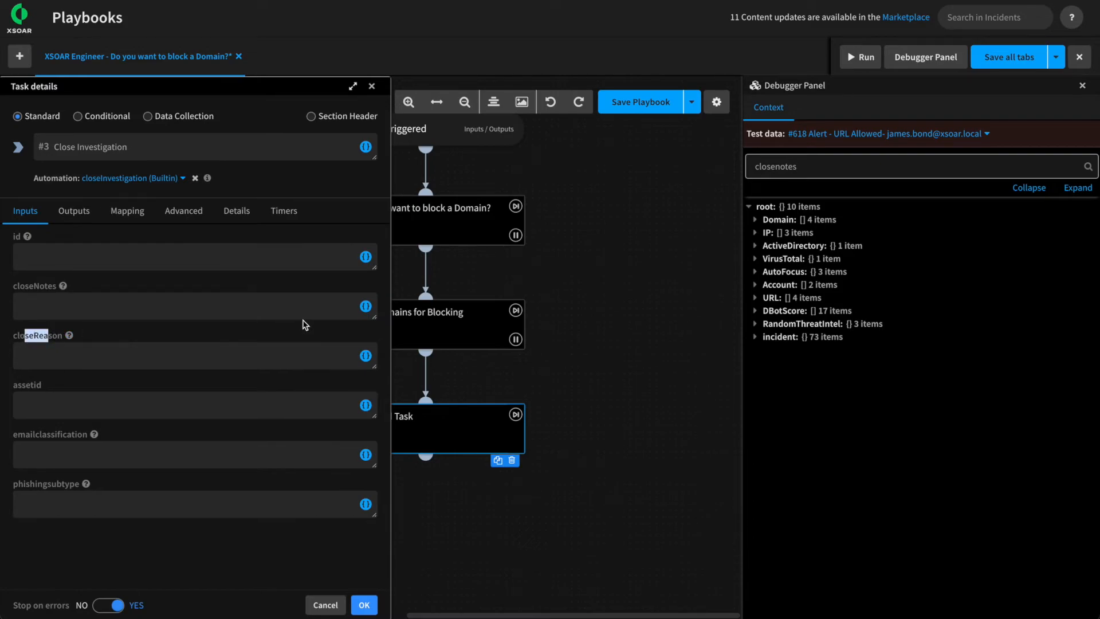
Set the task's closeNotes input to the incident's Close Notes (${incident.closeNotes})
{"action": "left_click", "coordinate": [194, 304]}
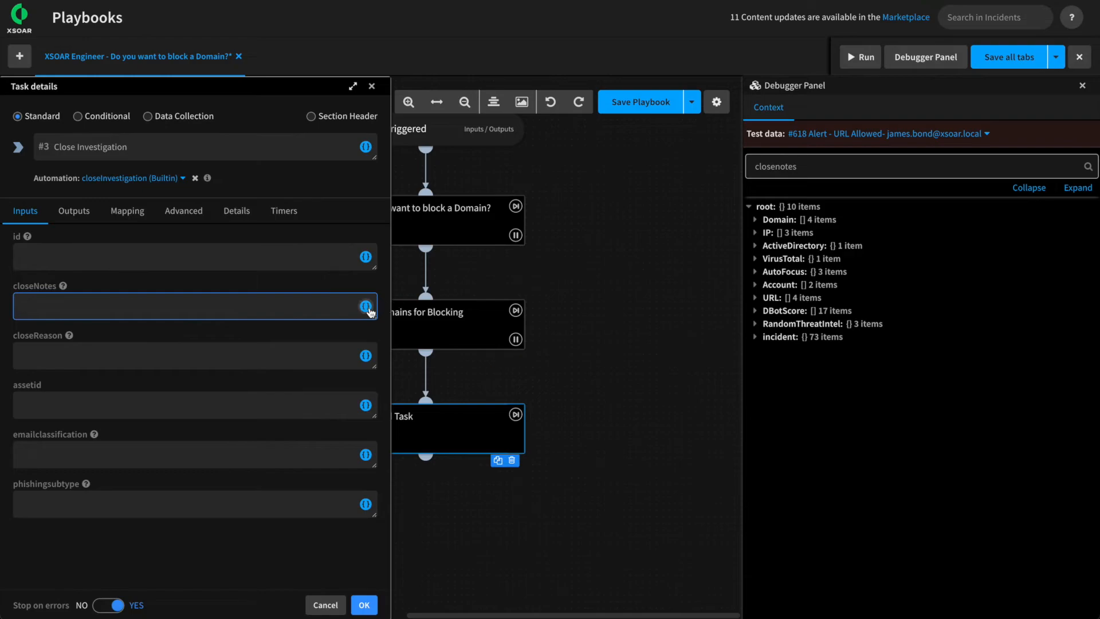
{"action": "left_click", "coordinate": [364, 306]}
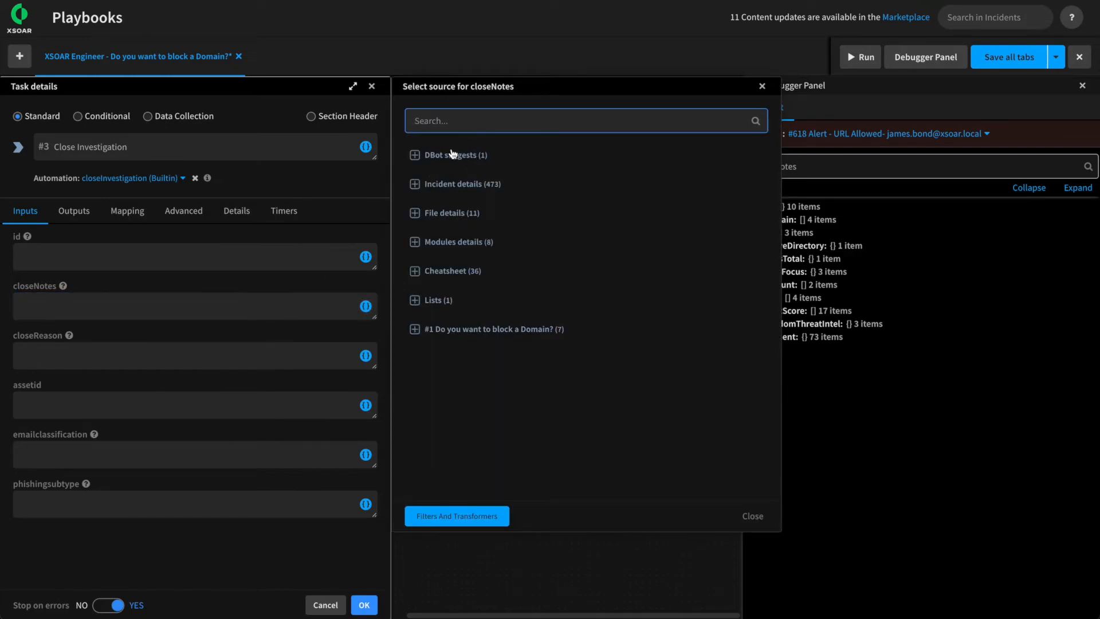
{"action": "left_click", "coordinate": [415, 155]}
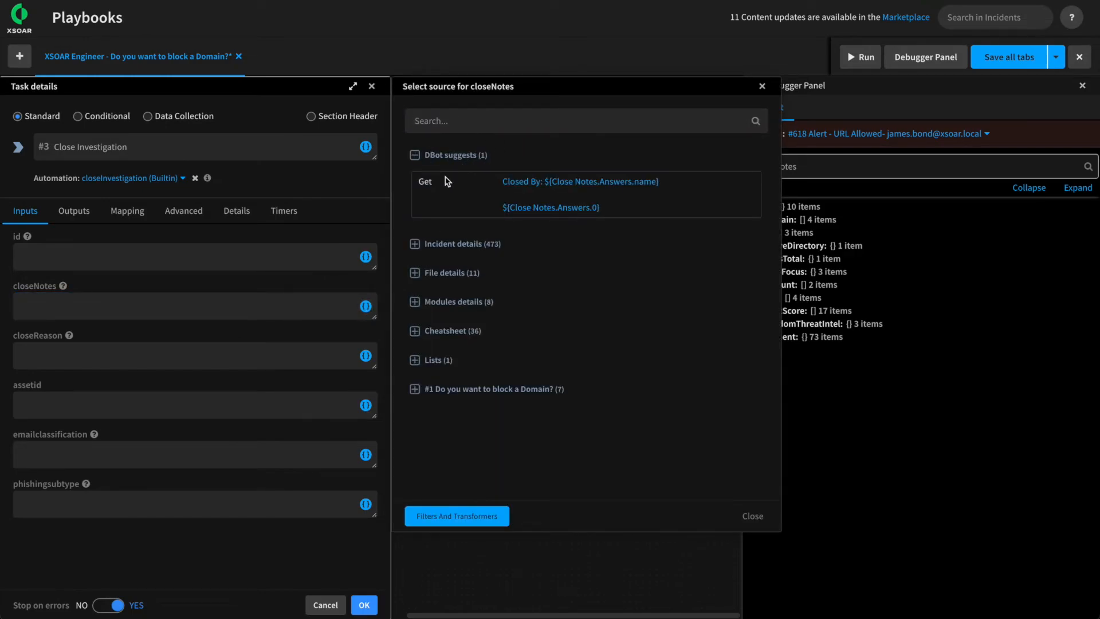
{"action": "left_click", "coordinate": [415, 156]}
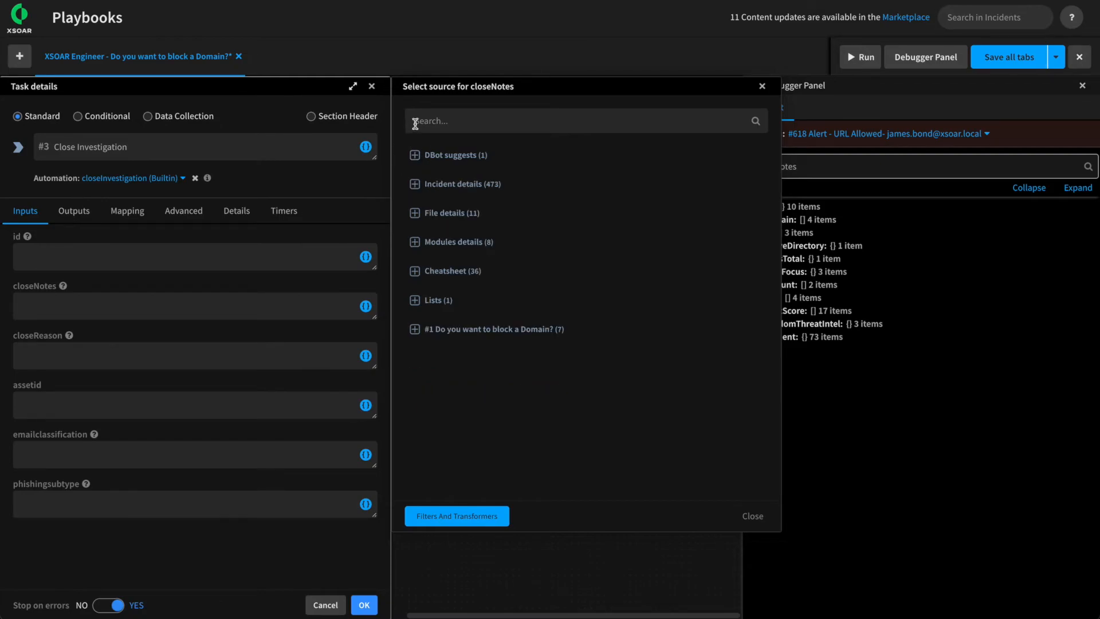
{"action": "type", "text": "clo"}
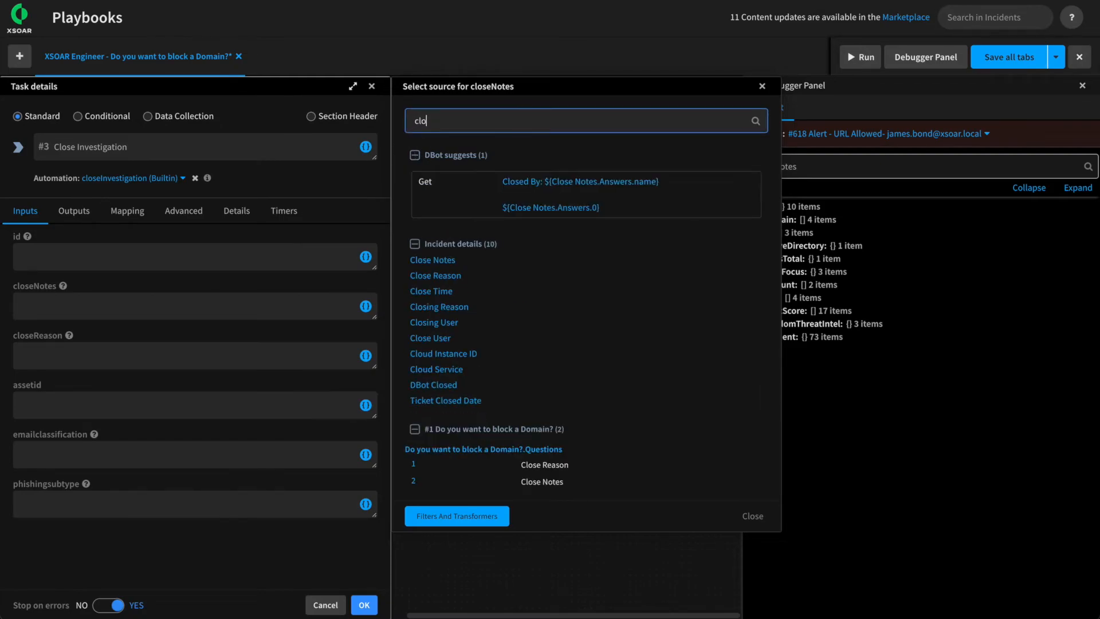
{"action": "type", "text": "seno"}
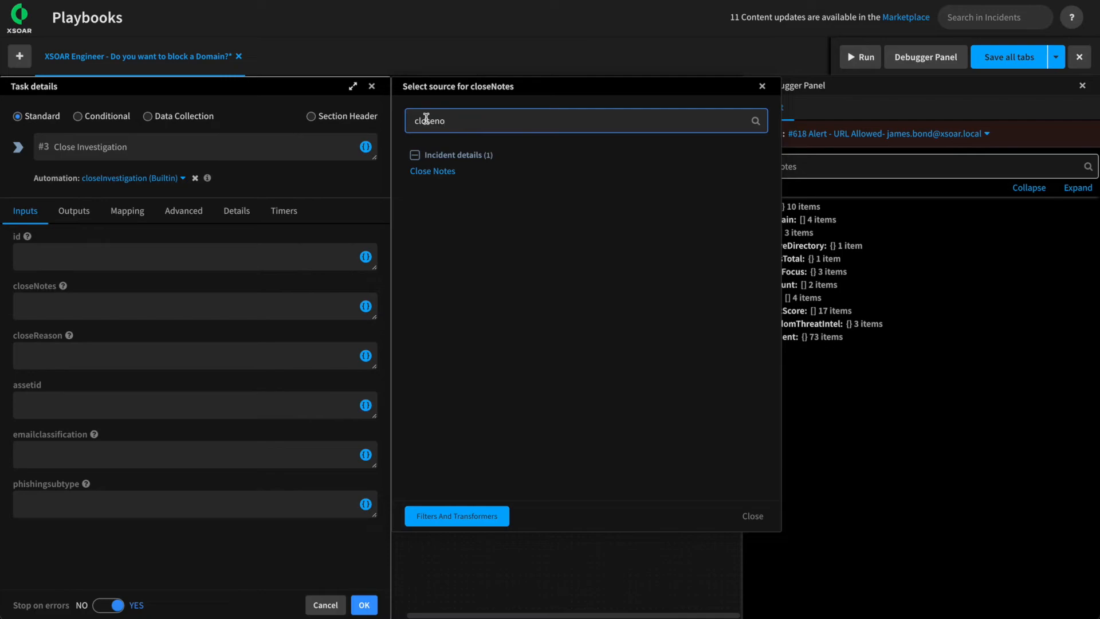
{"action": "left_click", "coordinate": [432, 171]}
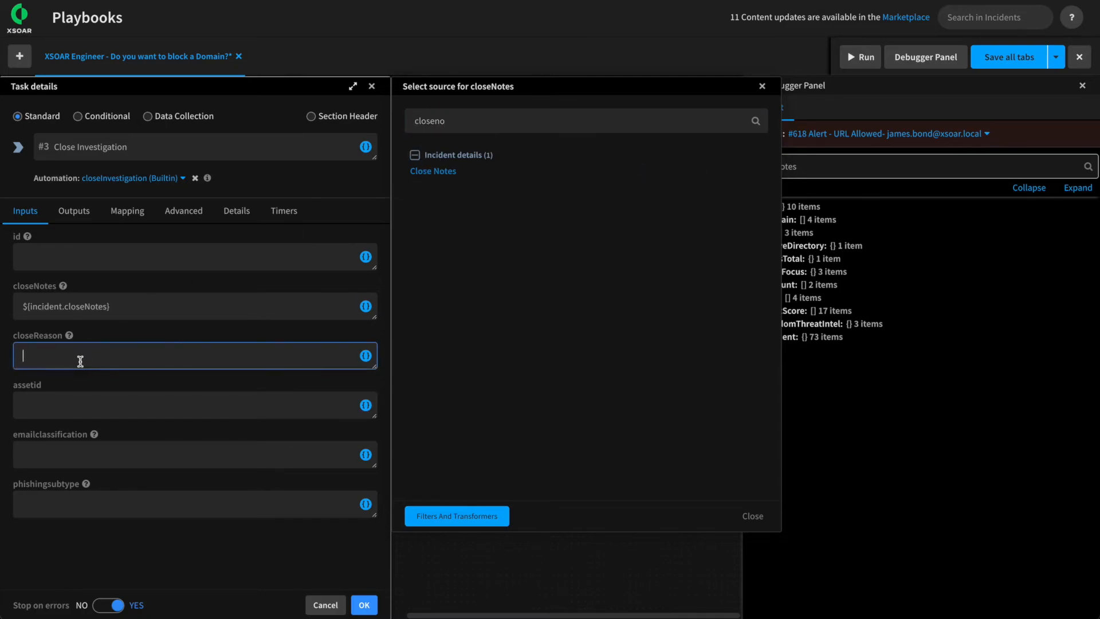
Set closeReason to ${incident.closeReason}, confirm the task, and recheck its inputs
{"action": "left_click", "coordinate": [364, 356]}
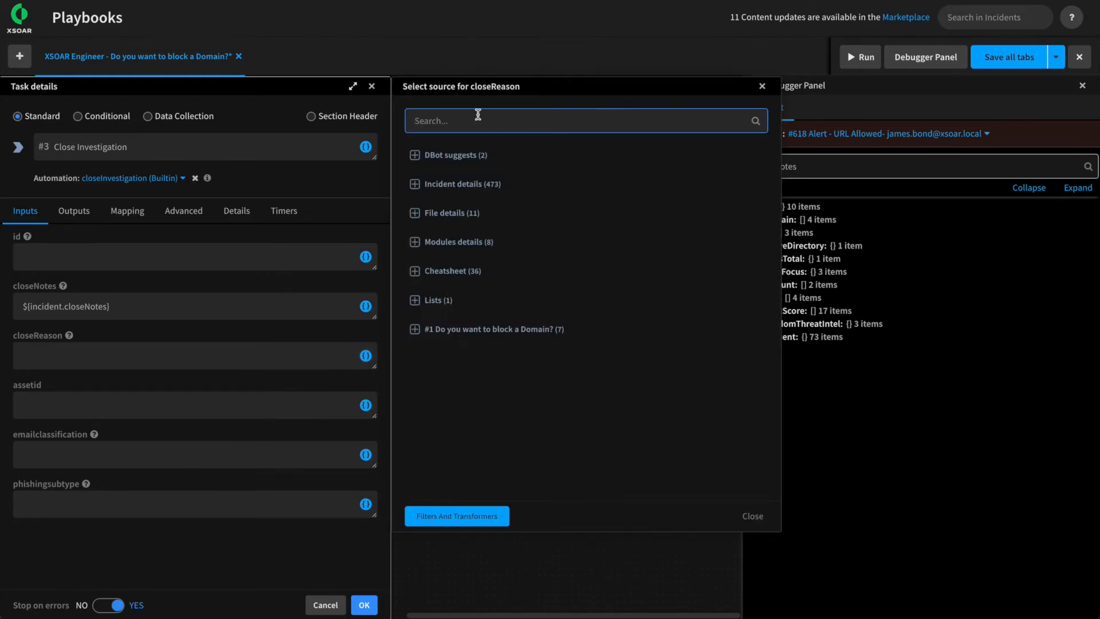
{"action": "type", "text": "close reas"}
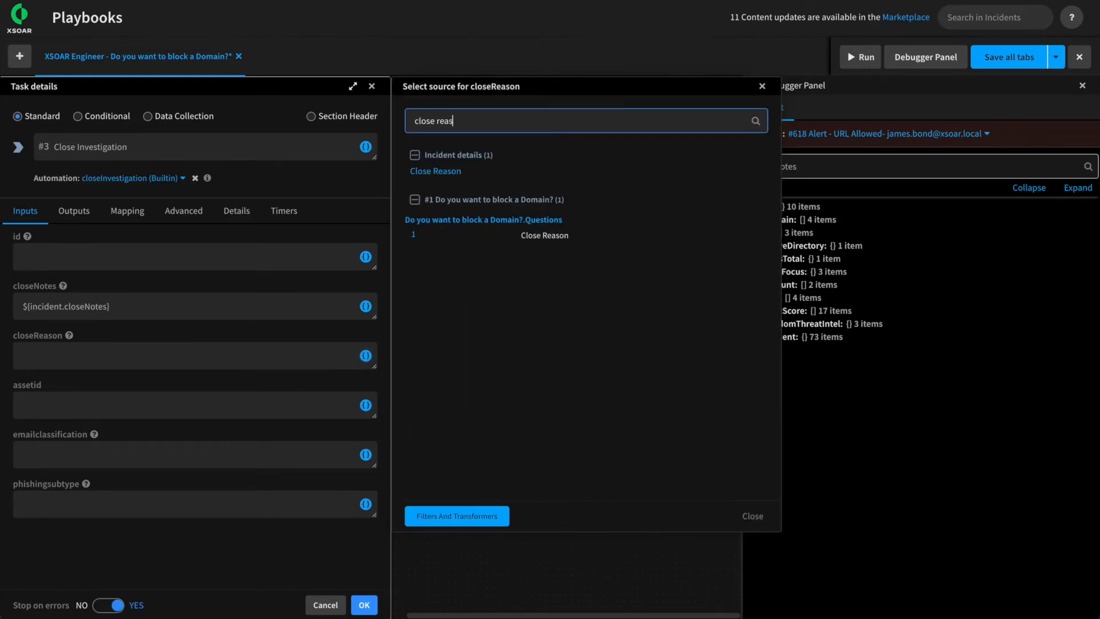
{"action": "left_click", "coordinate": [435, 171]}
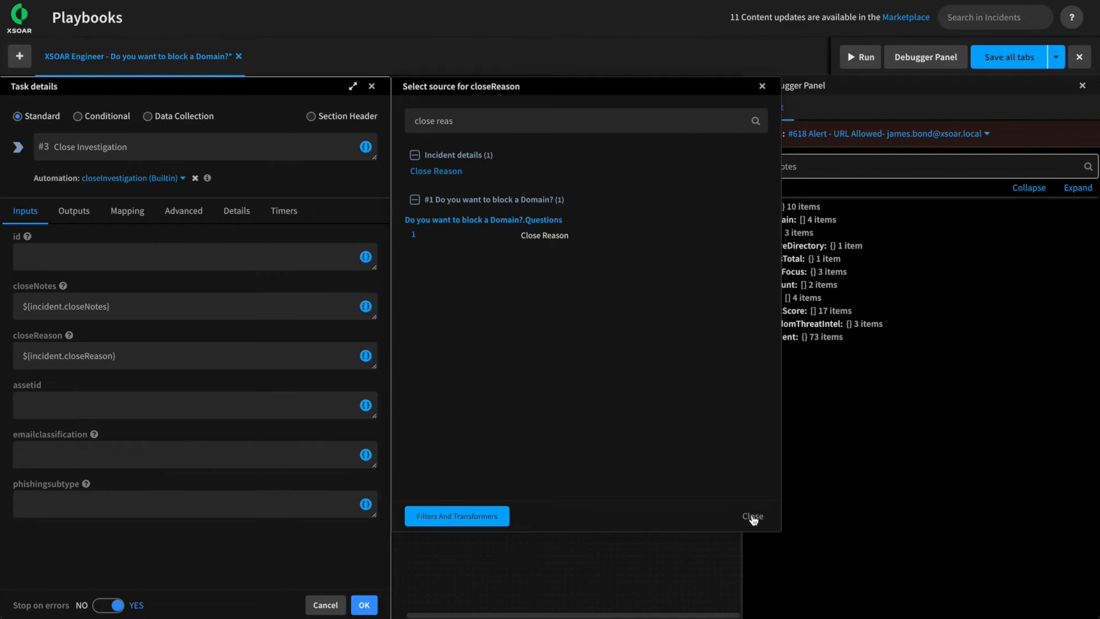
{"action": "left_click", "coordinate": [752, 517]}
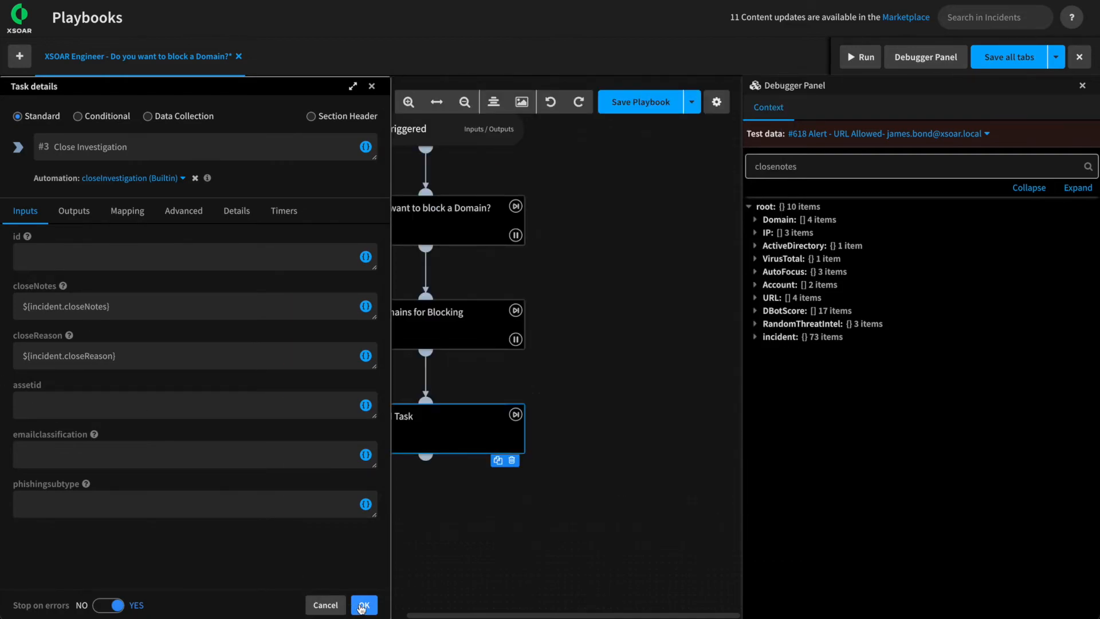
{"action": "left_click", "coordinate": [363, 605]}
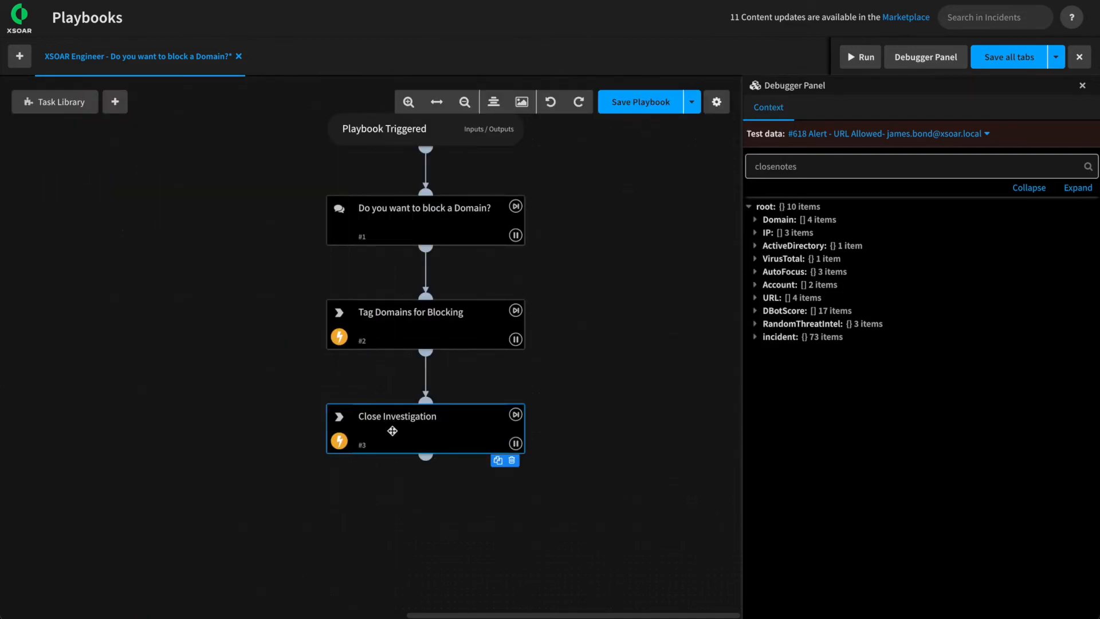
{"action": "double_click", "coordinate": [397, 415]}
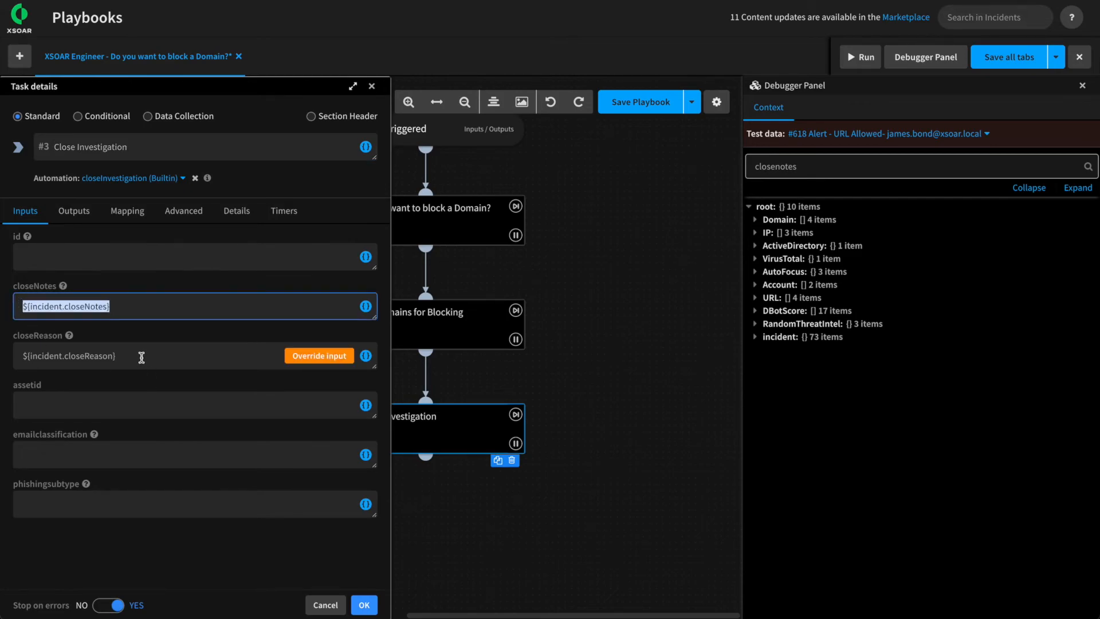
{"action": "mouse_move", "coordinate": [94, 434]}
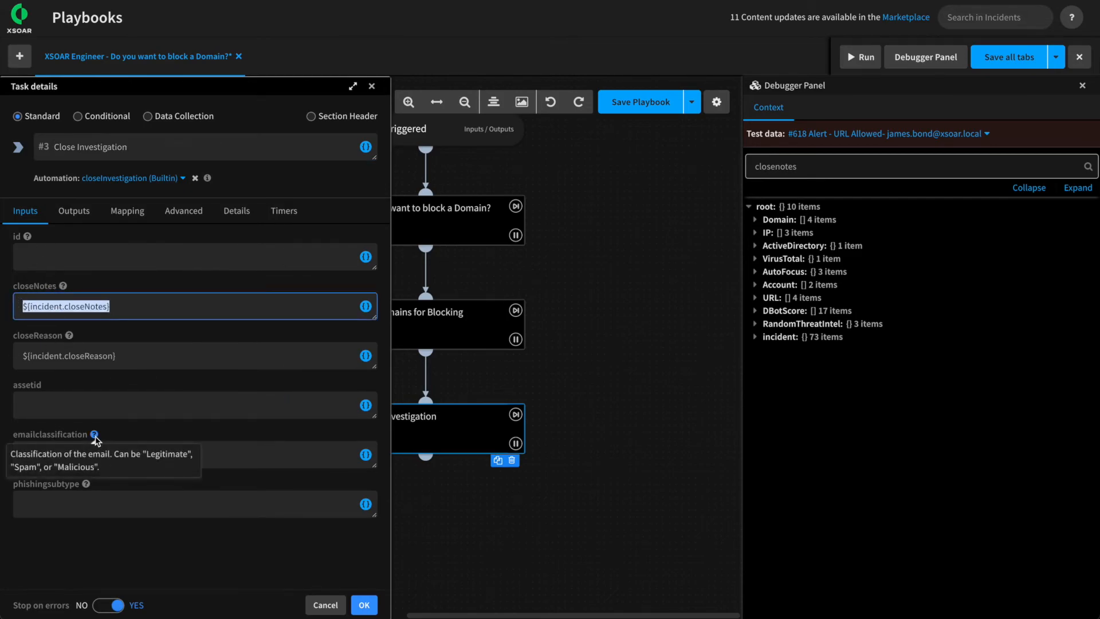
{"action": "mouse_move", "coordinate": [24, 451]}
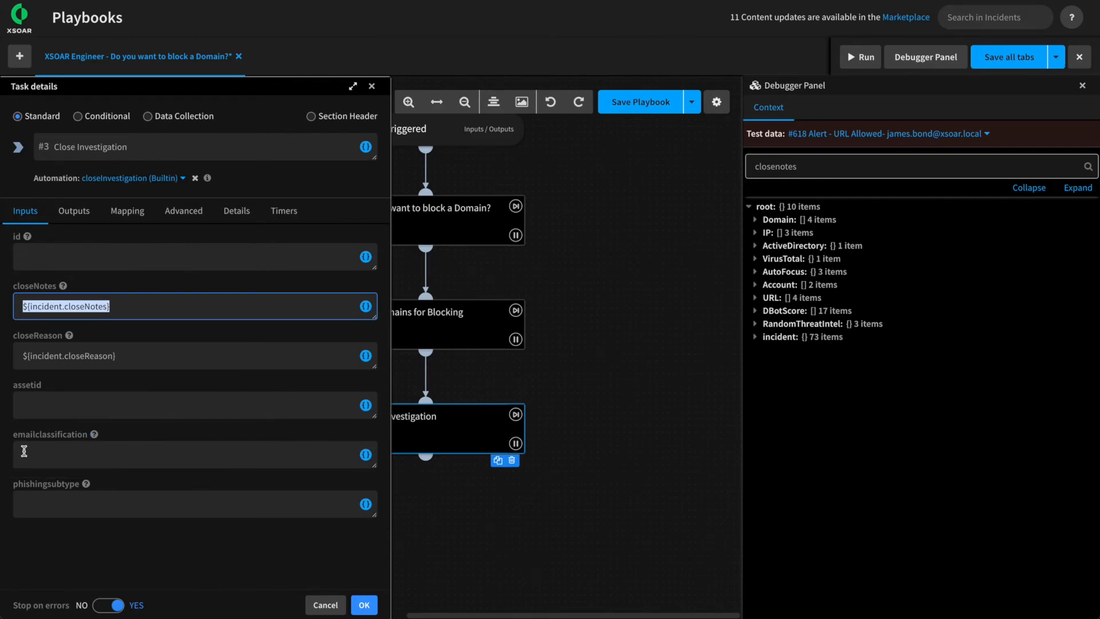
{"action": "mouse_move", "coordinate": [125, 440]}
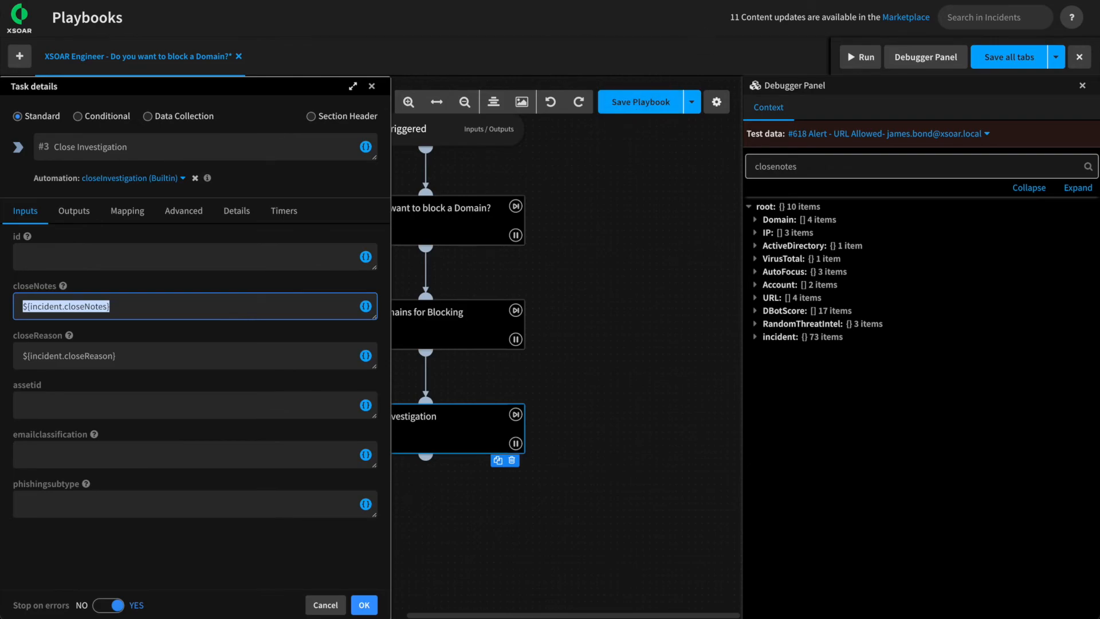
{"action": "left_click", "coordinate": [363, 605]}
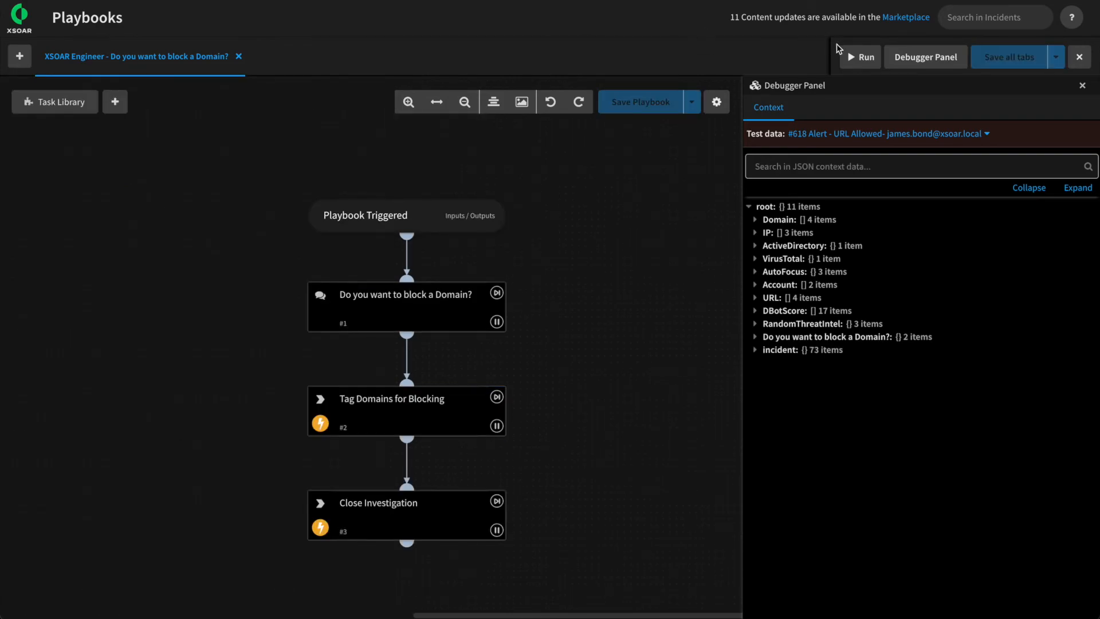
Run the playbook and answer the block question with close notes 'Training is super fun!'
{"action": "left_click", "coordinate": [859, 56]}
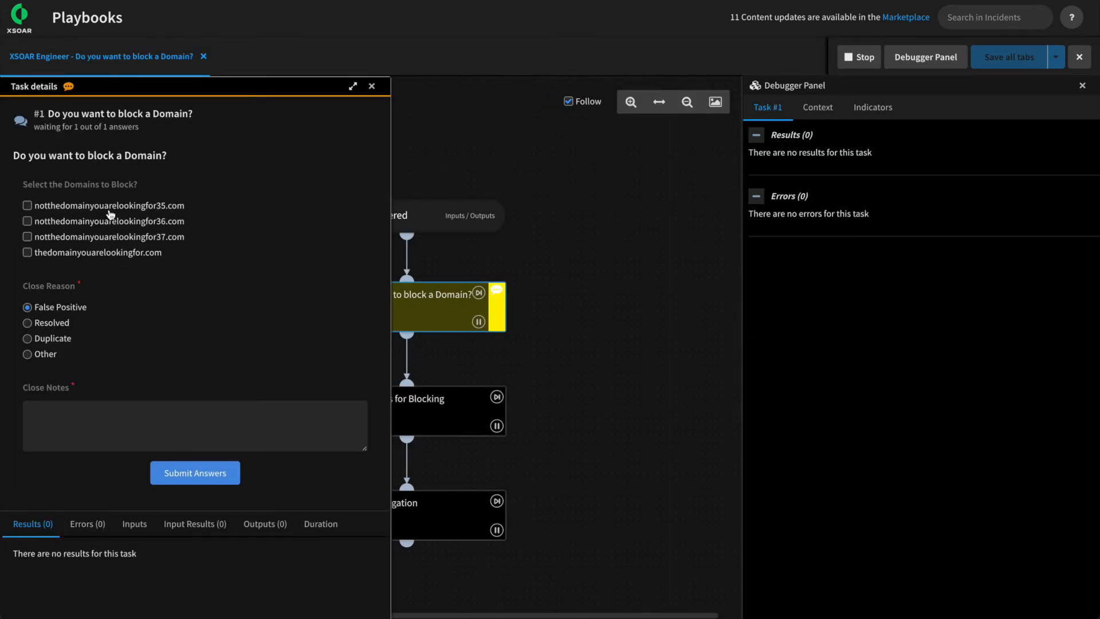
{"action": "left_click", "coordinate": [27, 206]}
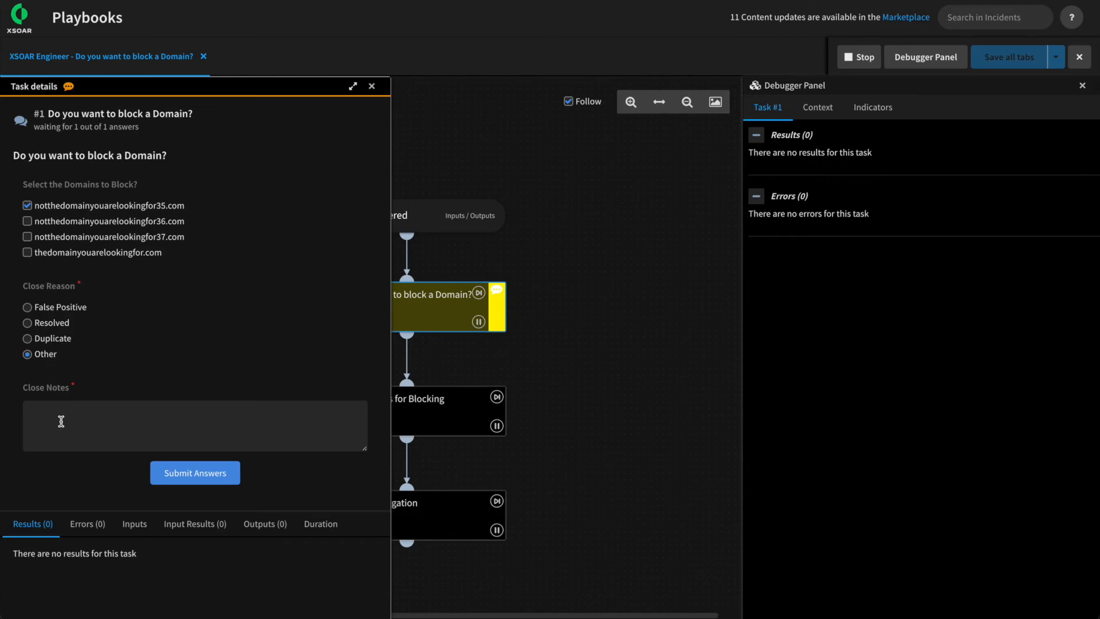
{"action": "type", "text": "Training is super fun!"}
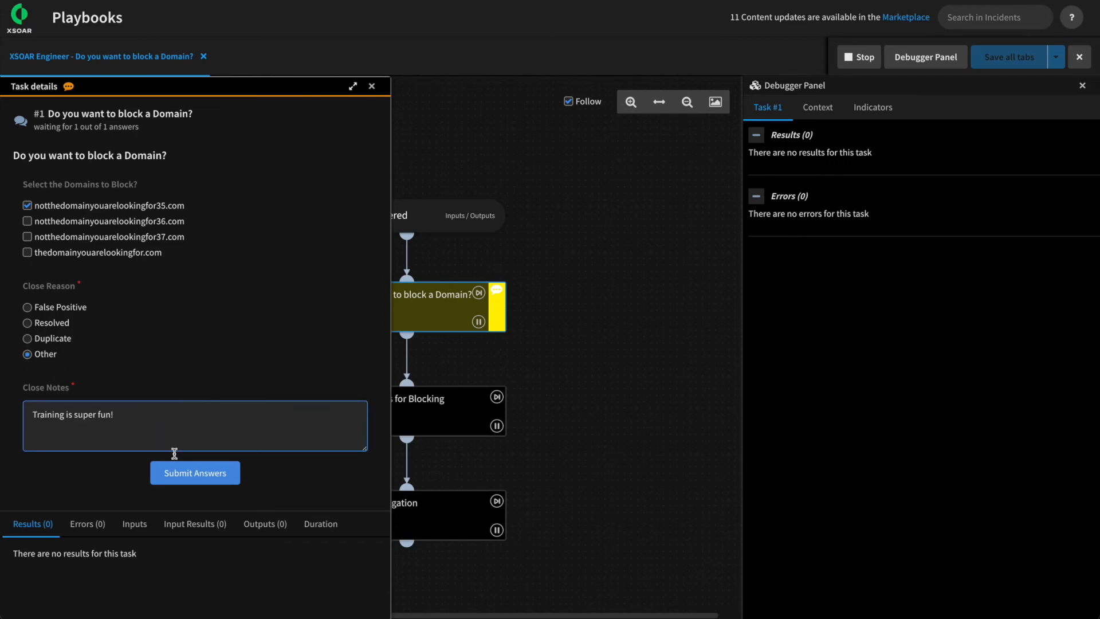
{"action": "left_click", "coordinate": [194, 472]}
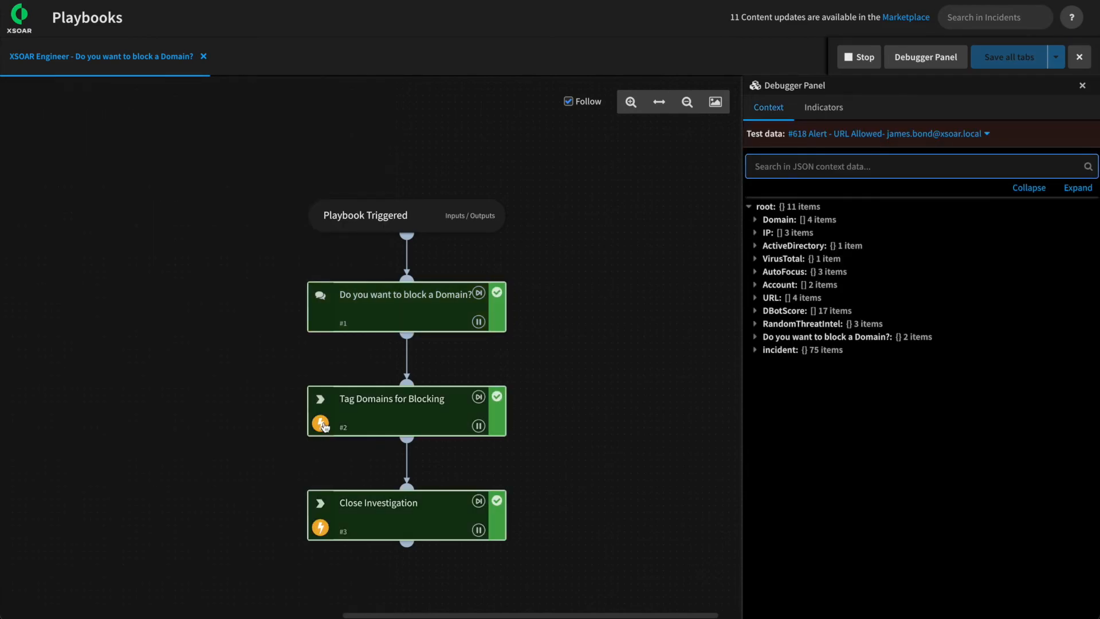
Check Close Investigation's input results for closeNotes 'Training is super fun!' and closeReason Other
{"action": "left_click", "coordinate": [378, 513]}
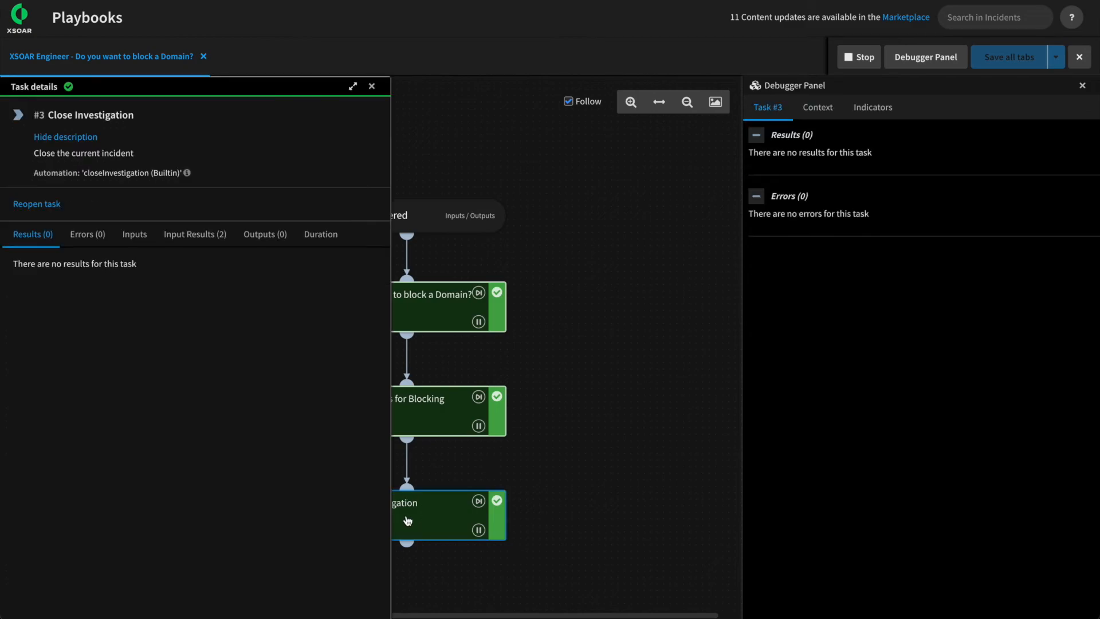
{"action": "left_click", "coordinate": [195, 234]}
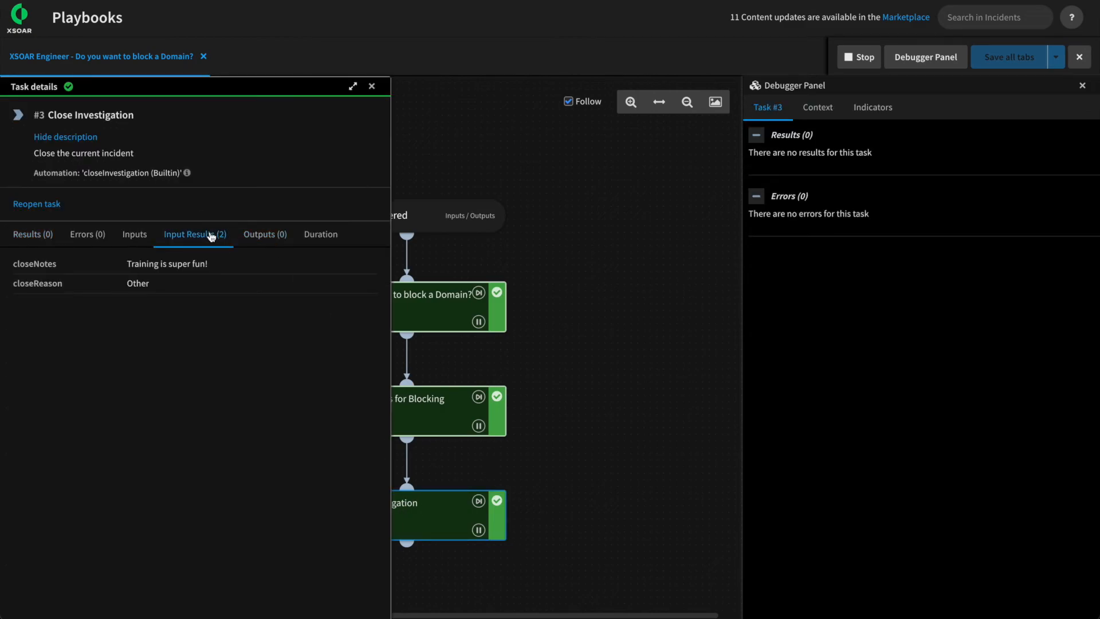
{"action": "double_click", "coordinate": [137, 282]}
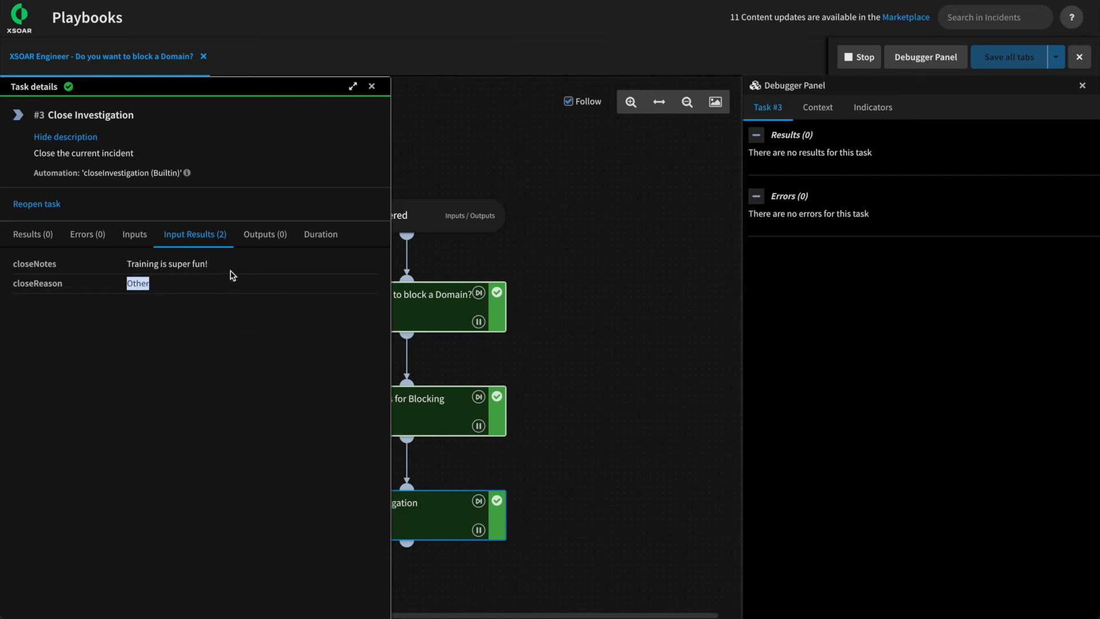
{"action": "mouse_move", "coordinate": [816, 107]}
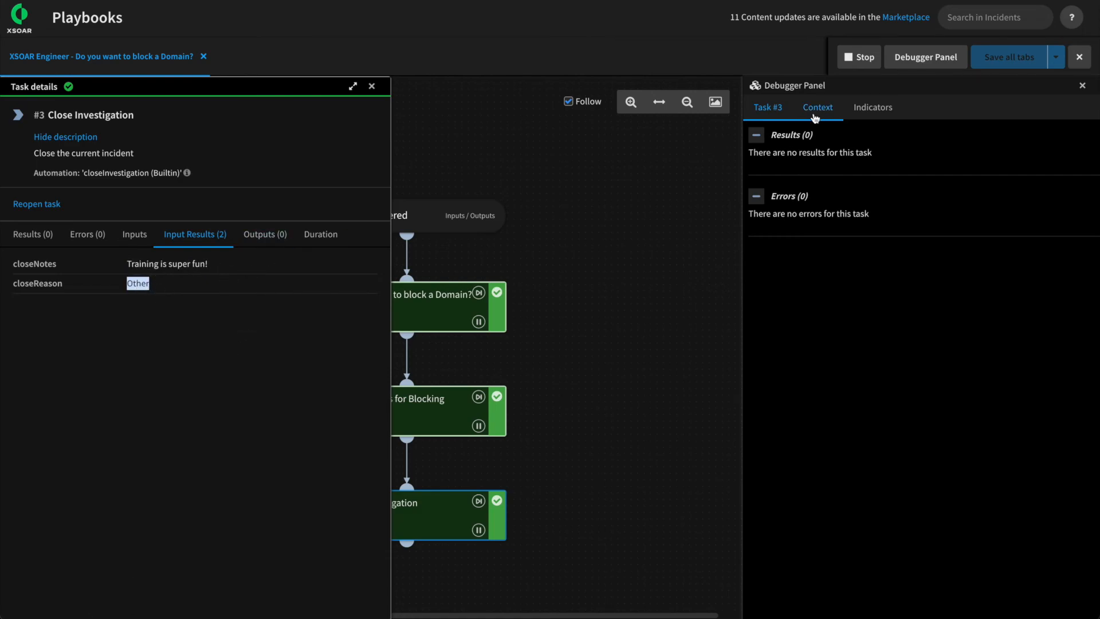